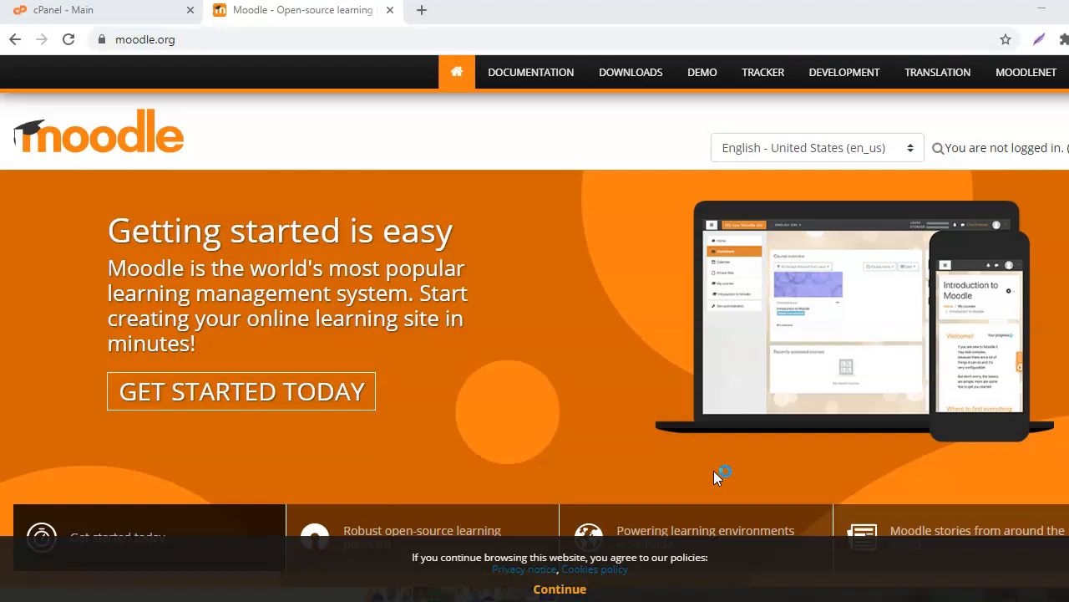
mouse_move(716, 477)
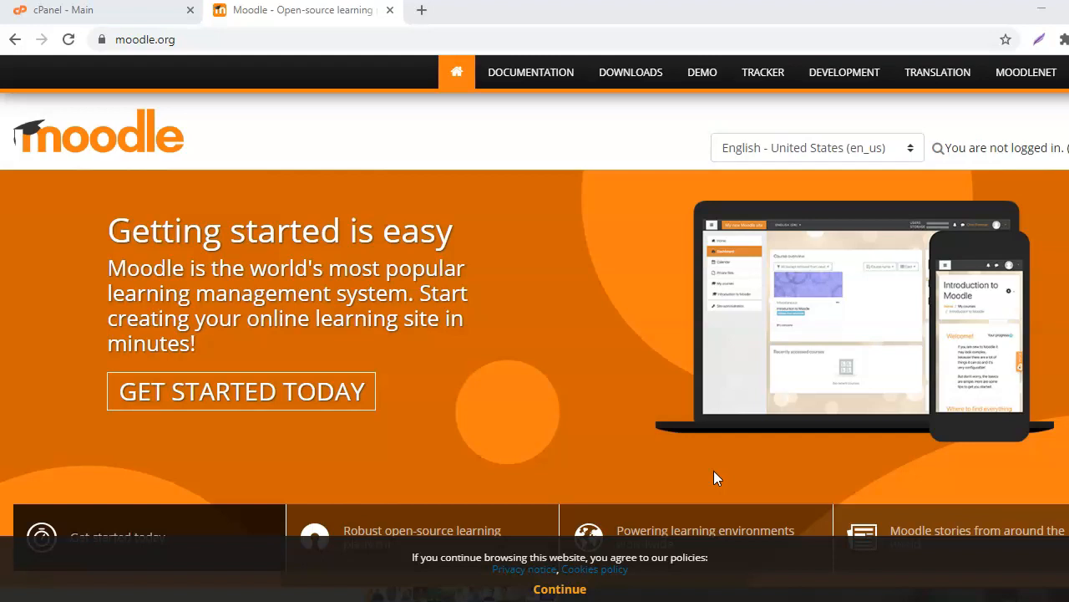
mouse_move(707, 477)
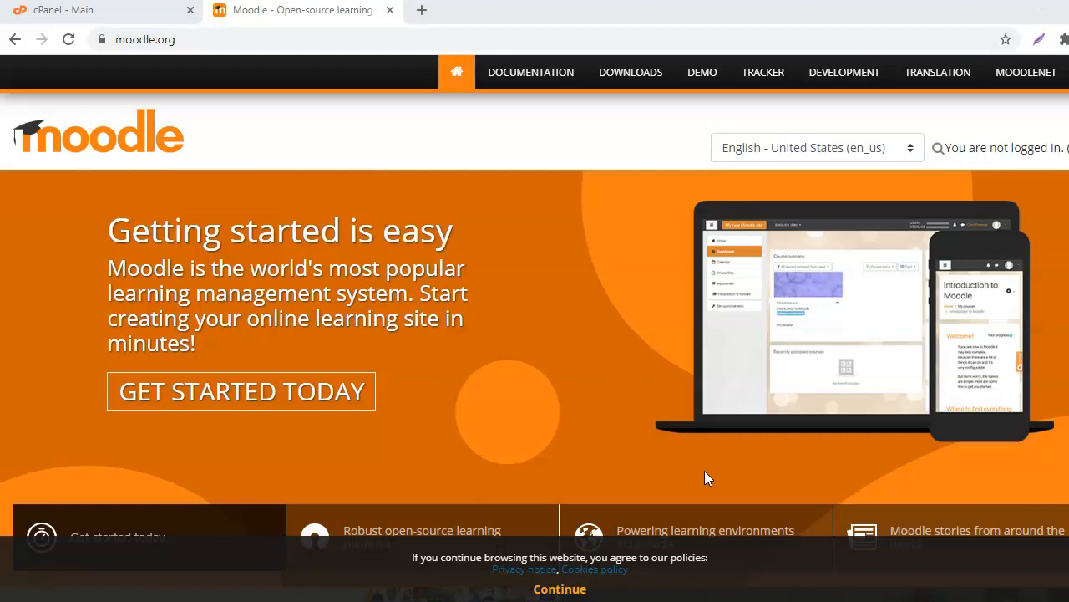
mouse_move(631, 72)
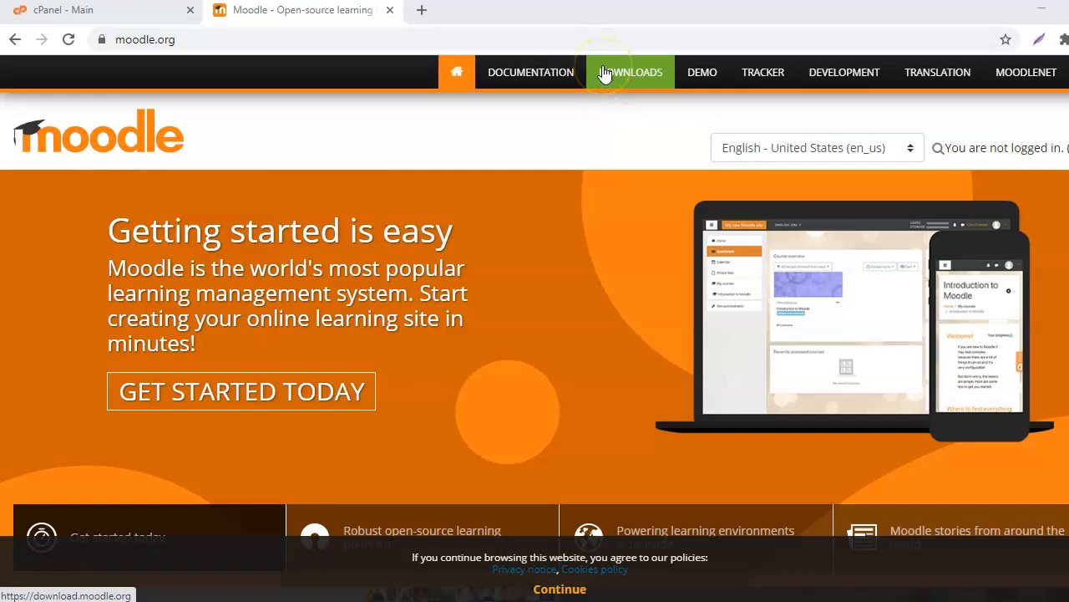
Download moodle-3.9.zip from the Moodle 3.9+ page of Moodle.org's downloads.
click(633, 72)
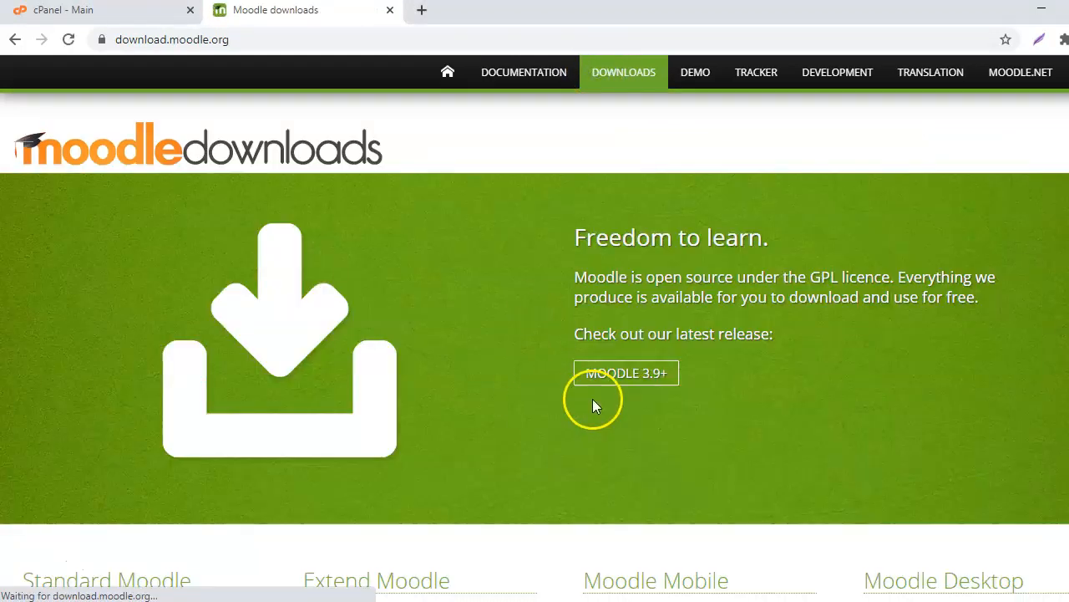
mouse_move(631, 390)
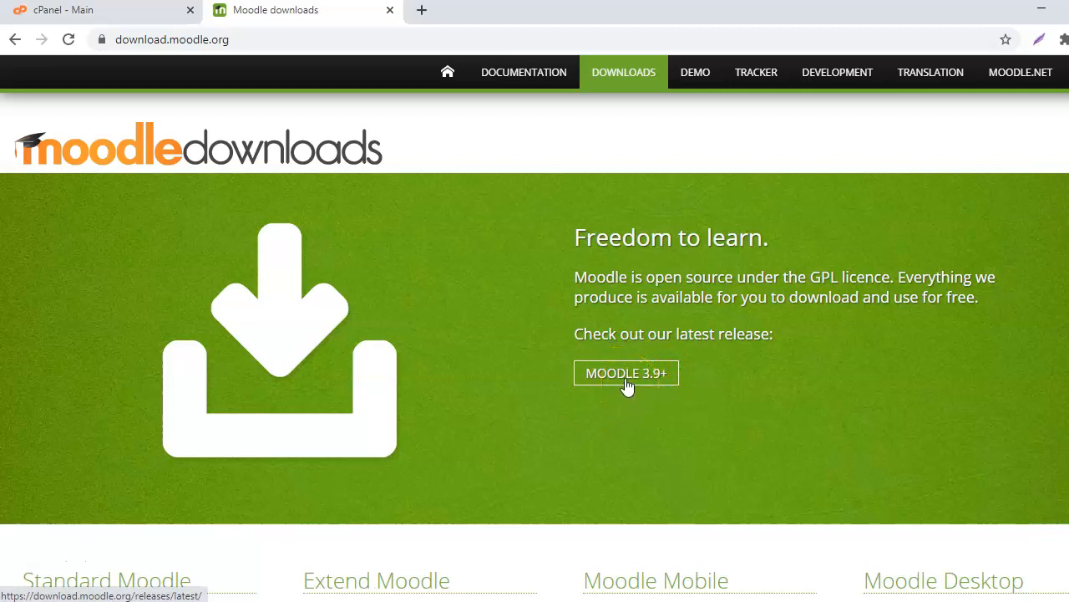
mouse_move(626, 373)
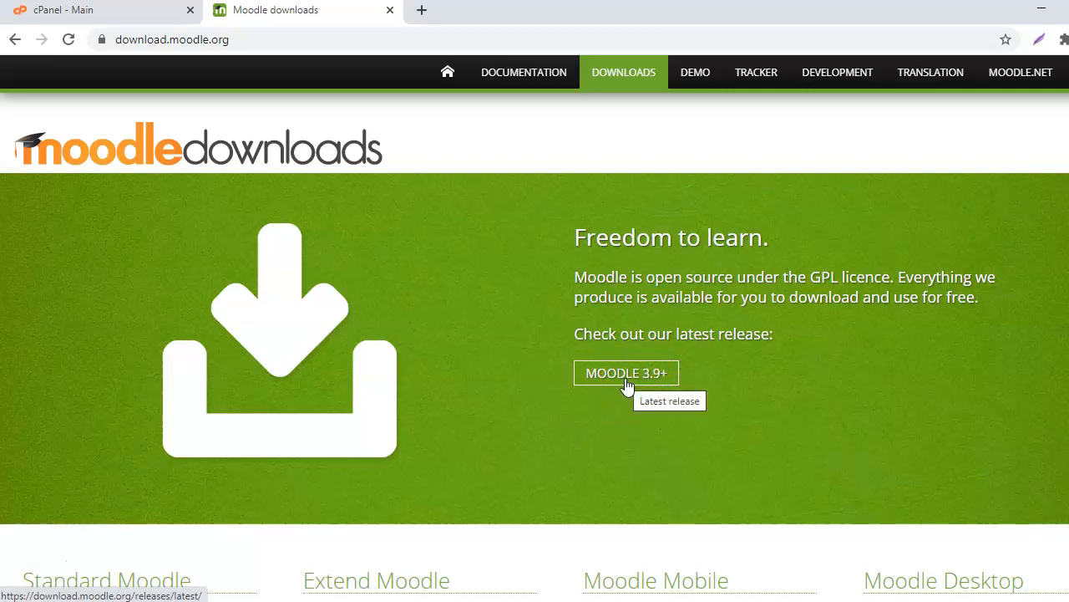
click(626, 372)
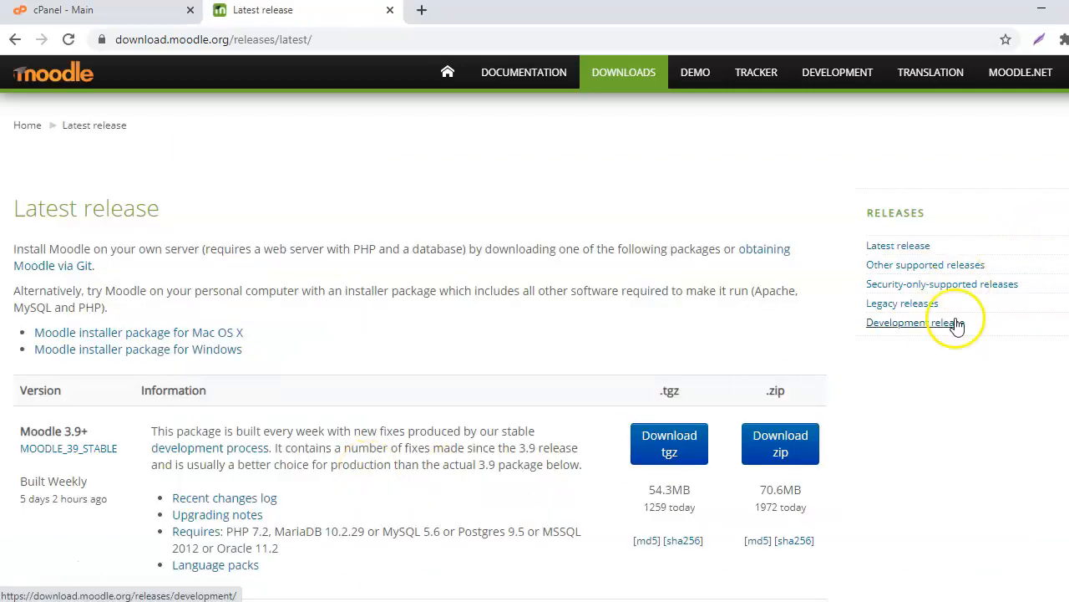
mouse_move(723, 458)
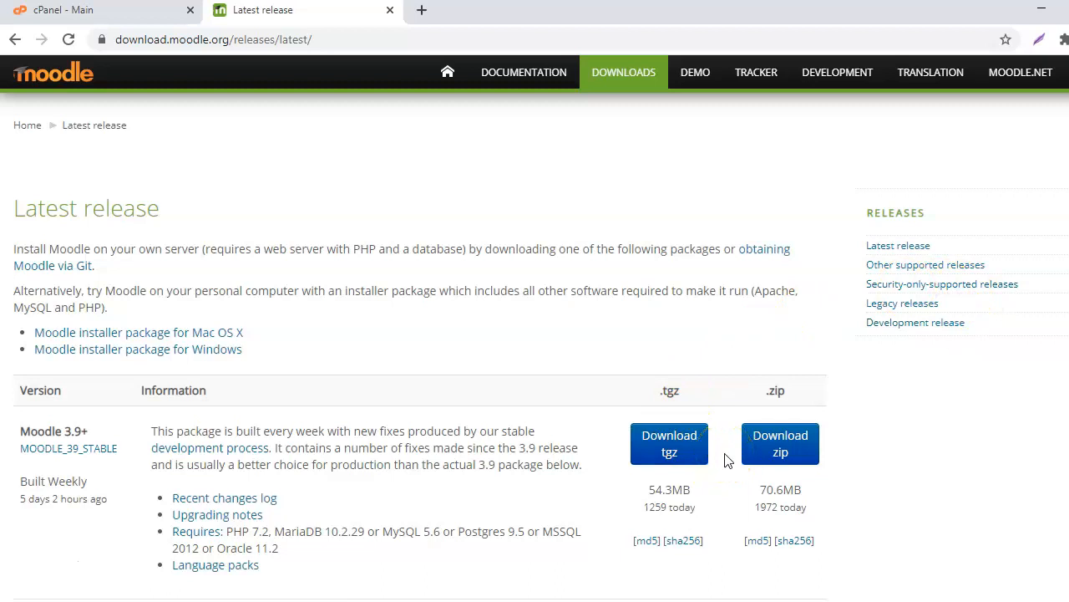
scroll(down, 3)
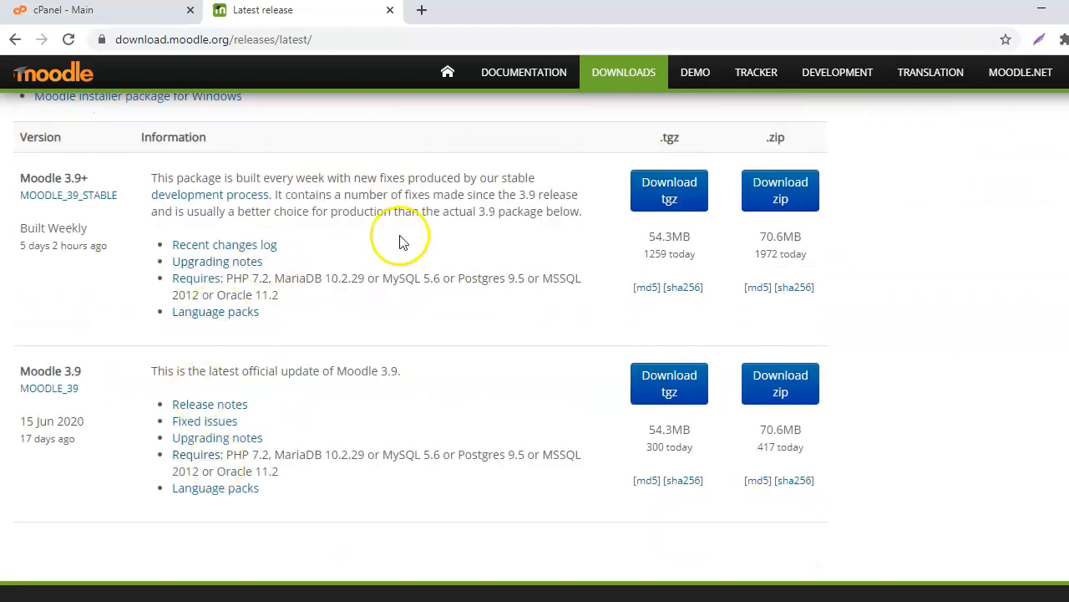
mouse_move(480, 392)
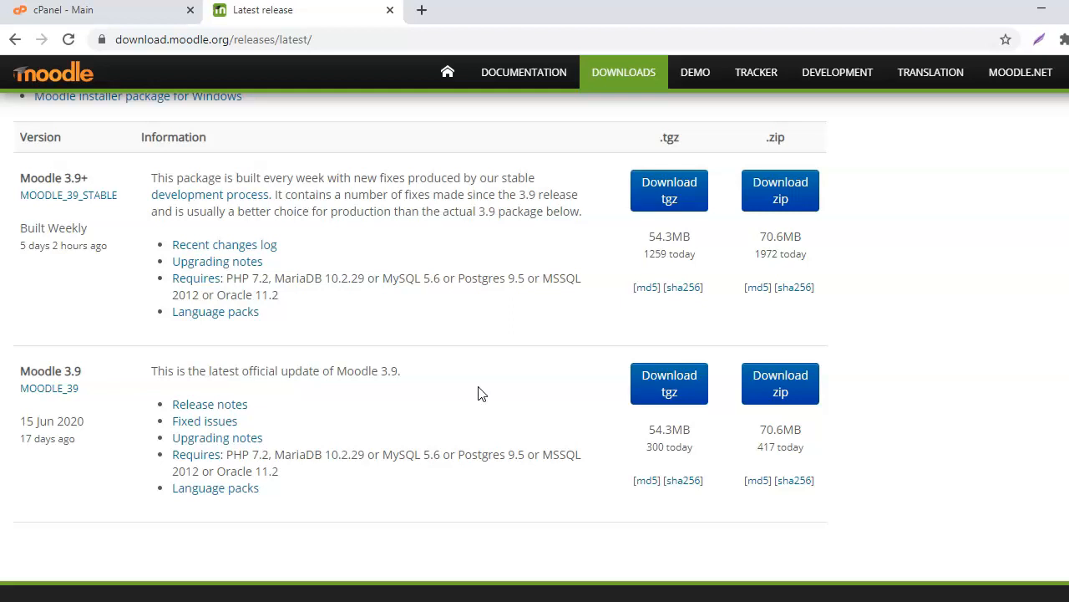
mouse_move(762, 332)
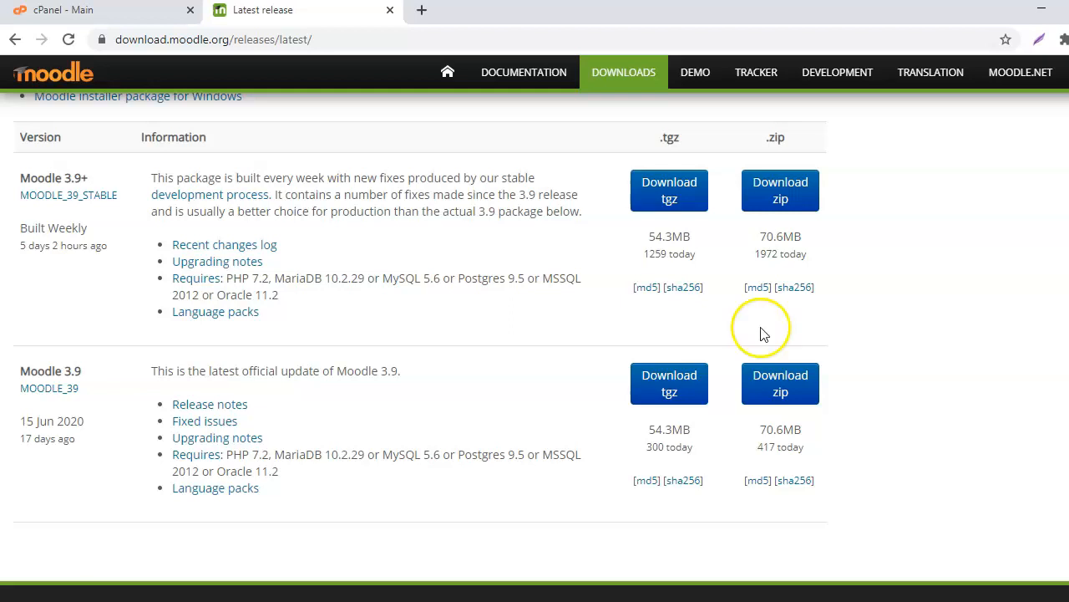
mouse_move(781, 383)
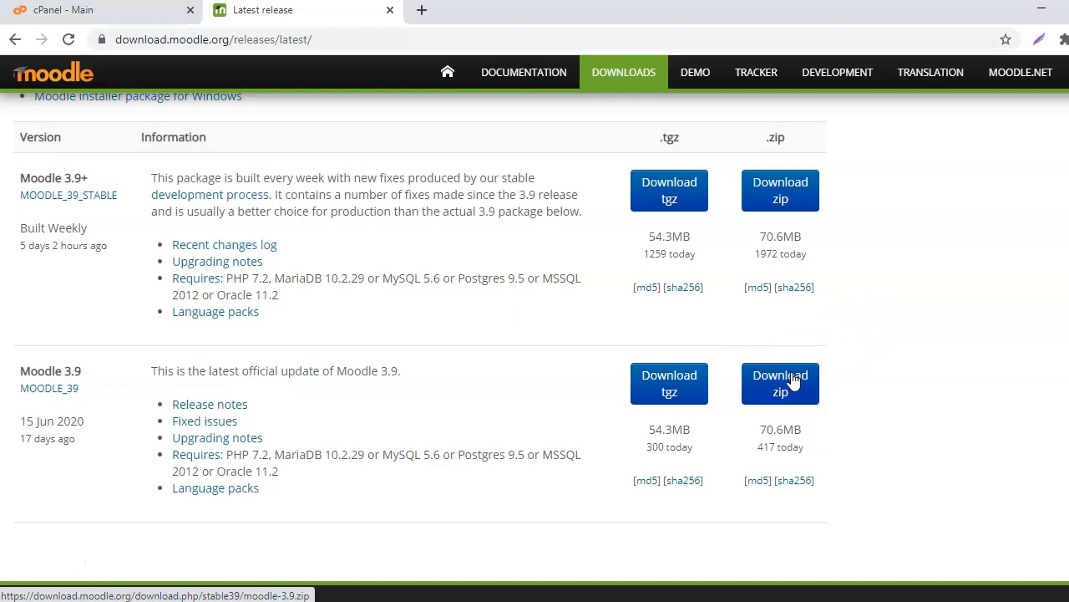
click(780, 382)
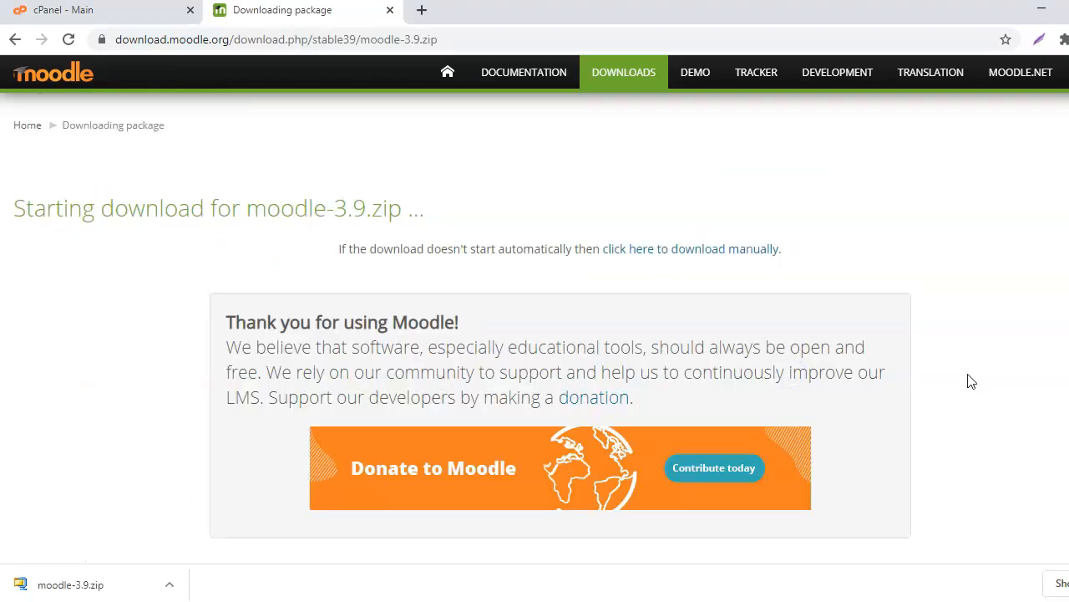
mouse_move(149, 400)
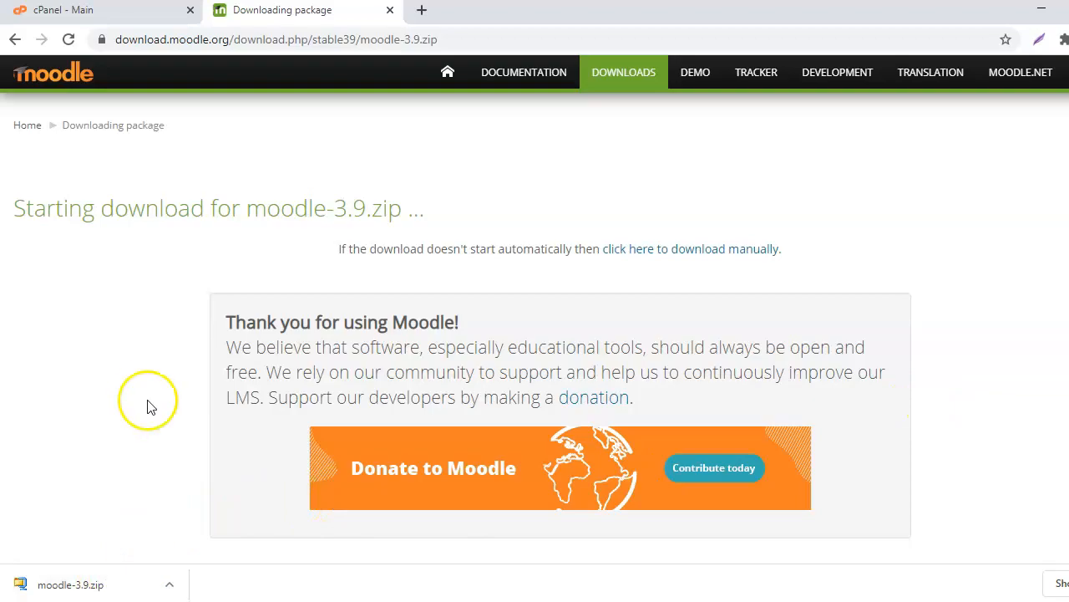
Browse cPanel's File Manager into the learn folder containing .well-known and cgi-bin.
click(100, 9)
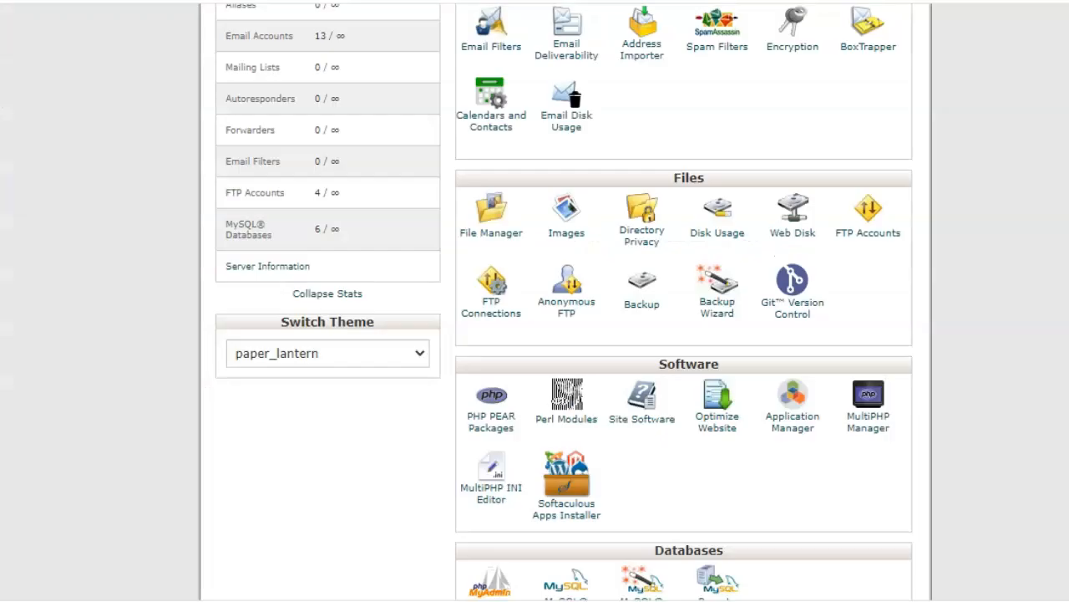
click(490, 213)
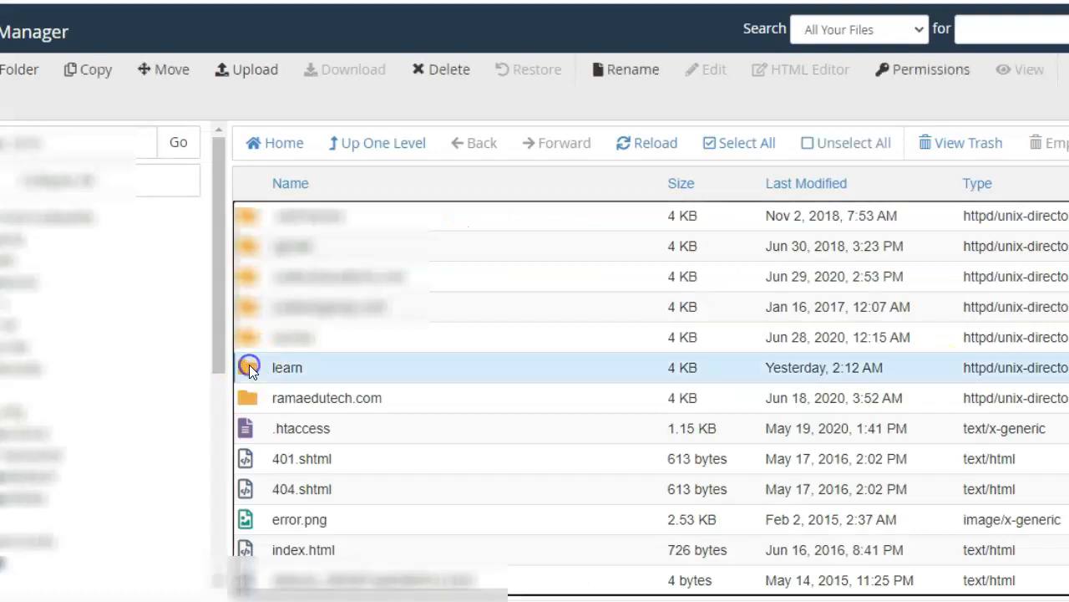
double_click(288, 366)
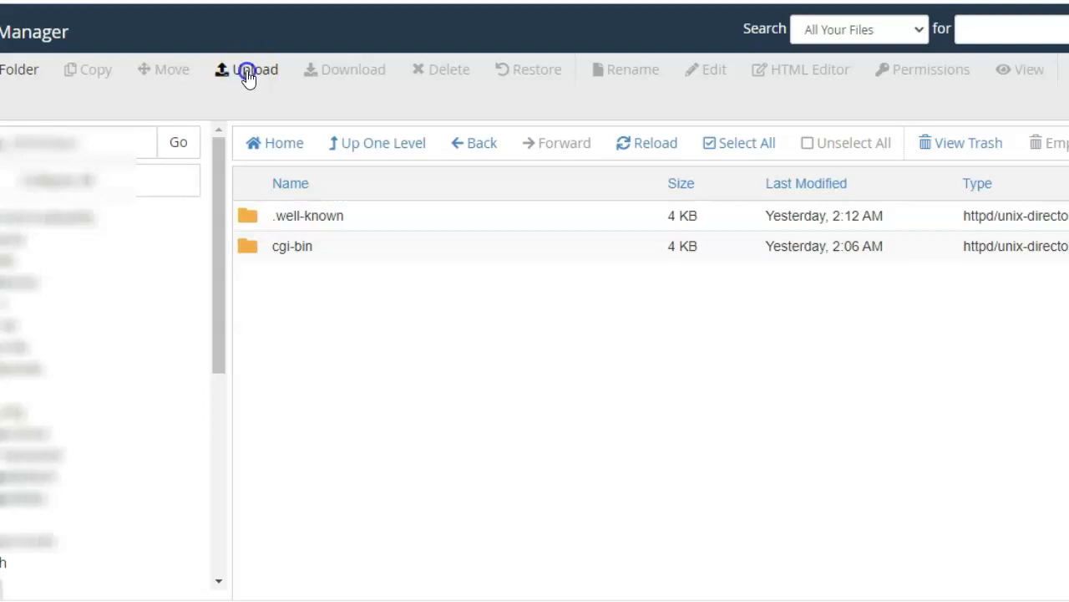
Upload moodle-3.9.zip (70.55 MB) into learn and select it for extraction to /public_html/learn.
click(246, 69)
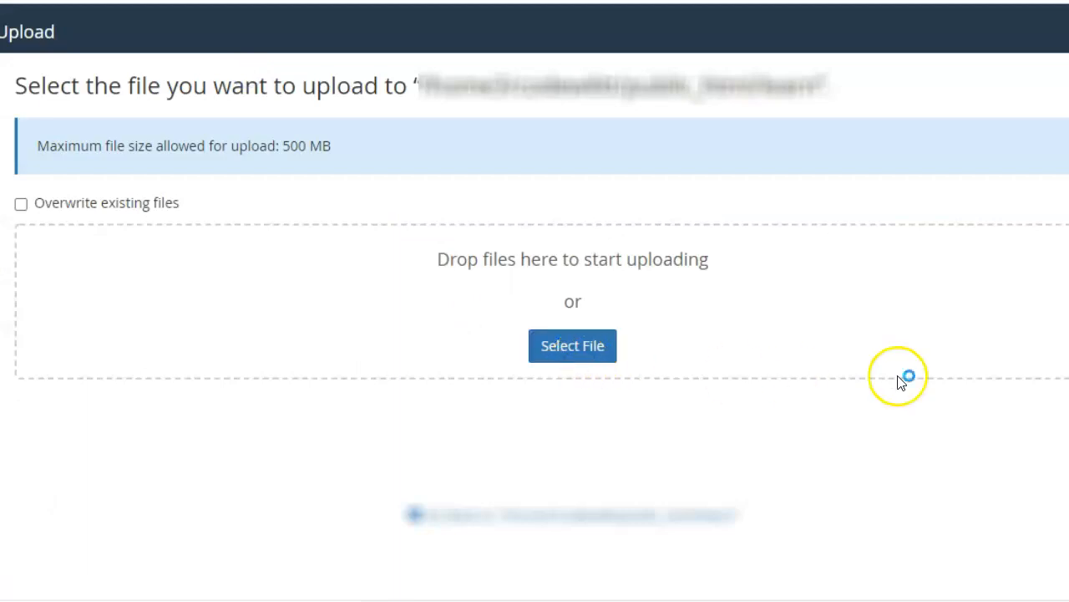
click(572, 345)
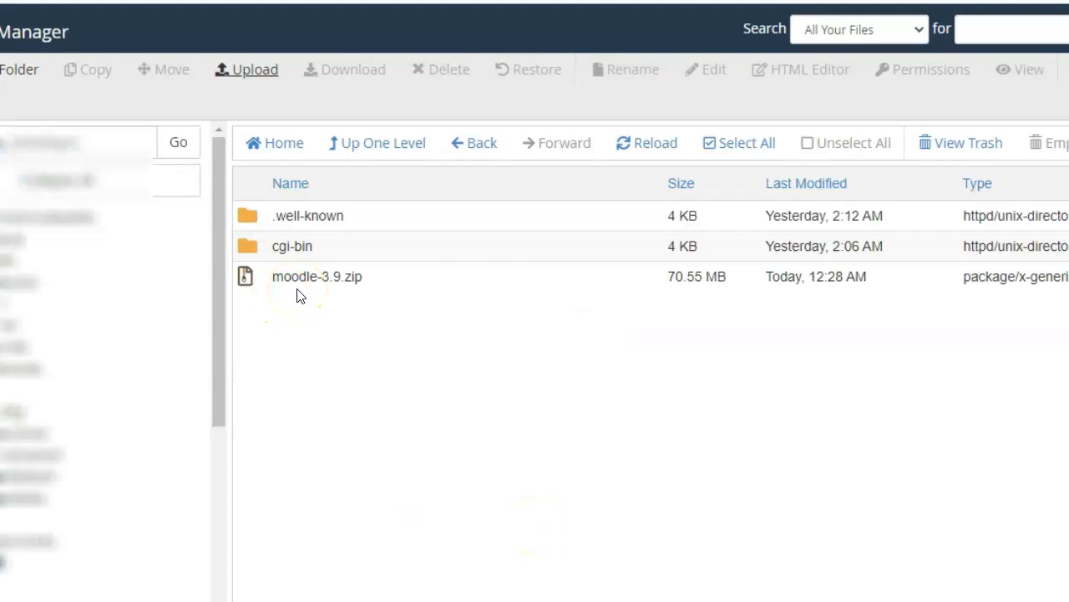
click(316, 276)
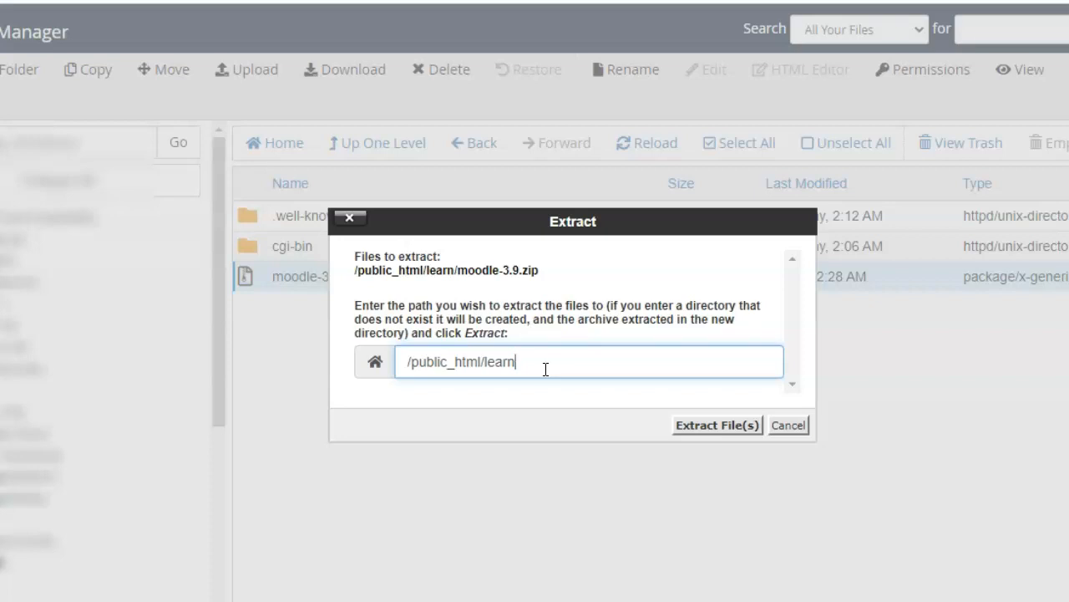
Extract moodle-3.9.zip and reload the listing so the new moodle folder appears.
click(717, 424)
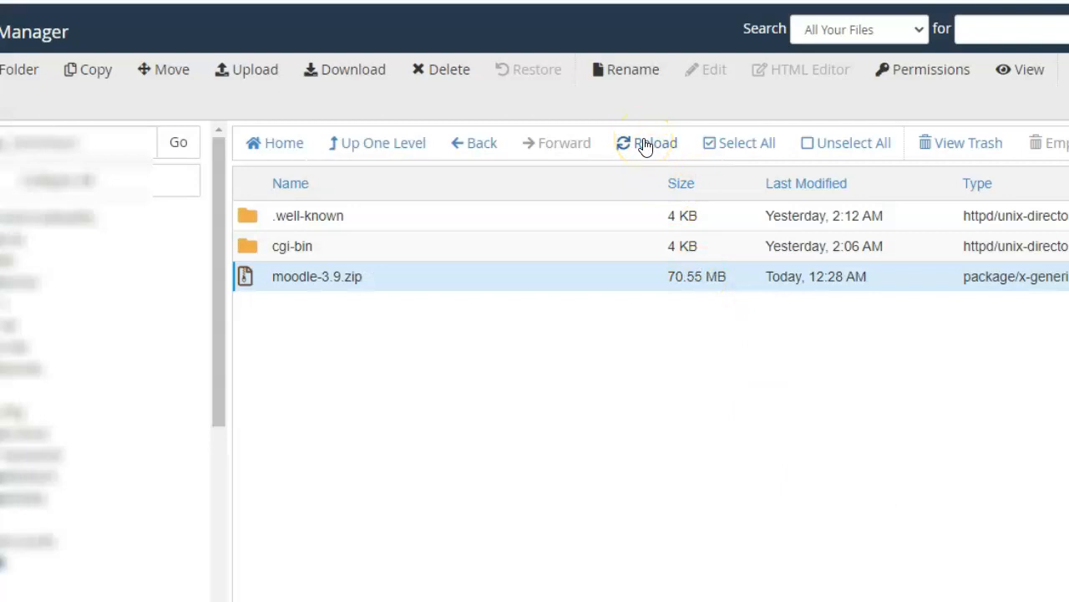
click(646, 143)
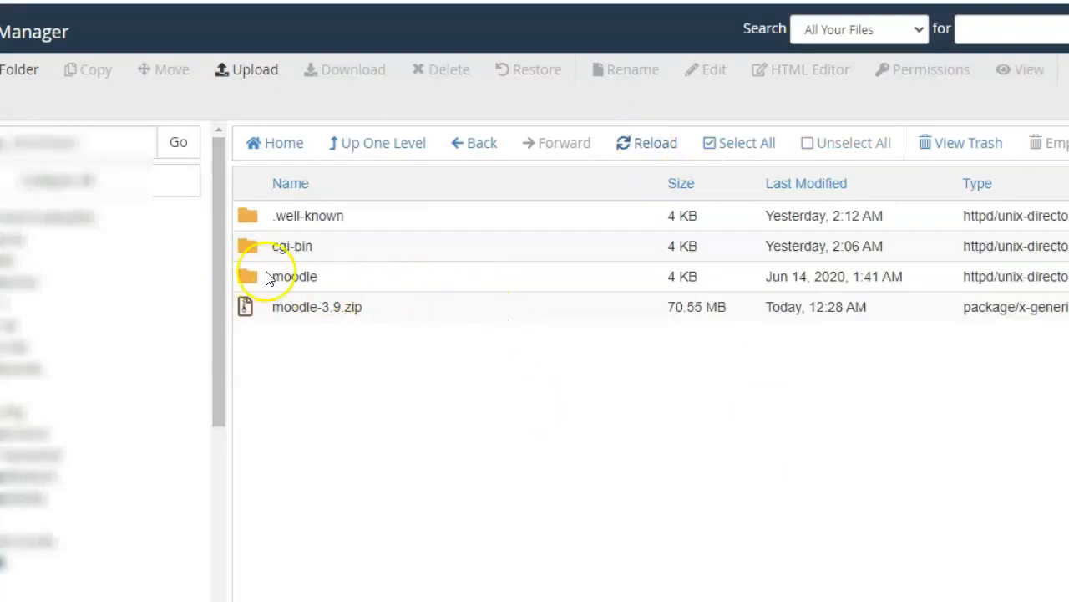
mouse_move(324, 284)
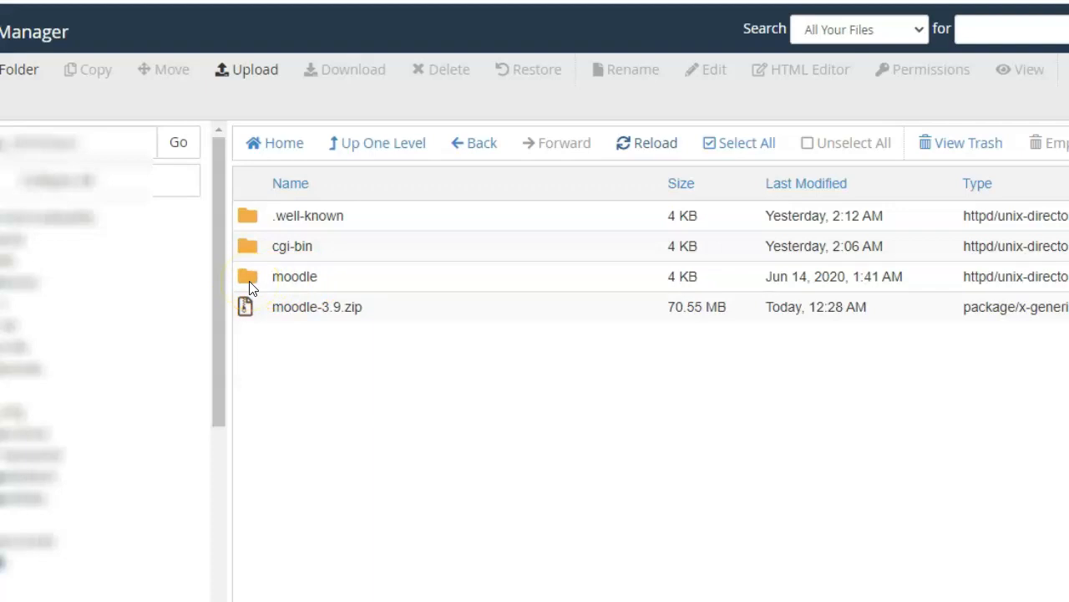
Move every file from the moodle subfolder into /public_html/learn, then go back up to learn.
double_click(294, 276)
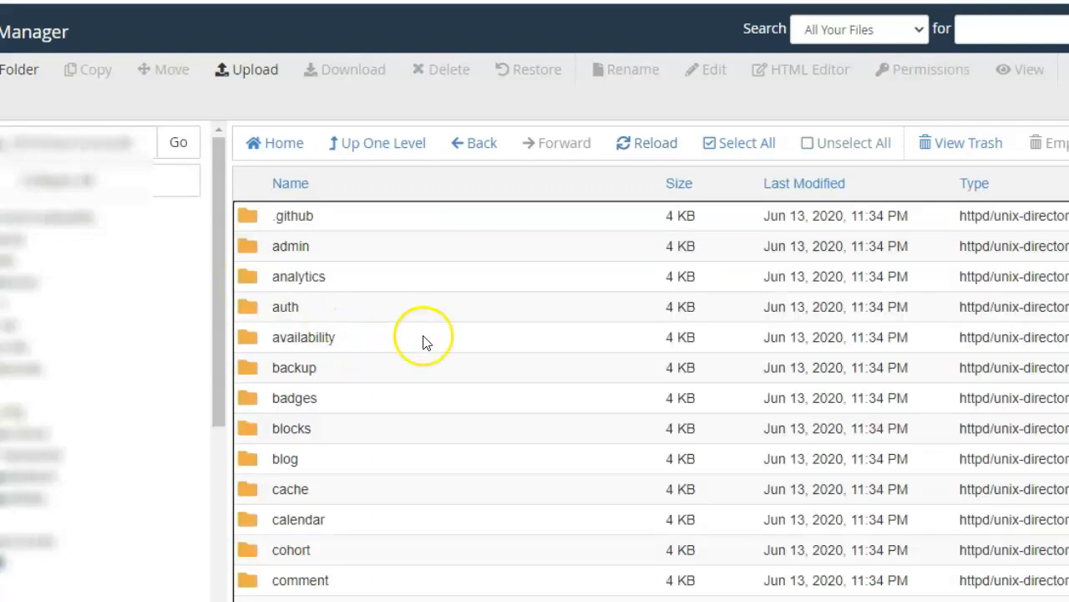
mouse_move(463, 228)
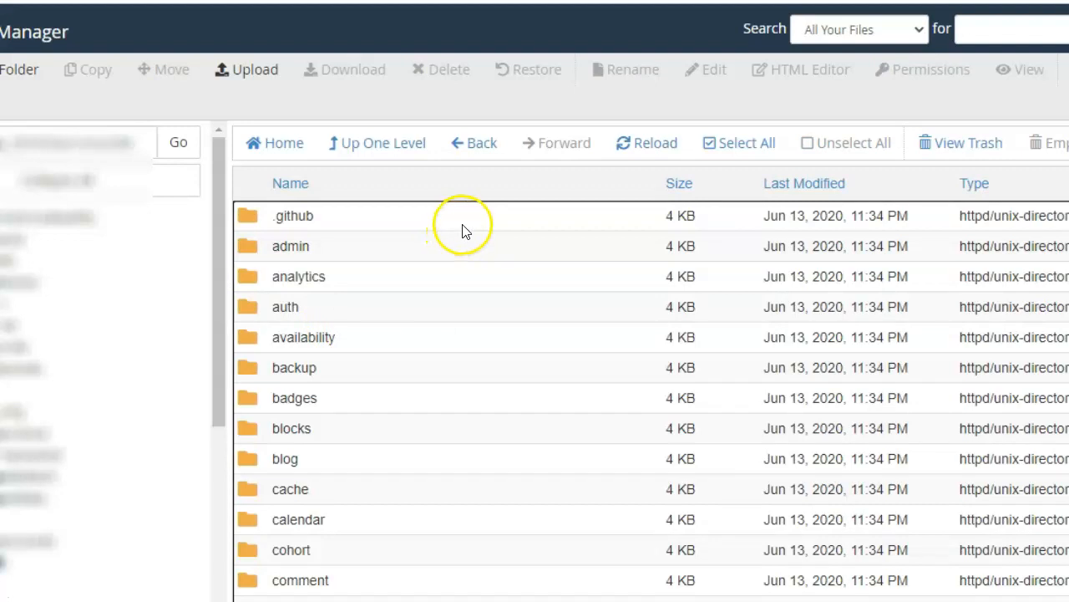
click(738, 143)
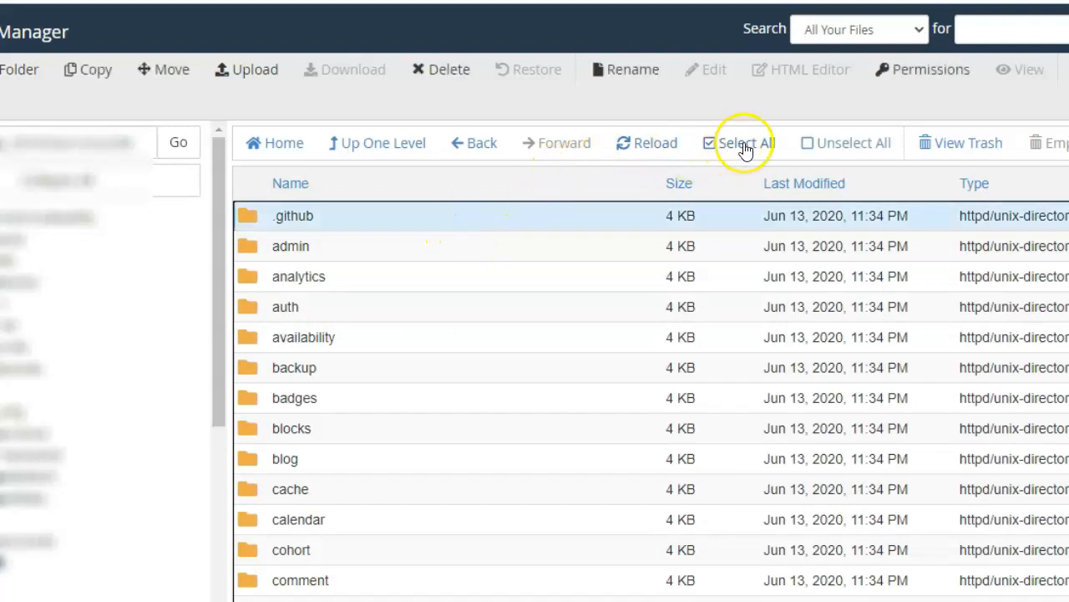
click(742, 143)
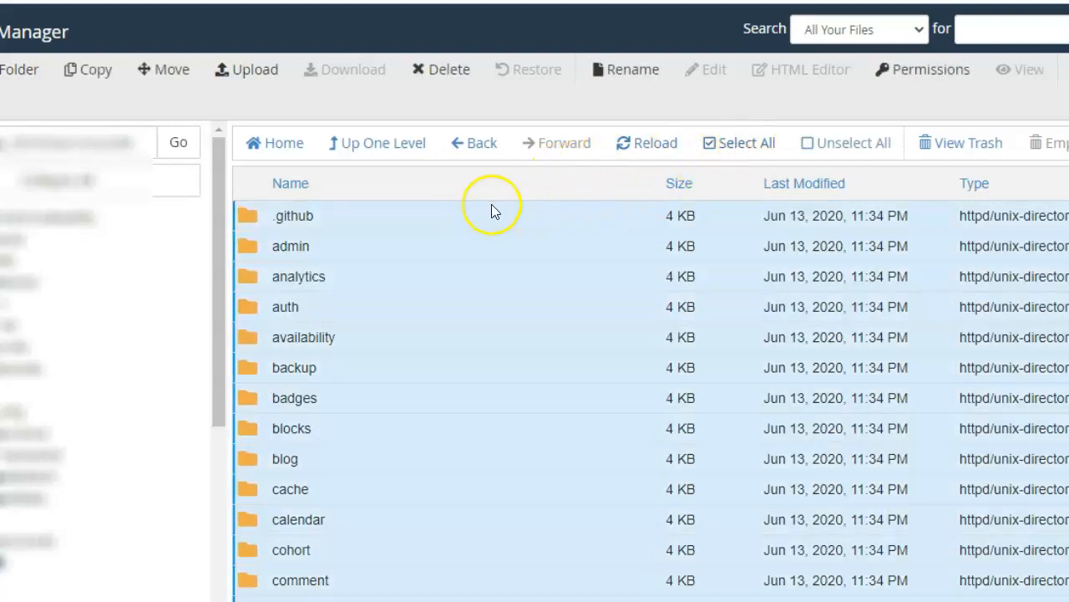
click(172, 69)
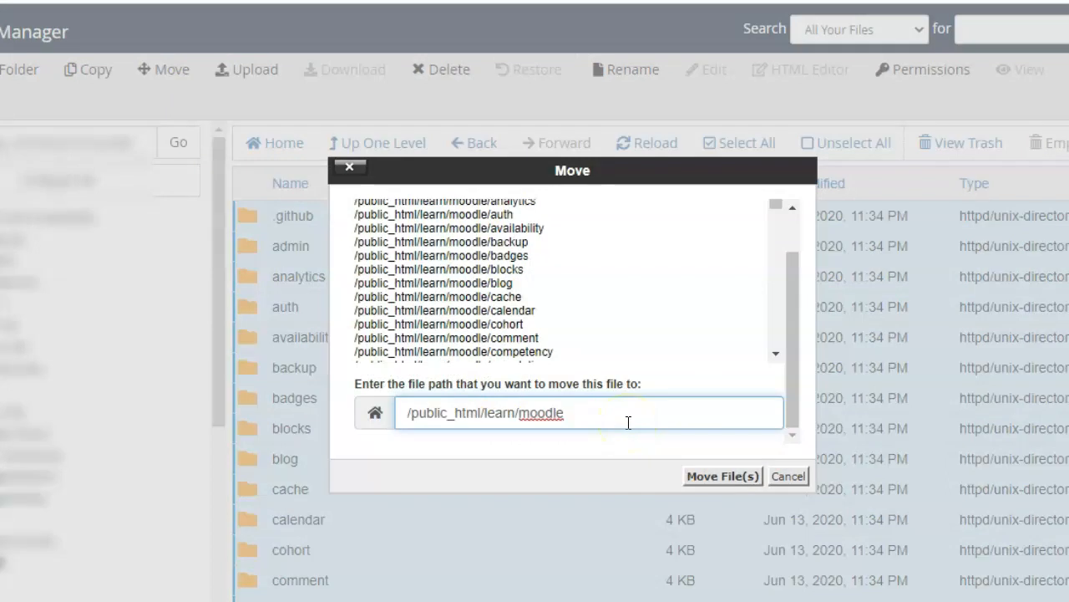
key(BackSpace)
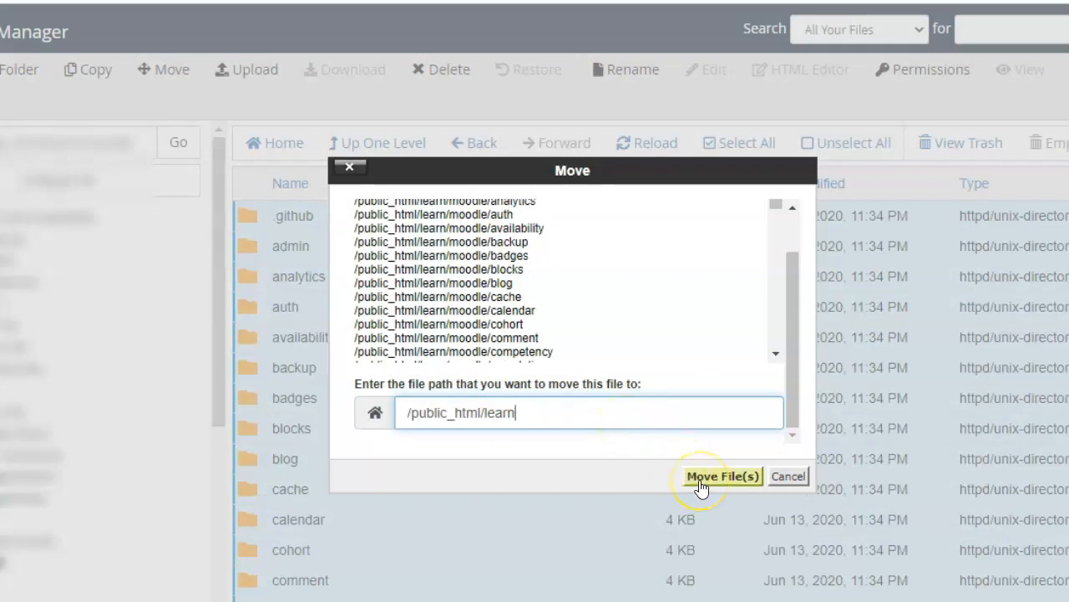
click(722, 475)
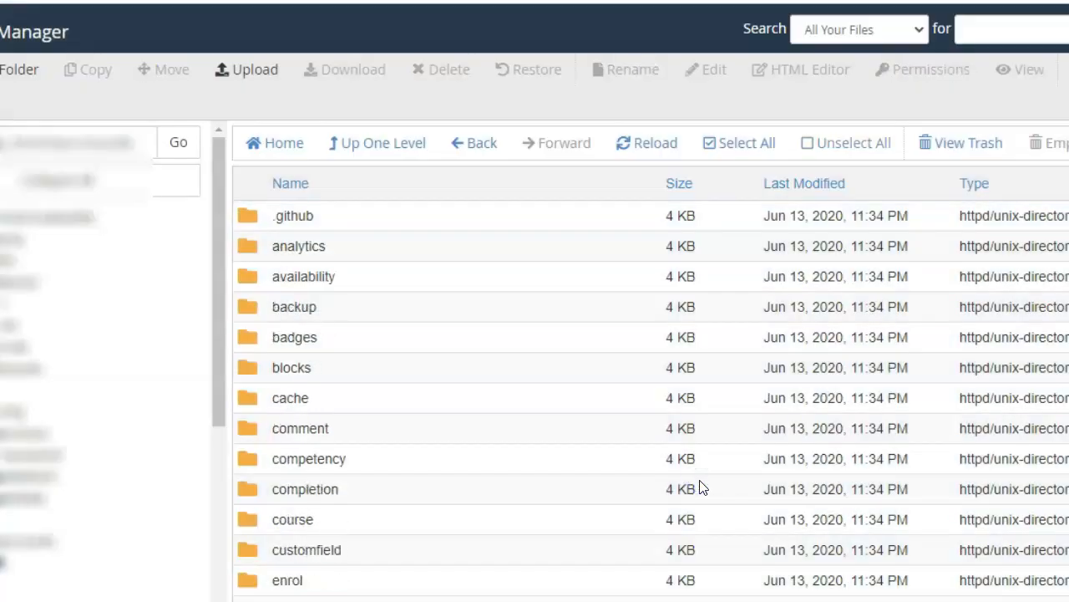
click(382, 143)
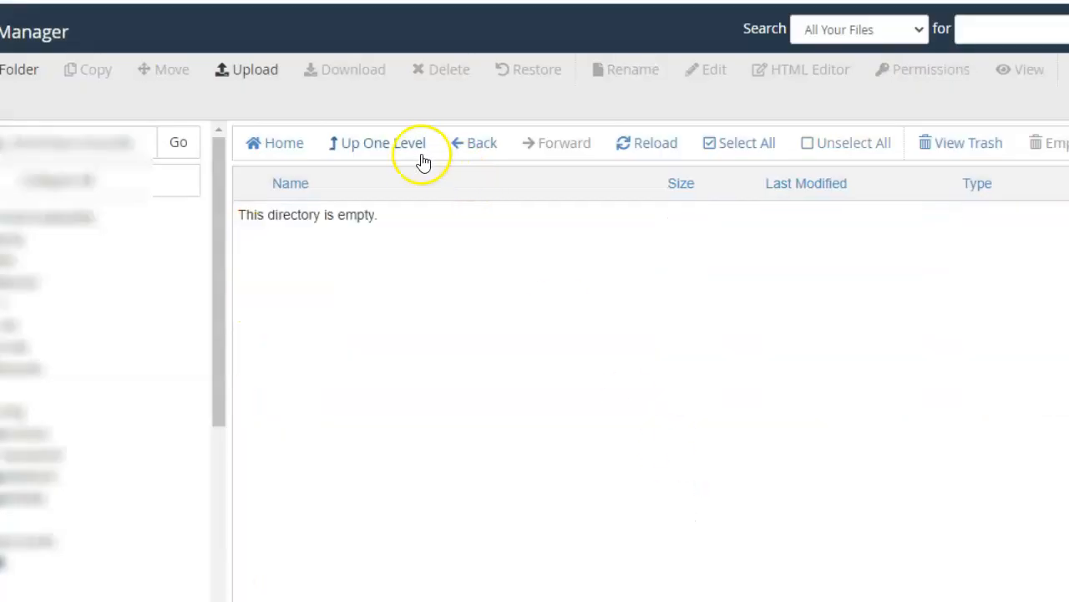
click(377, 142)
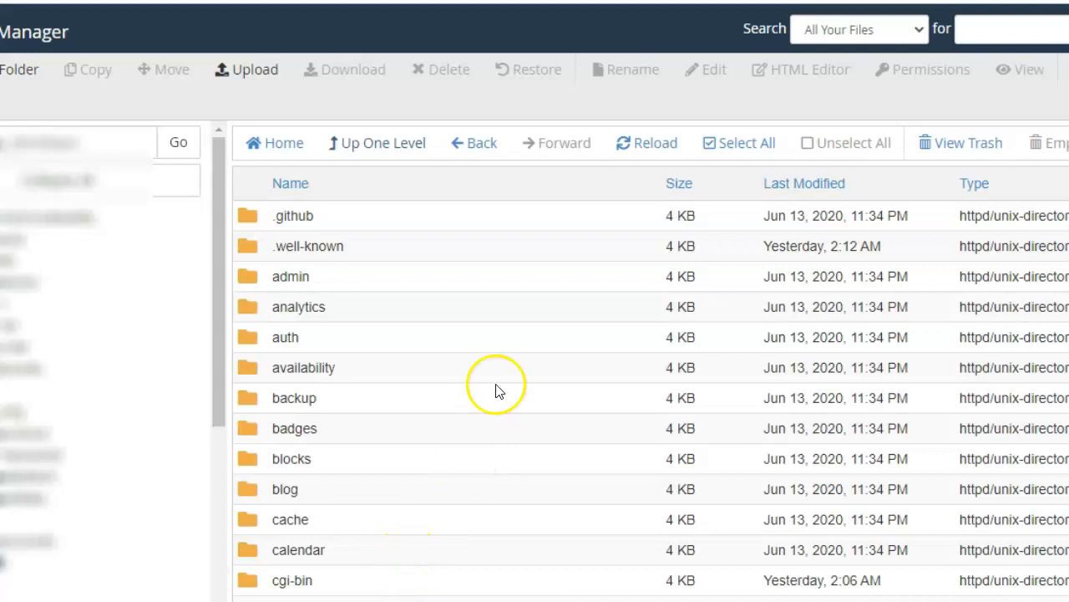
mouse_move(497, 324)
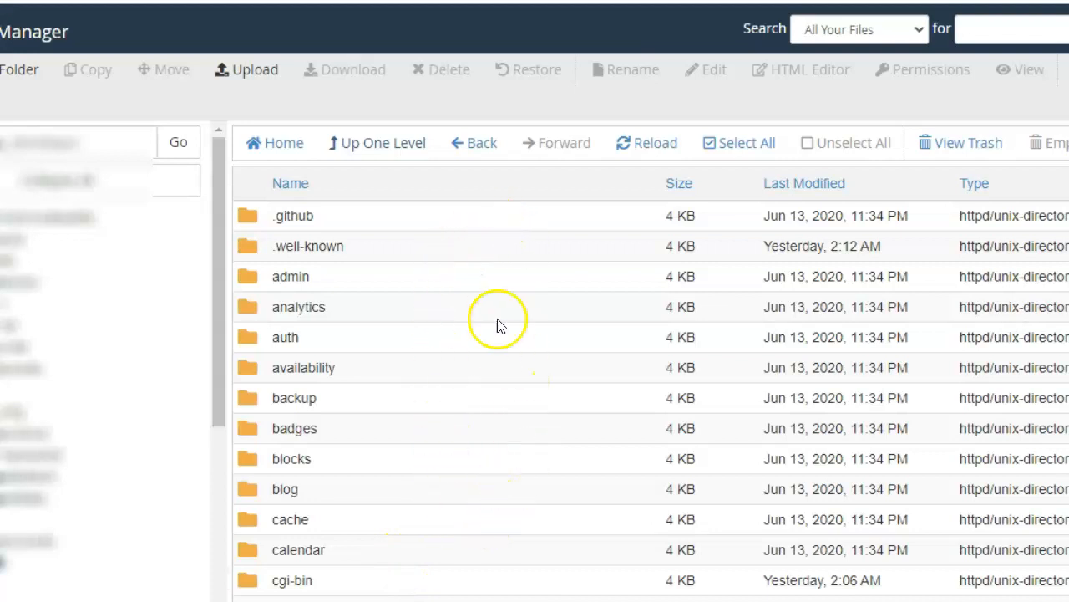
mouse_move(559, 405)
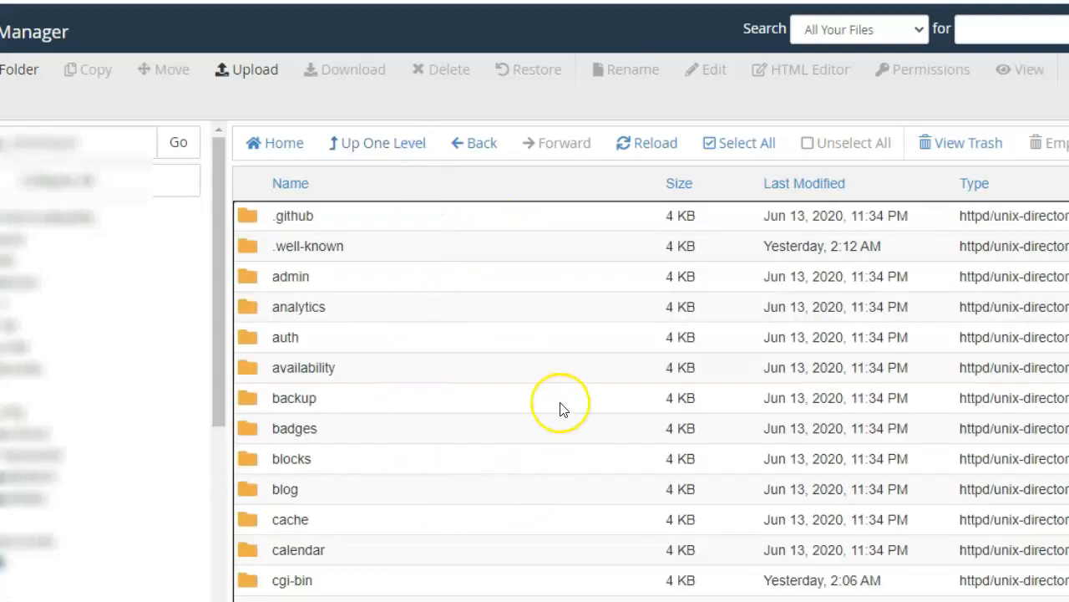
mouse_move(488, 533)
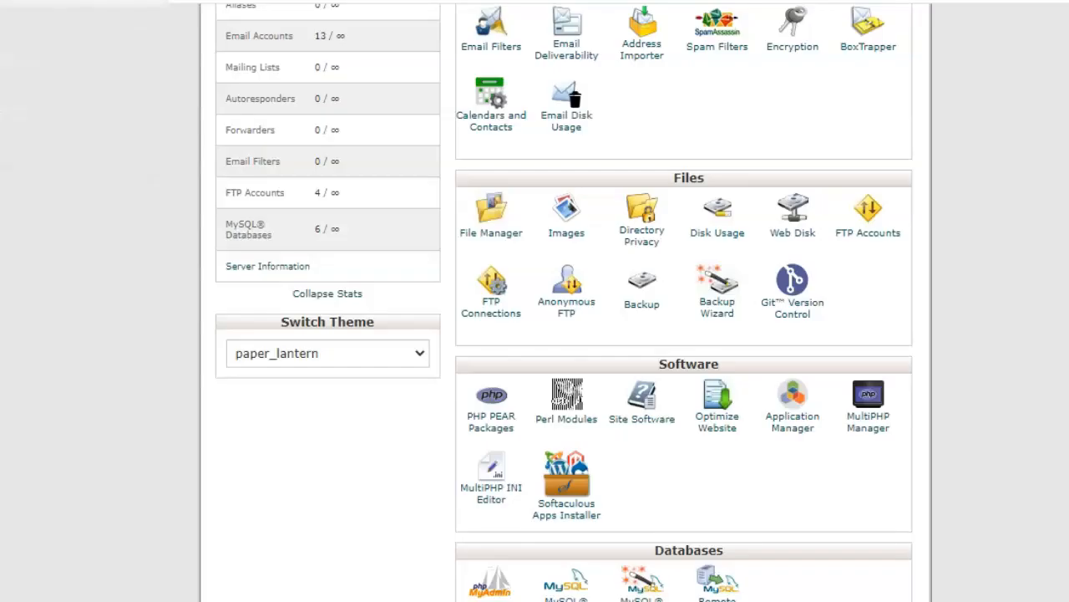
Create a new database in the MySQL Database Wizard and advance to the database-user step.
scroll(down, 3)
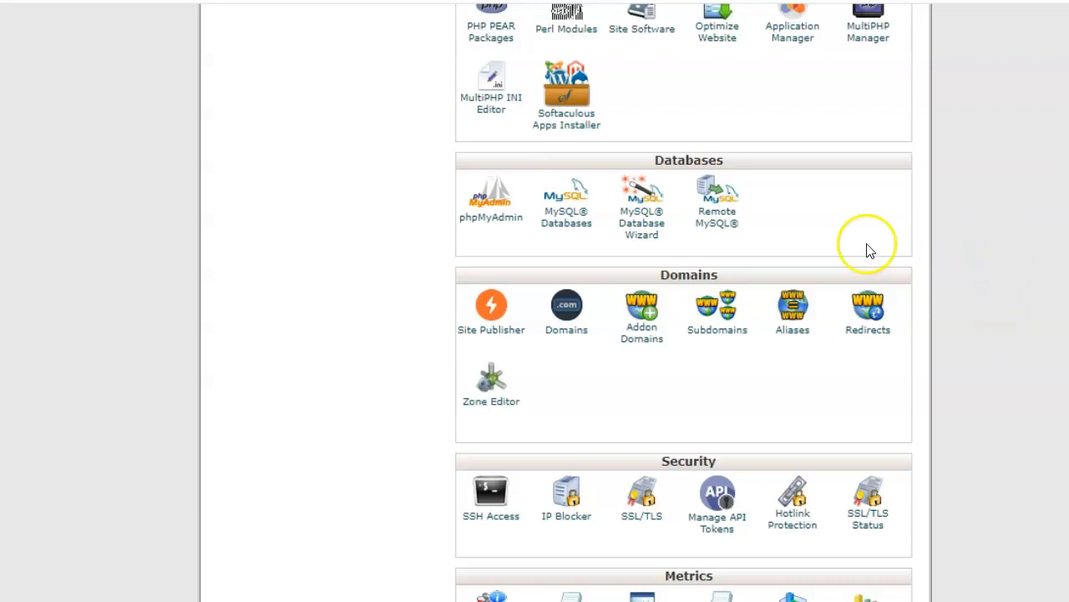
click(642, 197)
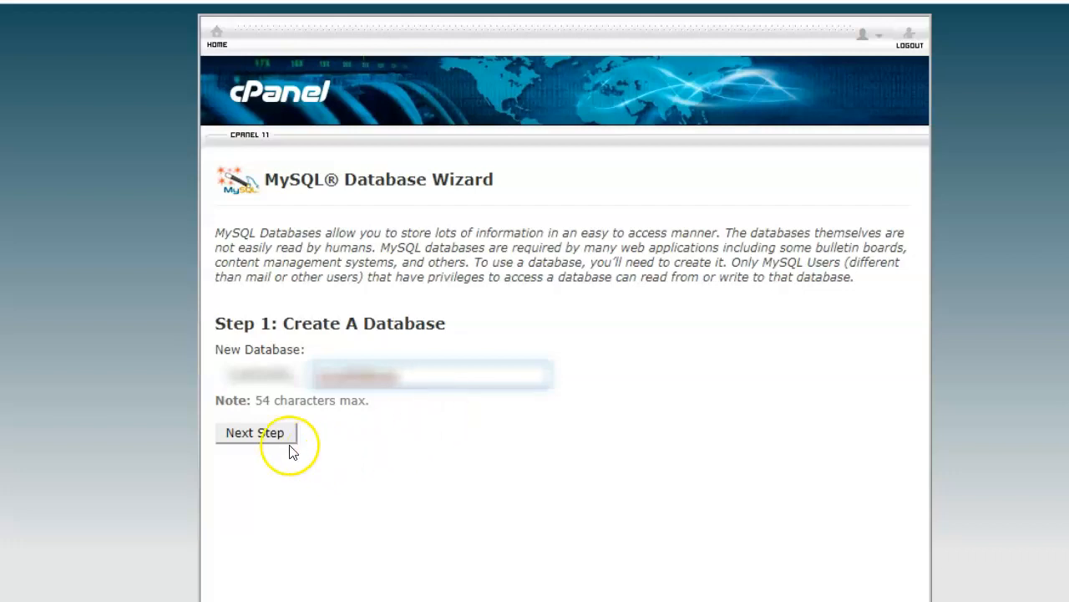
click(255, 433)
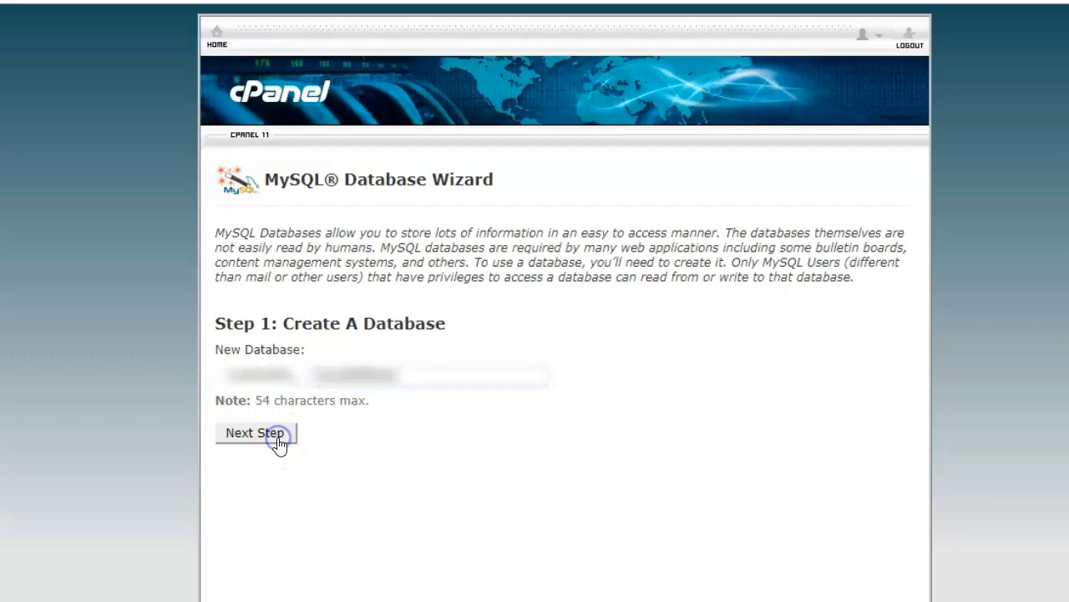
click(254, 433)
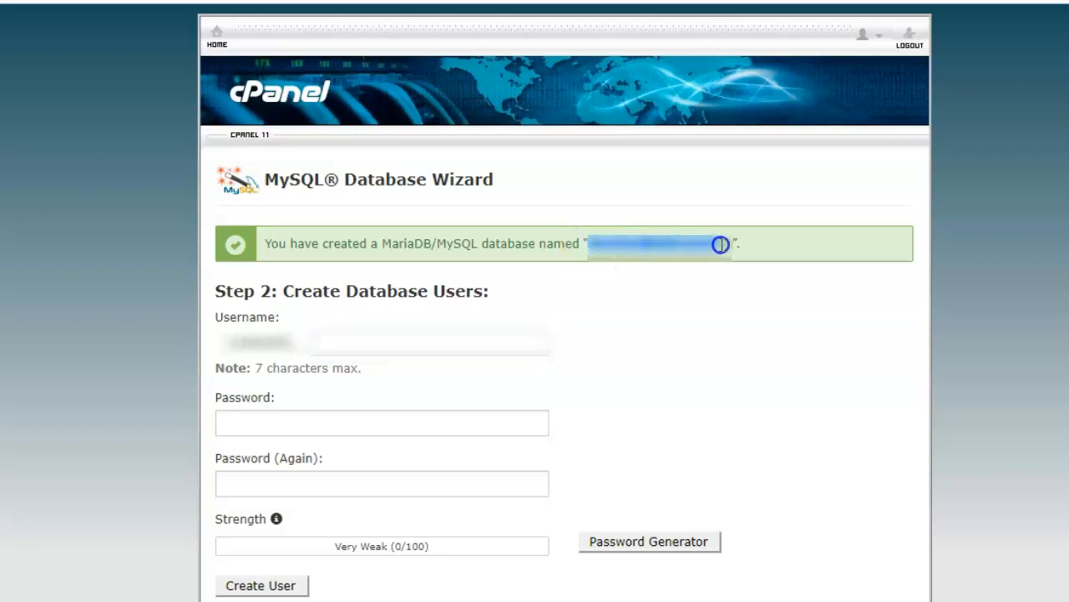
mouse_move(712, 348)
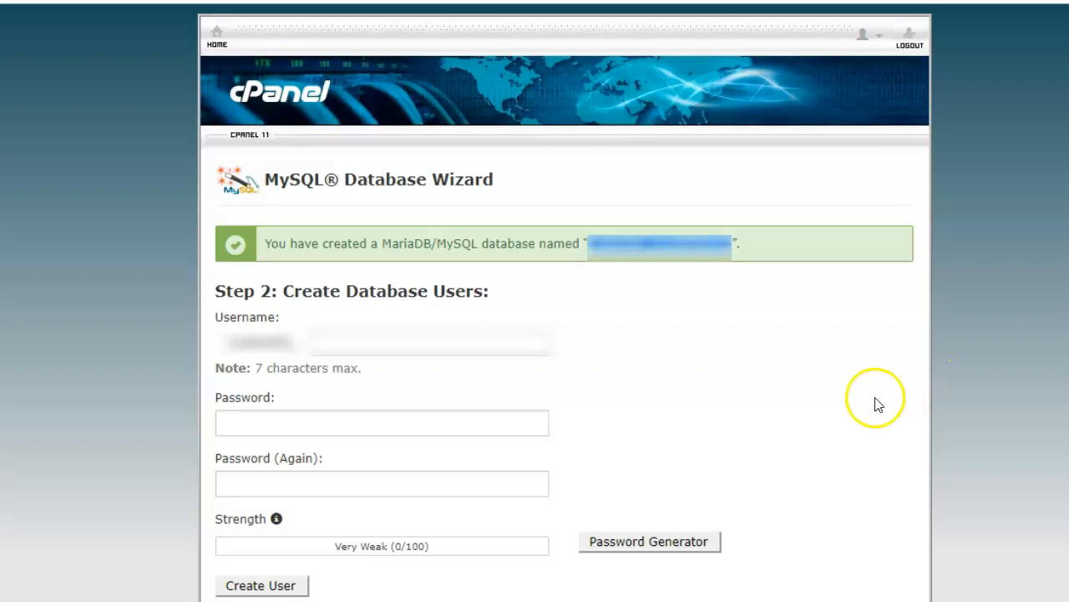
mouse_move(860, 410)
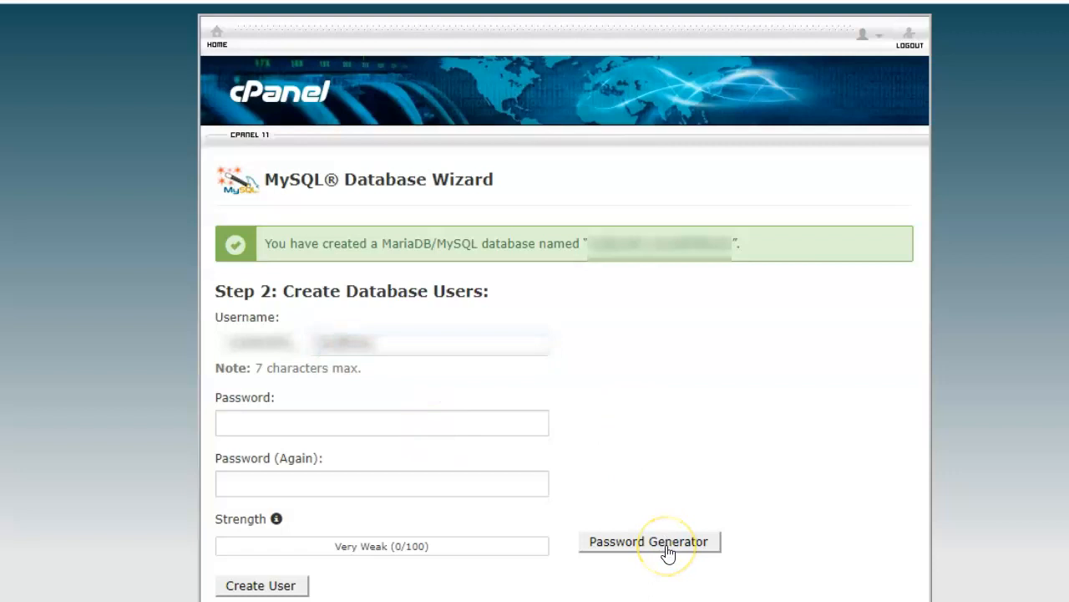
Generate a very strong password, apply it to both fields, and create the MySQL user.
click(649, 541)
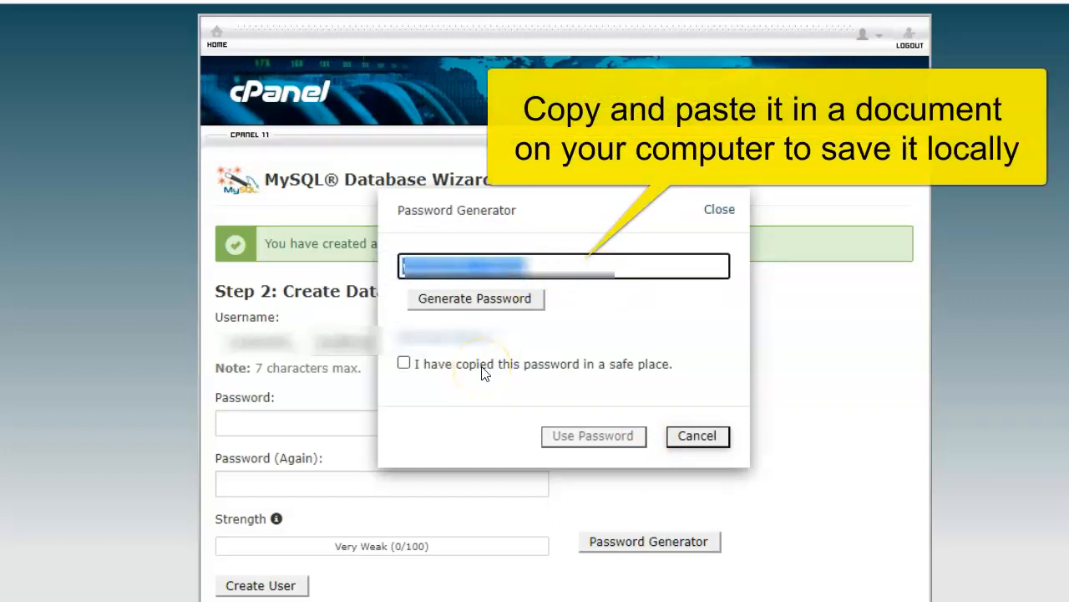
click(403, 363)
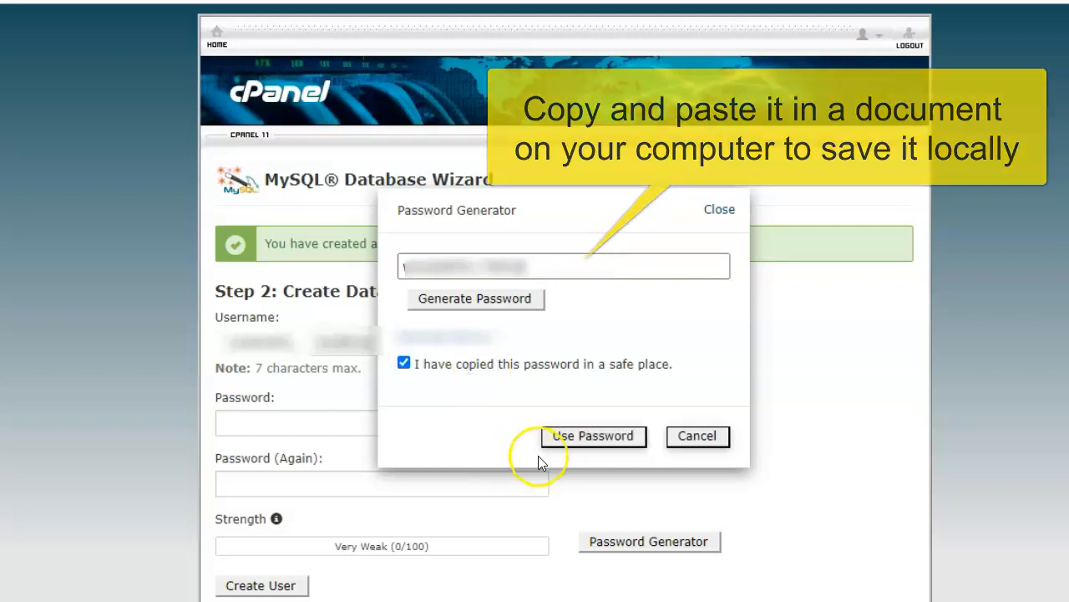
click(593, 436)
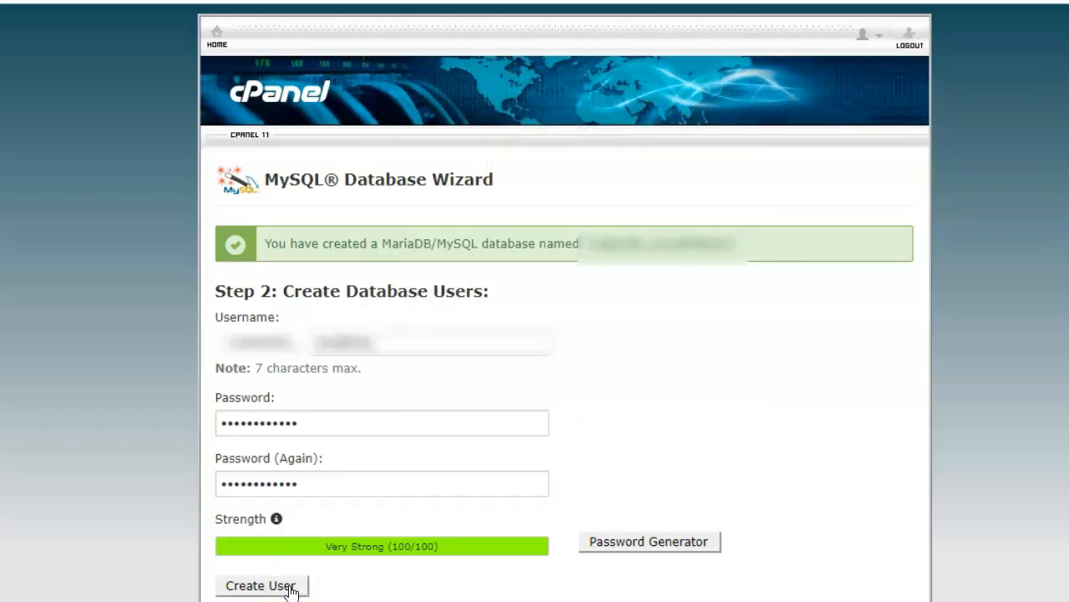
click(259, 585)
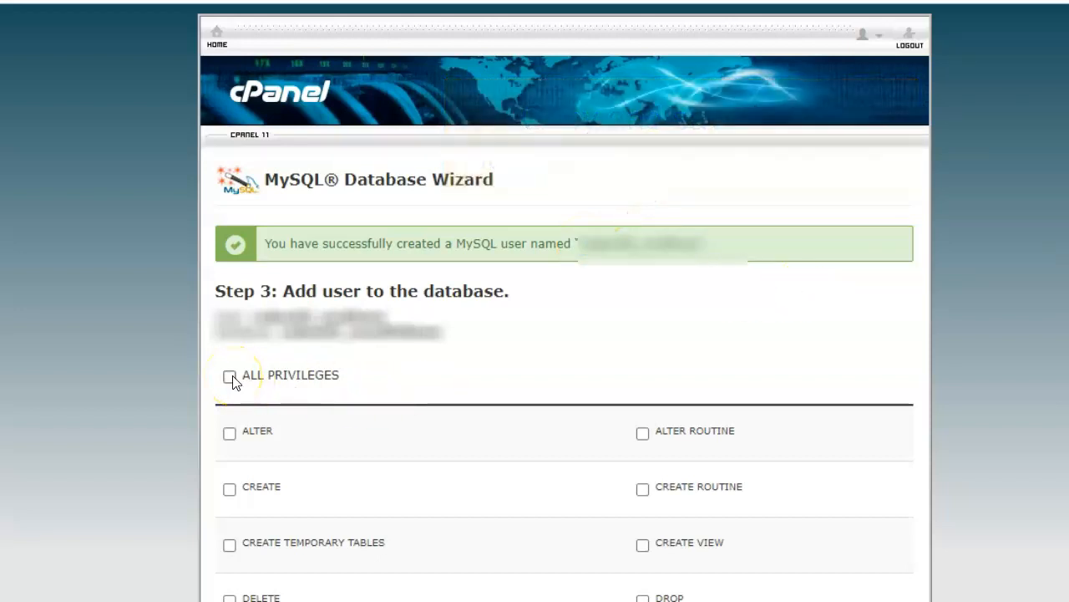
Grant the new user ALL PRIVILEGES on the database and finish the wizard.
click(230, 377)
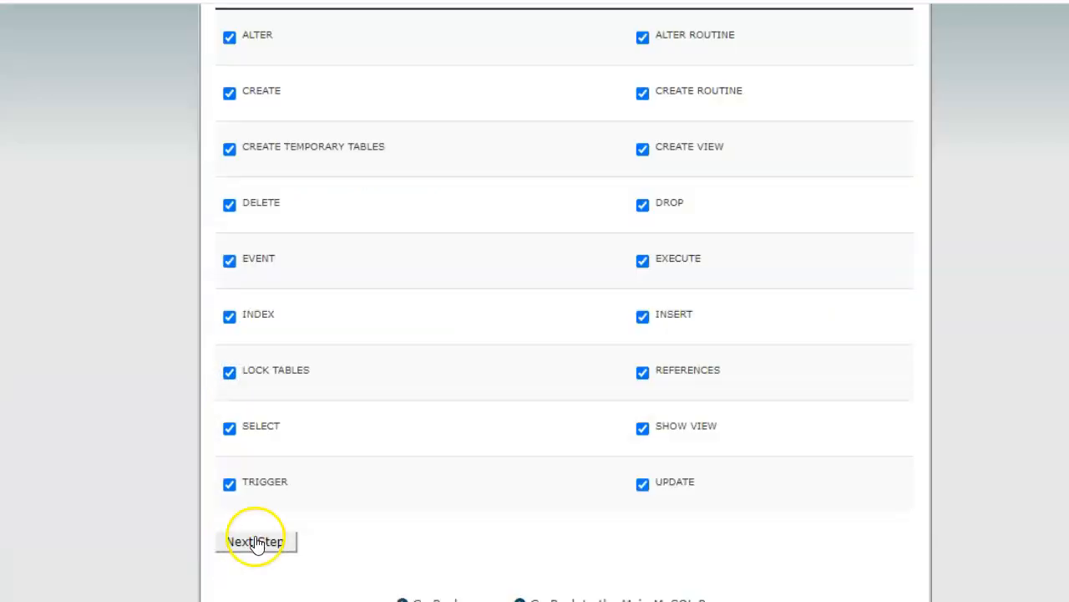
click(255, 541)
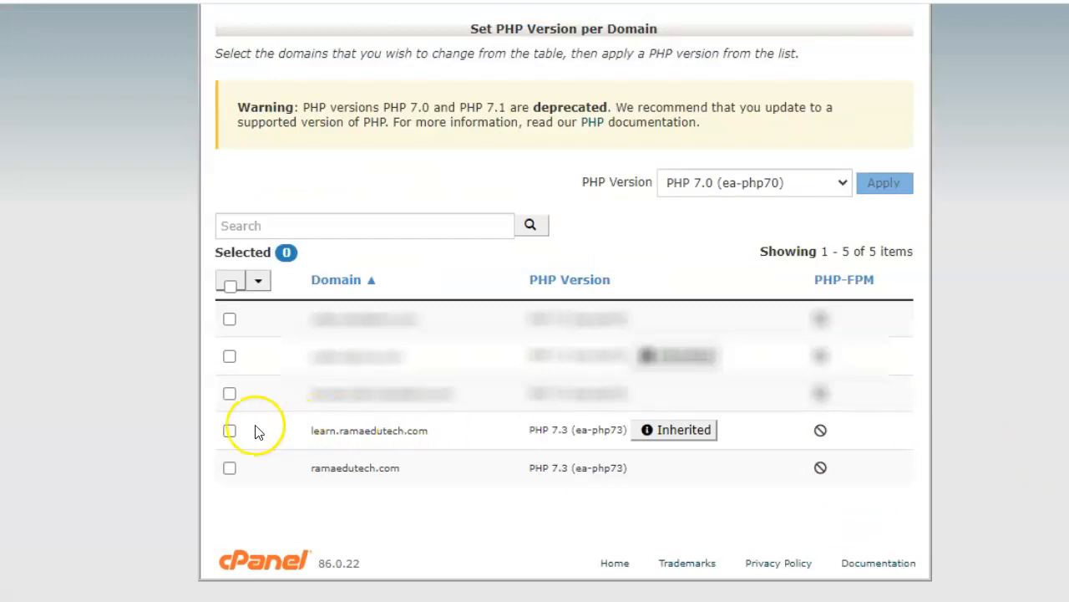
Apply PHP 7.3 (ea-php73) to learn.ramaedutech.com and review the available PHP versions.
click(230, 429)
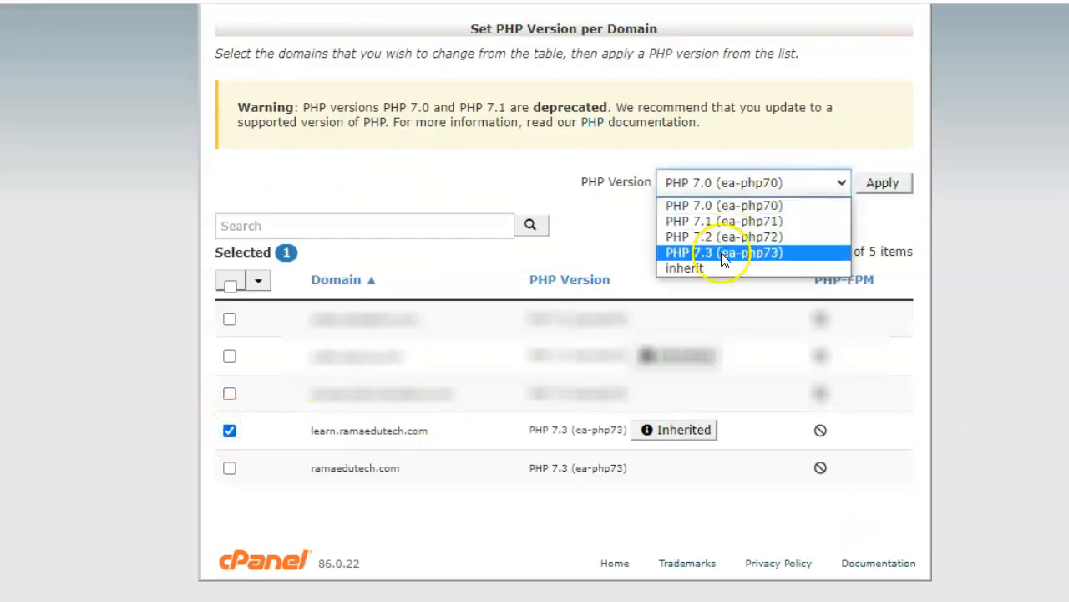
click(723, 252)
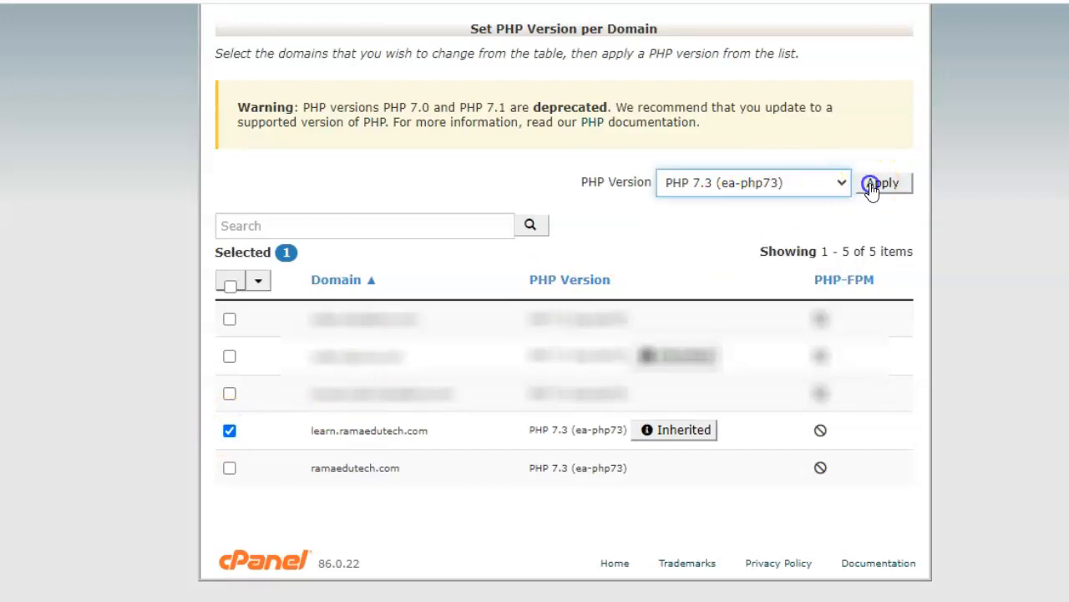
click(884, 182)
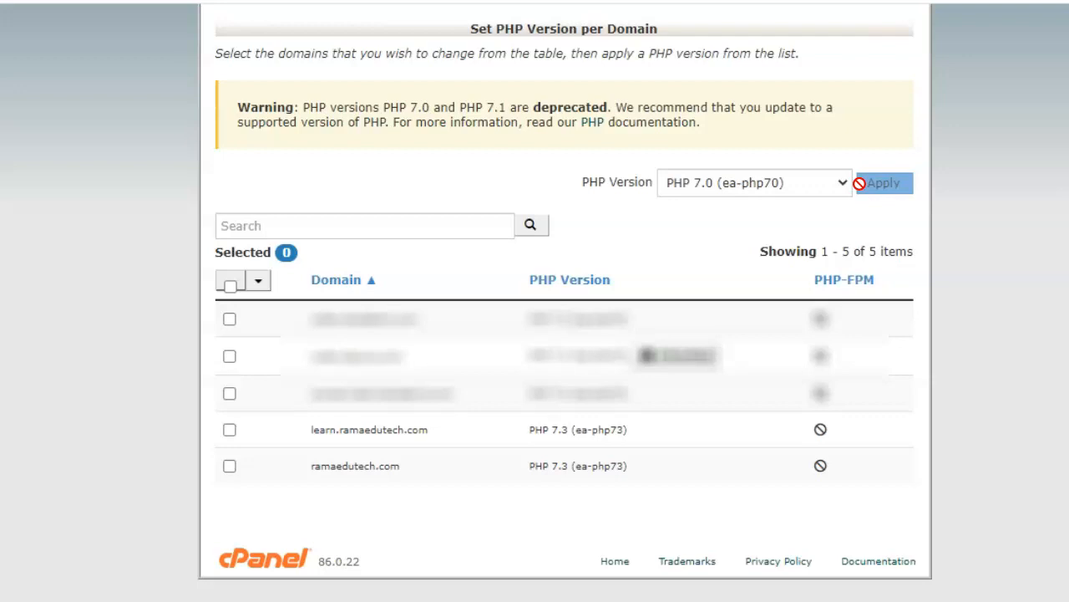
mouse_move(800, 195)
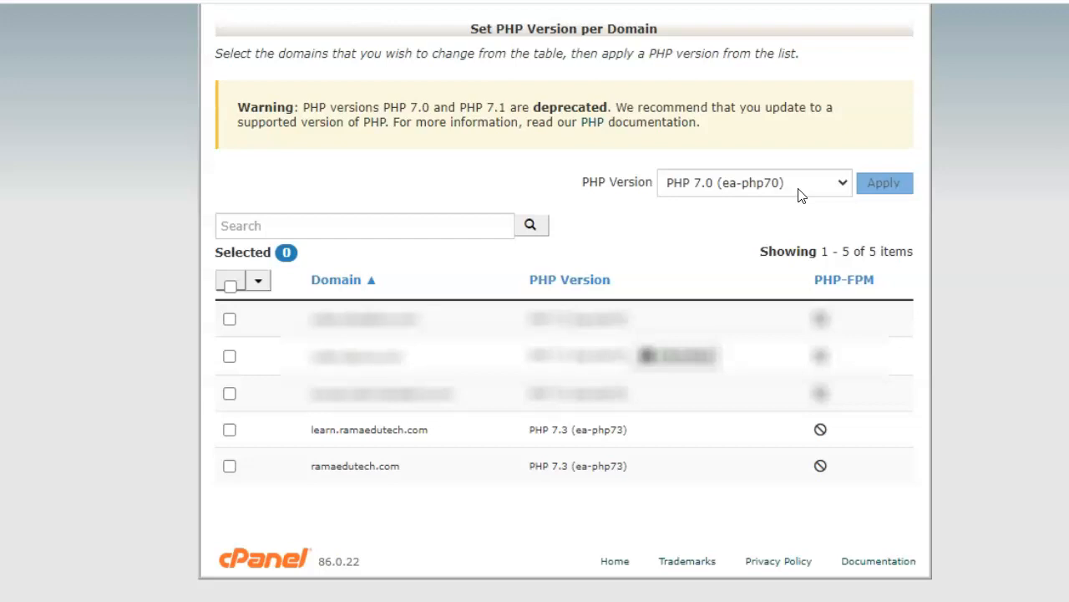
click(752, 182)
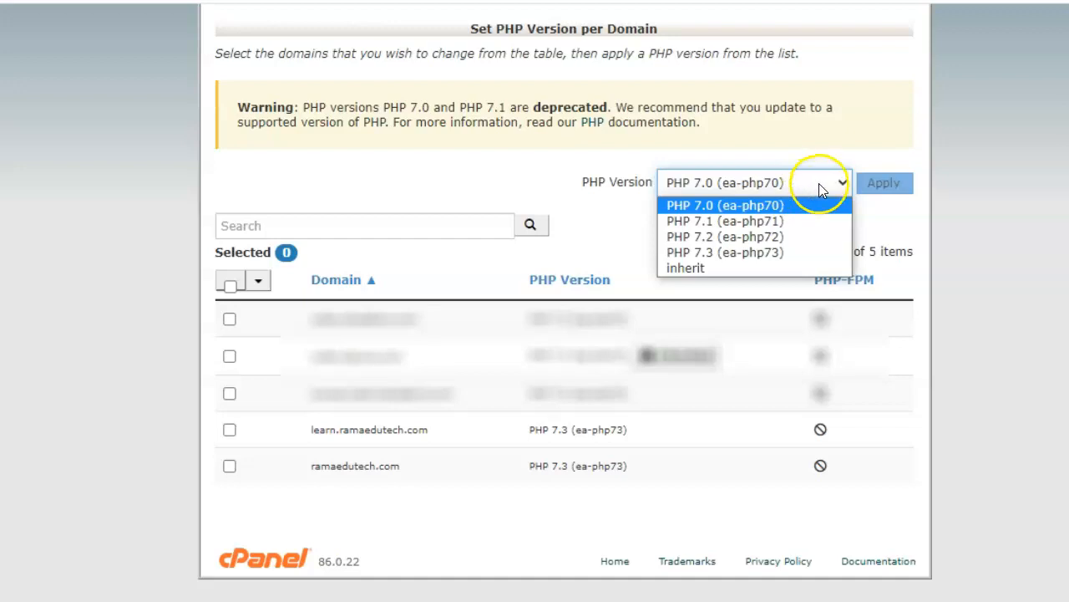
click(752, 183)
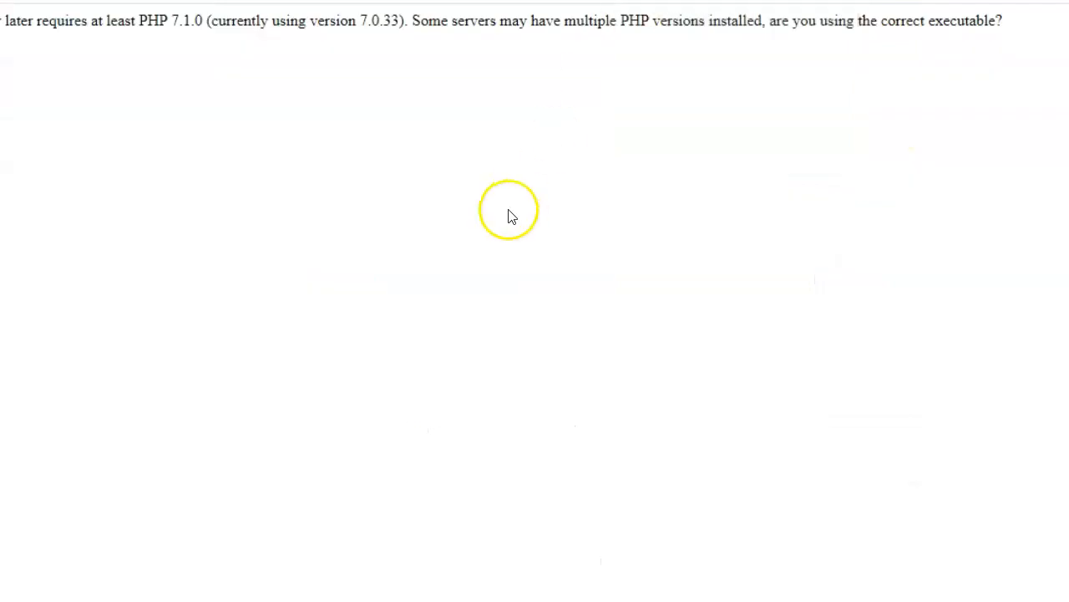
Reload learn.ramaedutech.com until install.php shows the Choose a language page.
click(510, 209)
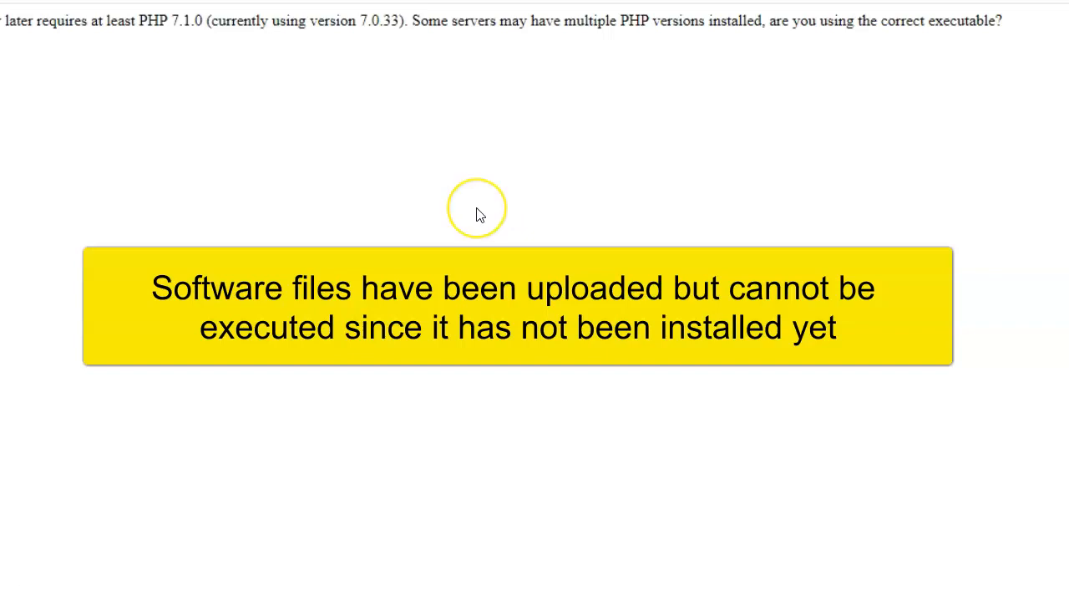
click(477, 208)
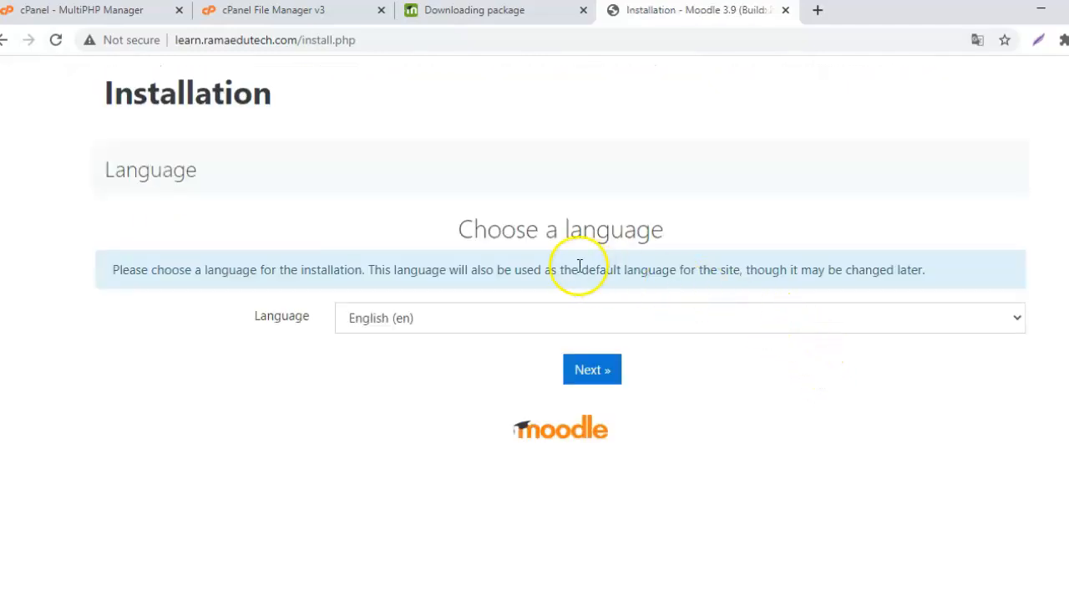
mouse_move(592, 370)
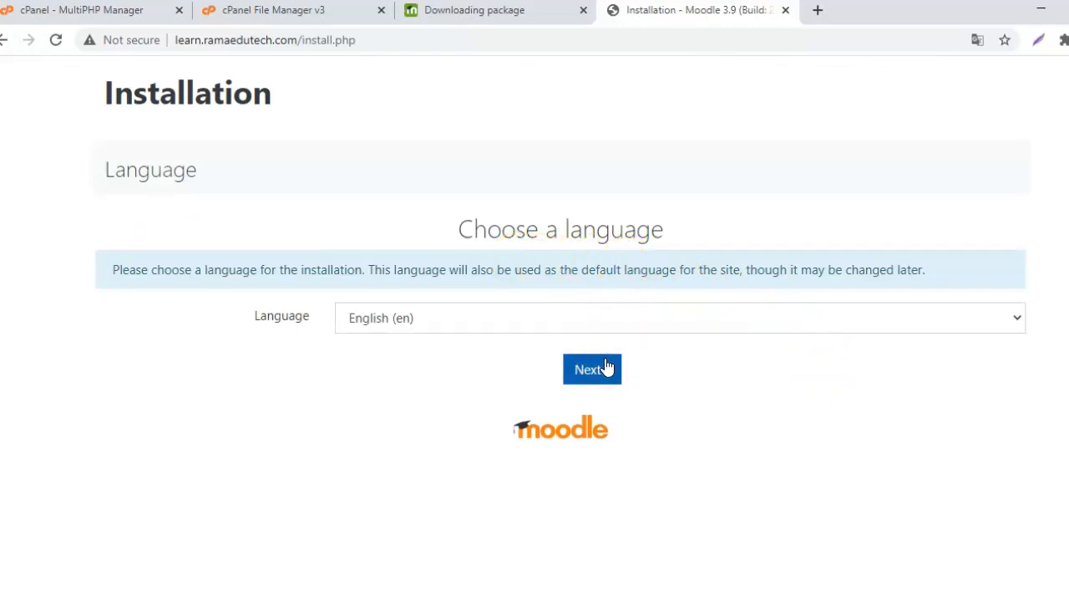
Keep English (en) as the installer language and continue.
click(591, 368)
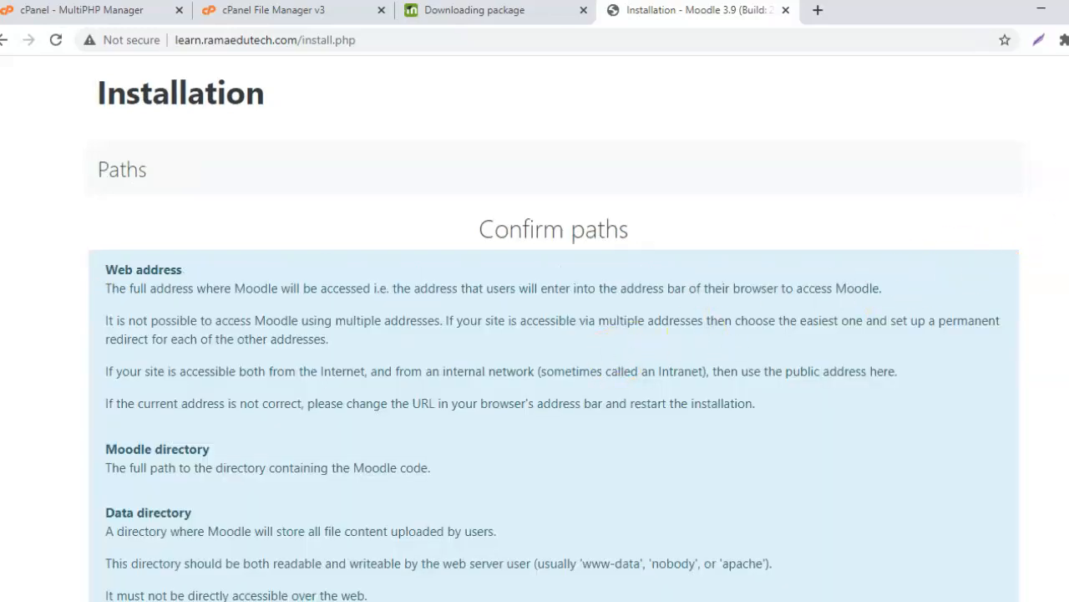
Edit the Data directory path on the Confirm paths page.
scroll(down, 3)
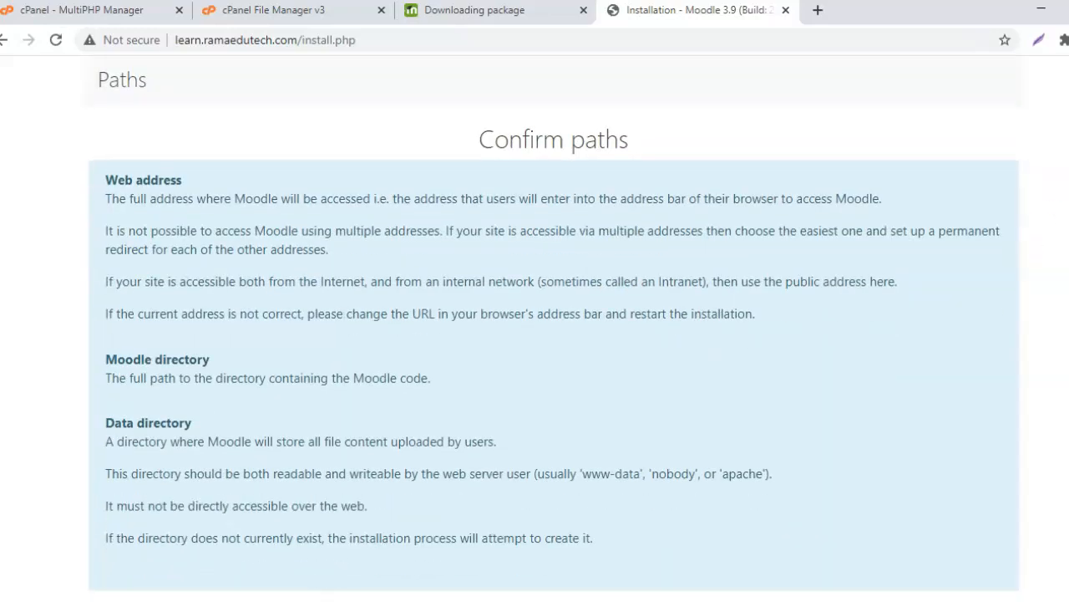
scroll(down, 3)
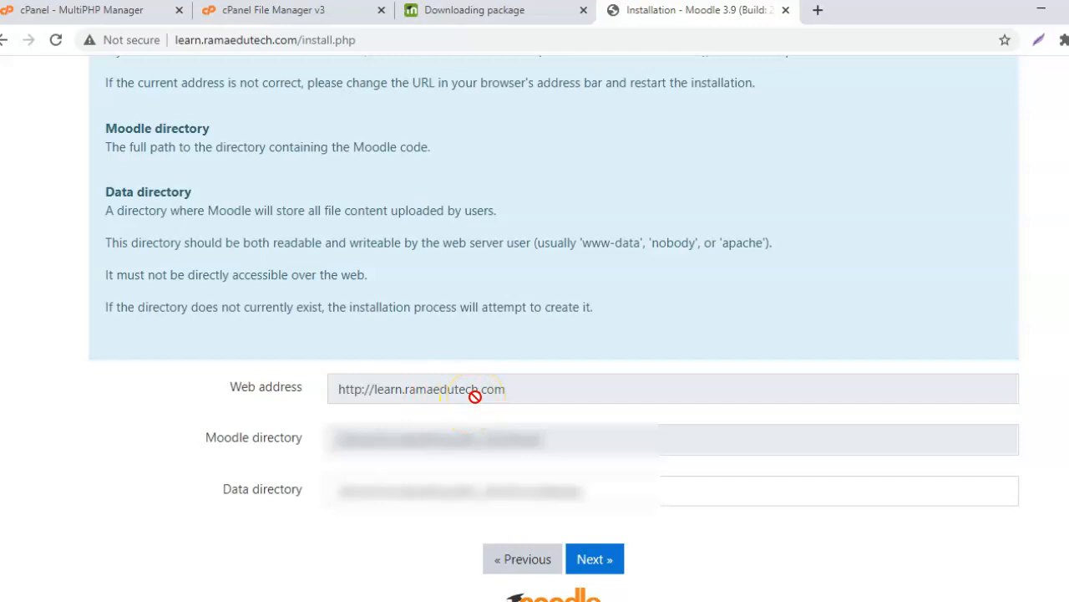
mouse_move(284, 451)
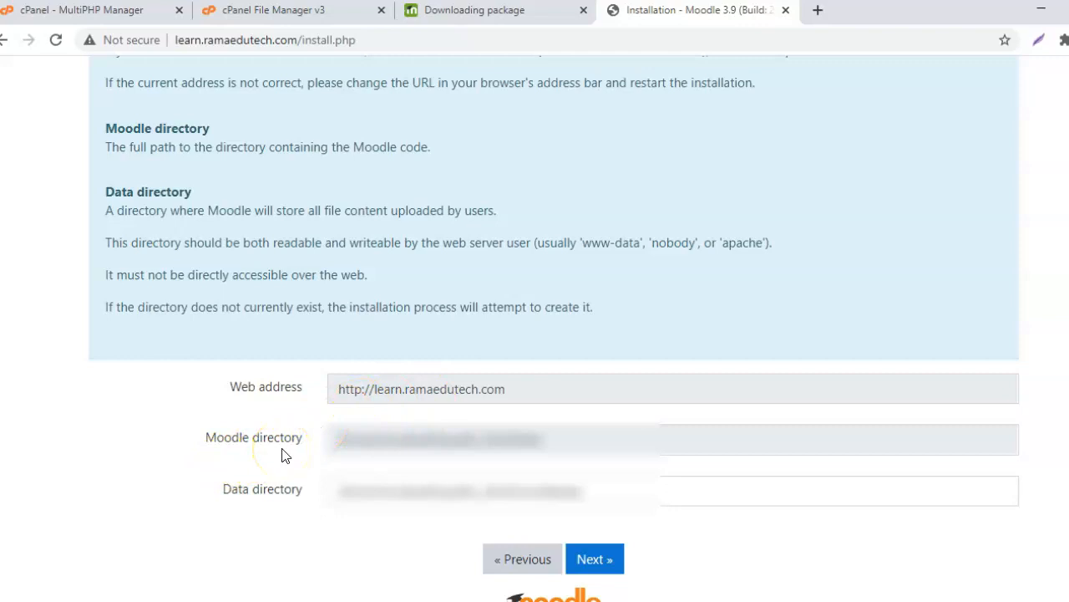
mouse_move(559, 448)
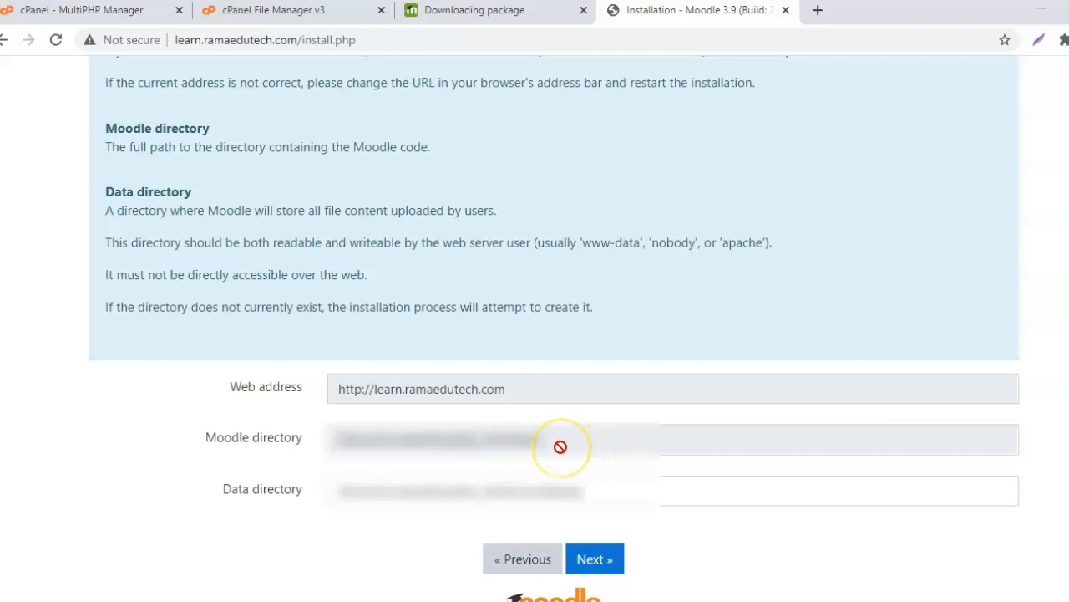
mouse_move(559, 447)
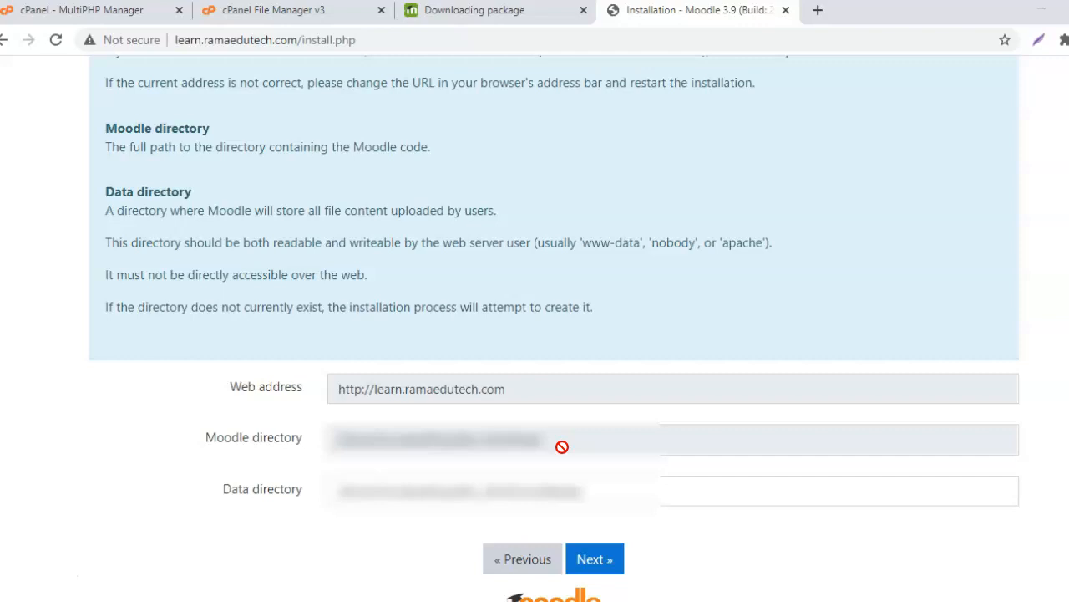
mouse_move(595, 418)
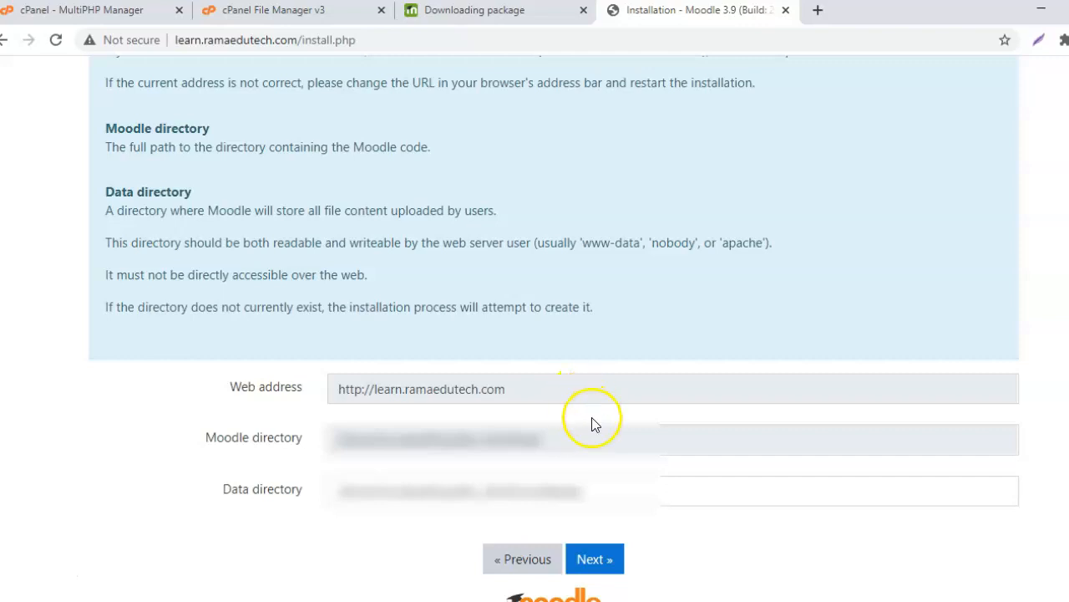
mouse_move(587, 416)
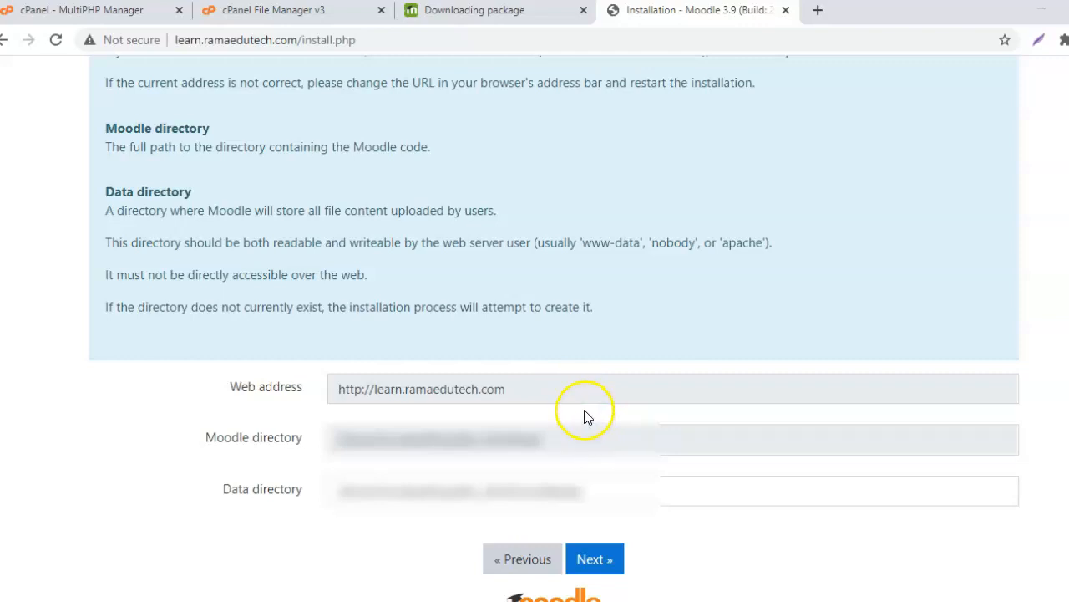
mouse_move(357, 397)
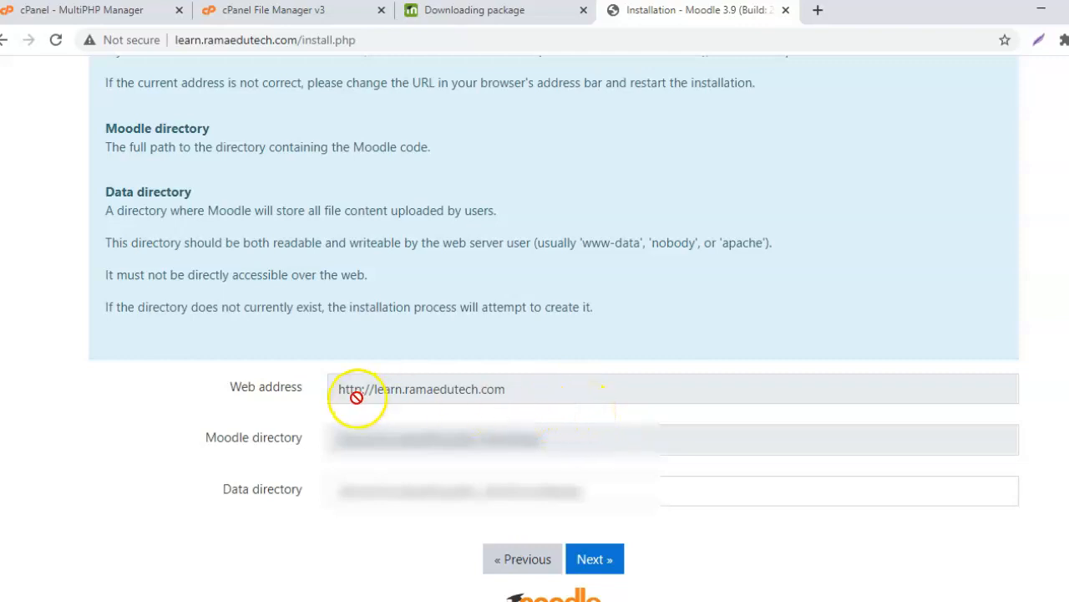
mouse_move(387, 401)
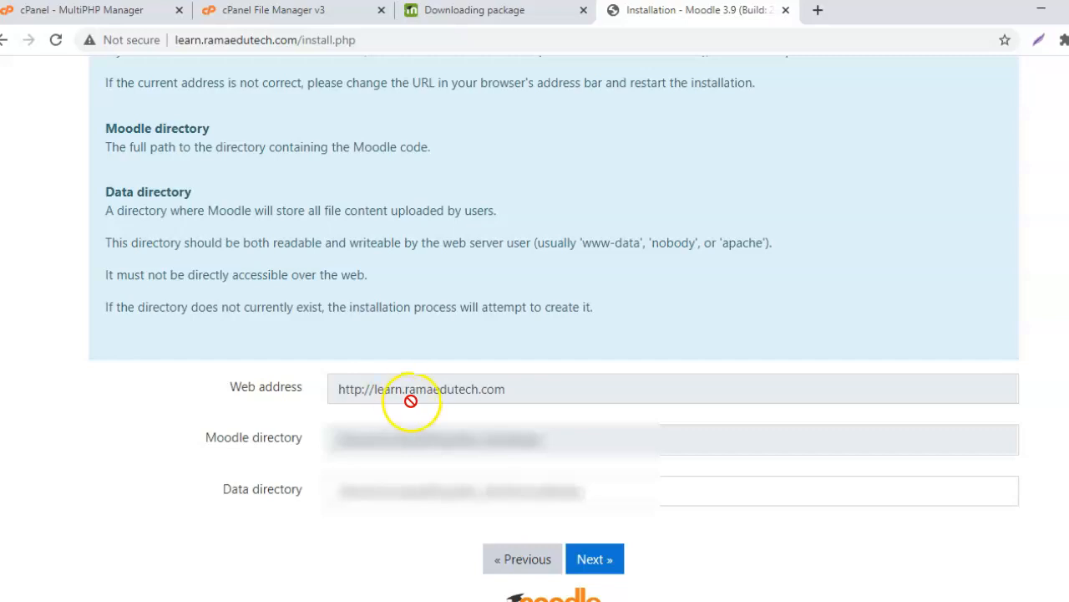
mouse_move(255, 451)
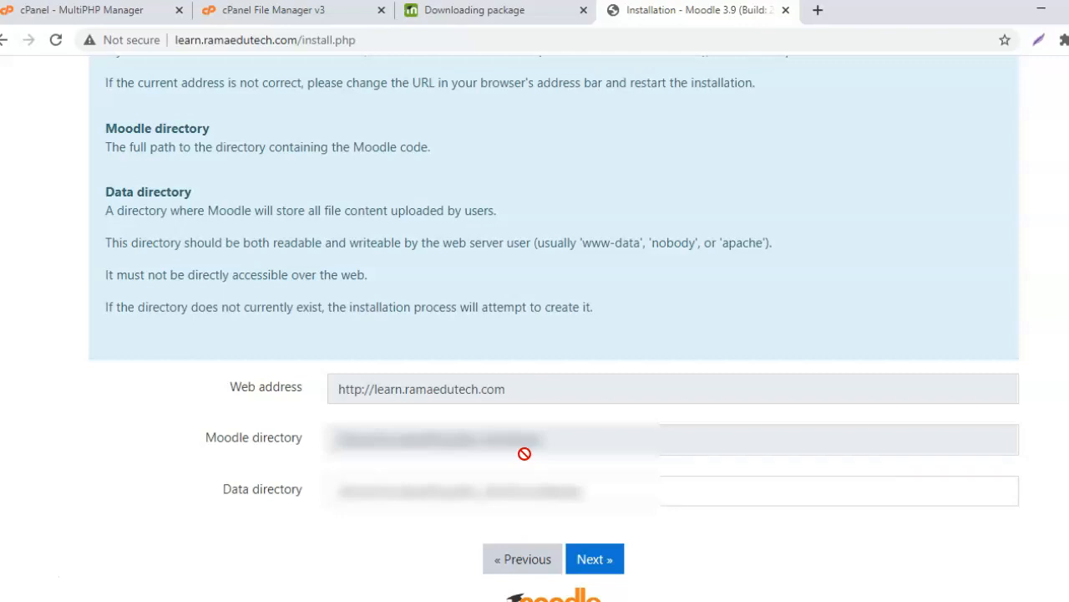
mouse_move(285, 503)
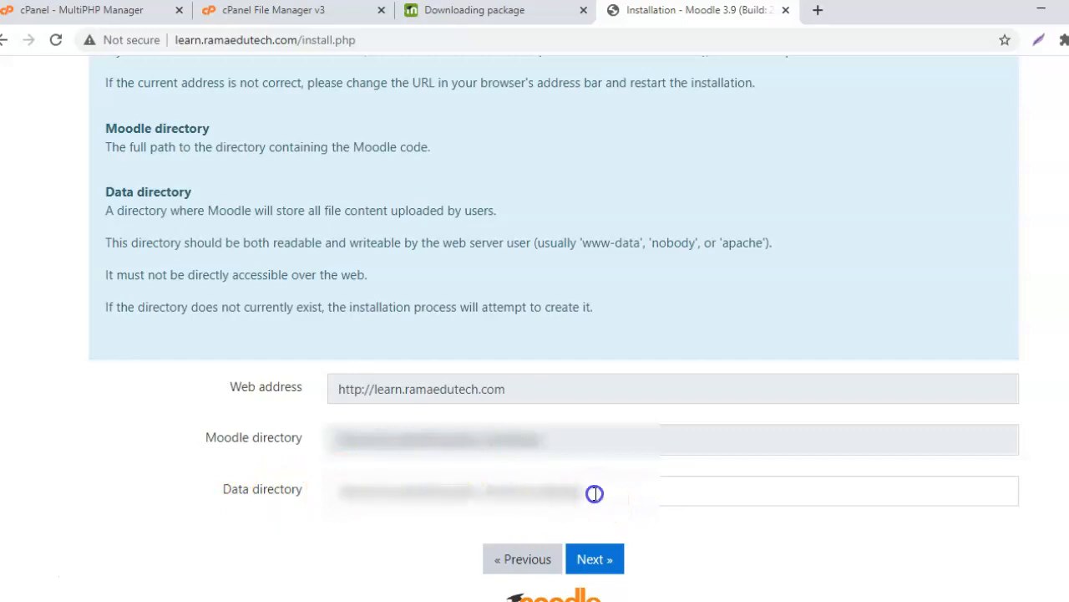
click(594, 490)
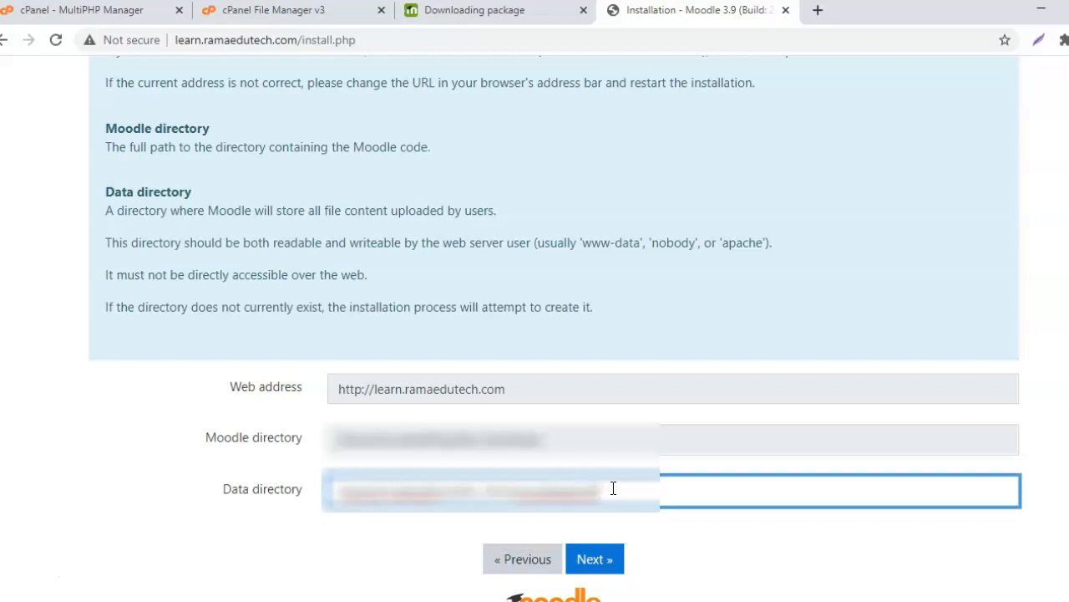
mouse_move(535, 505)
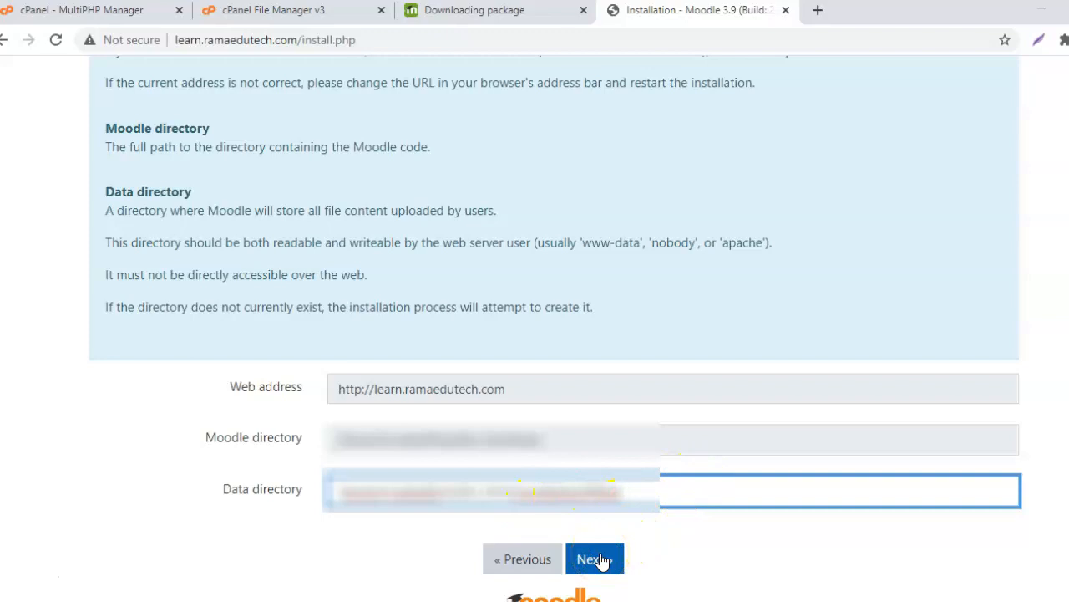
Confirm the paths and keep Improved MySQL (native/mysqli) as the database driver.
click(595, 558)
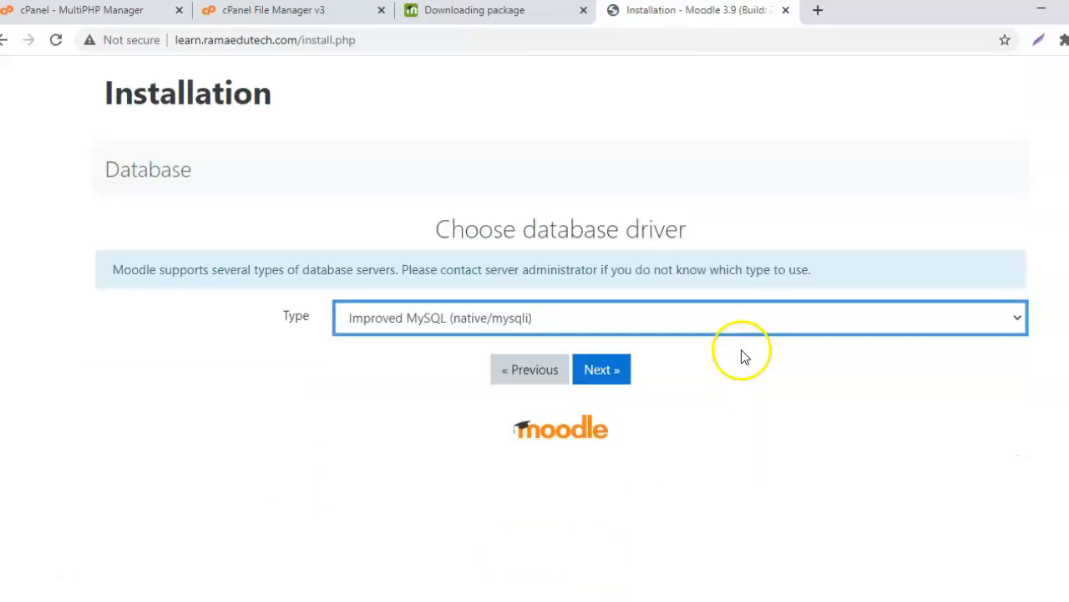
mouse_move(749, 413)
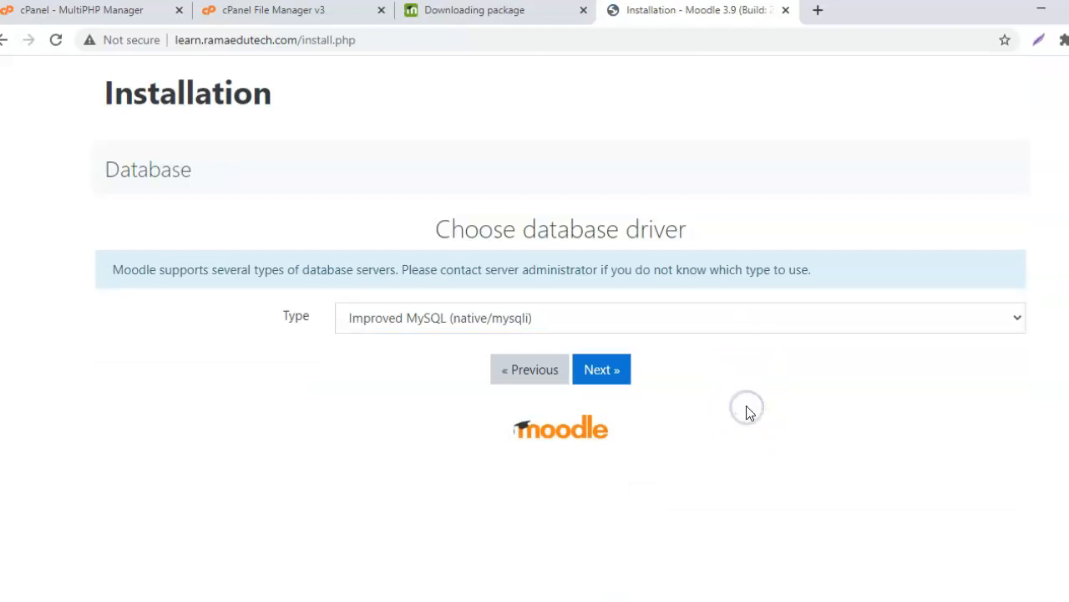
mouse_move(721, 328)
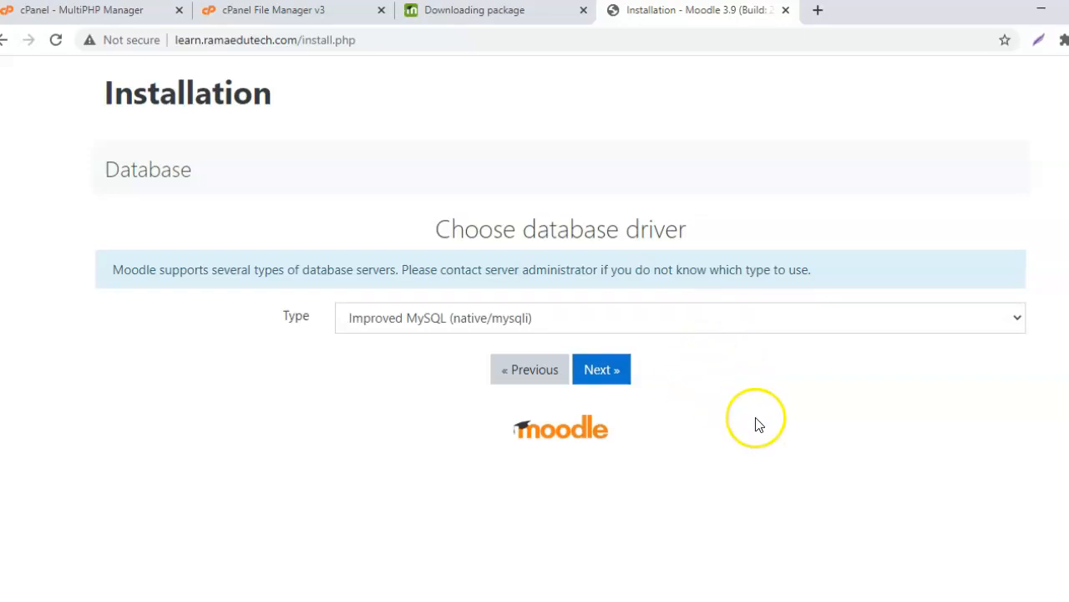
click(601, 369)
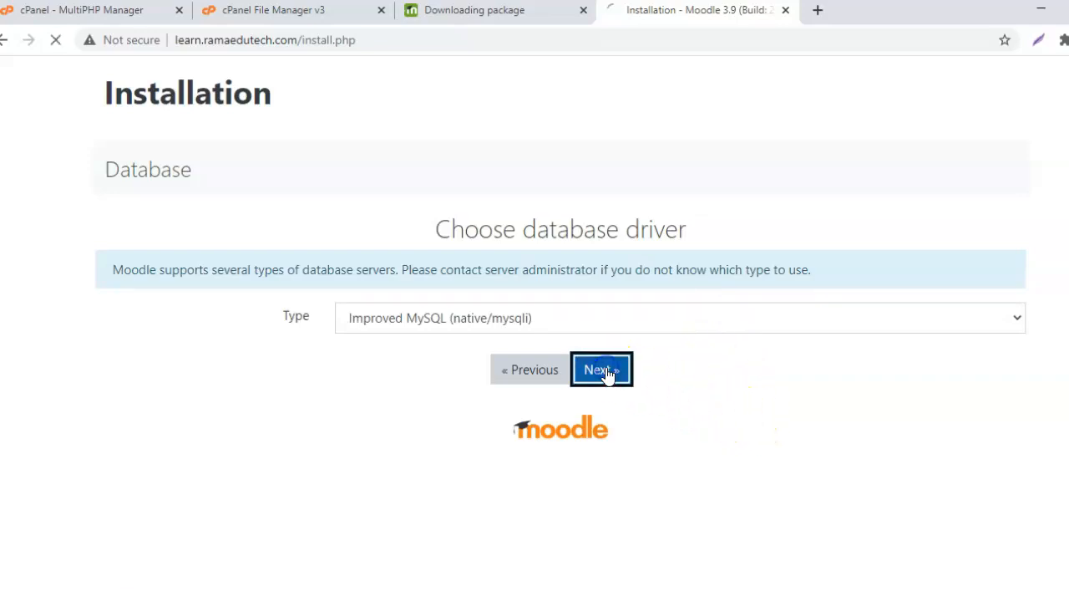
Enter the database name, user and password with prefix mdl_, and submit.
click(602, 370)
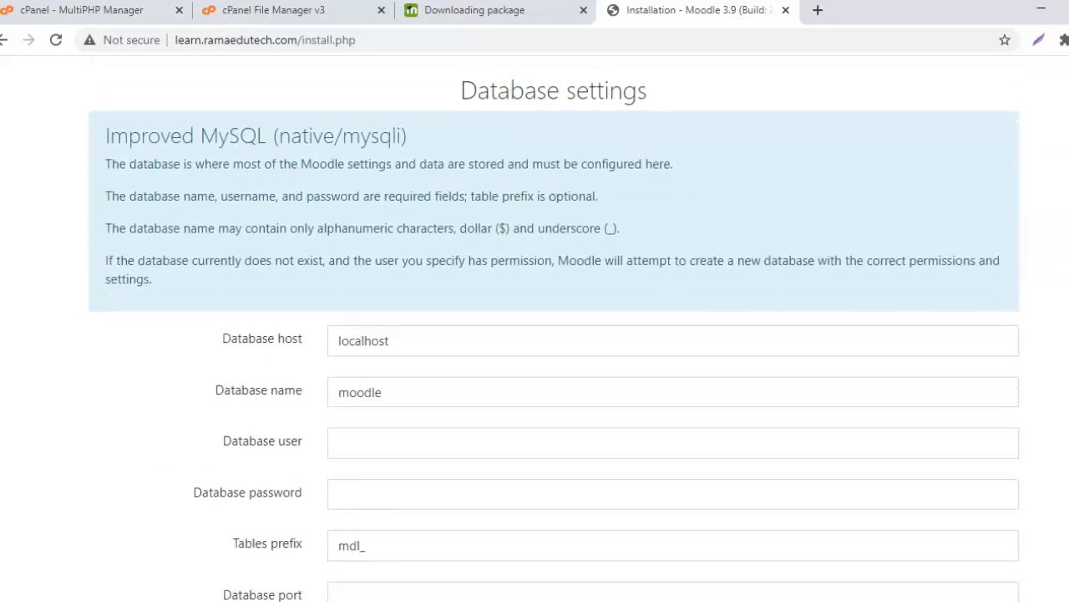
scroll(down, 3)
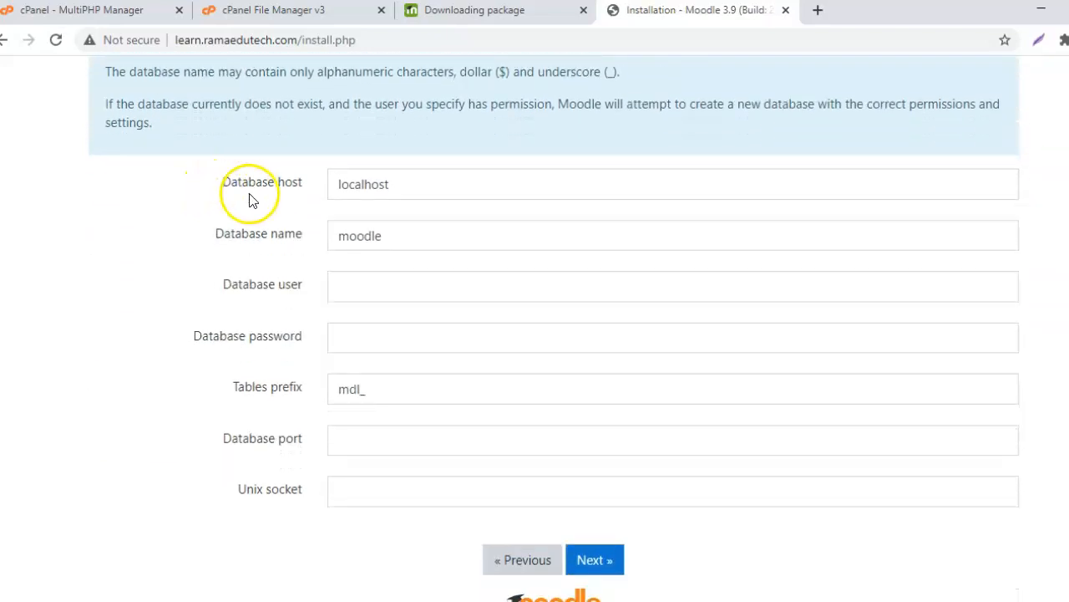
mouse_move(282, 250)
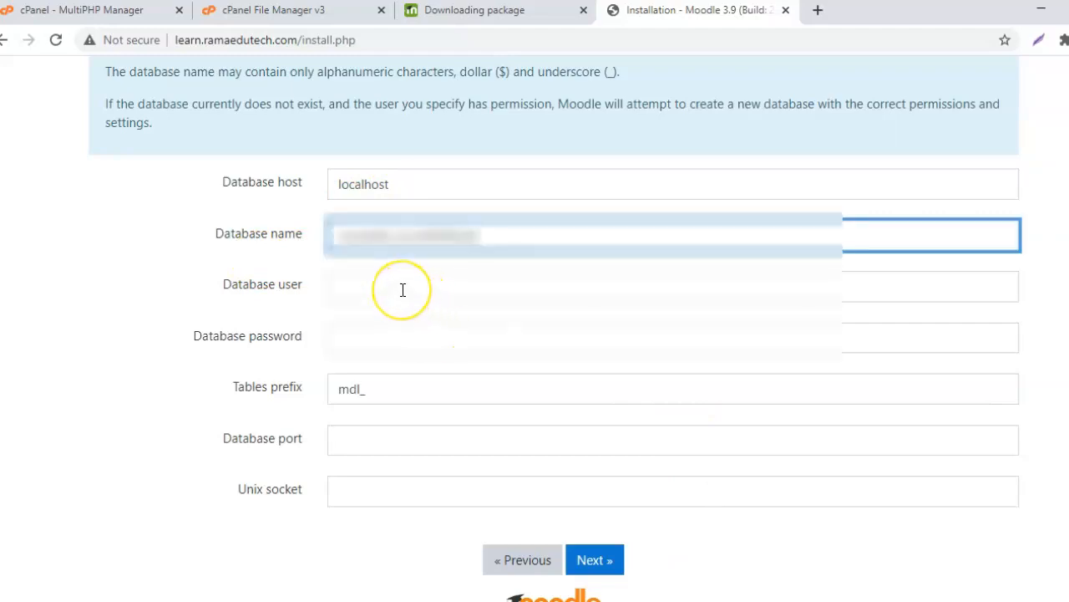
click(672, 285)
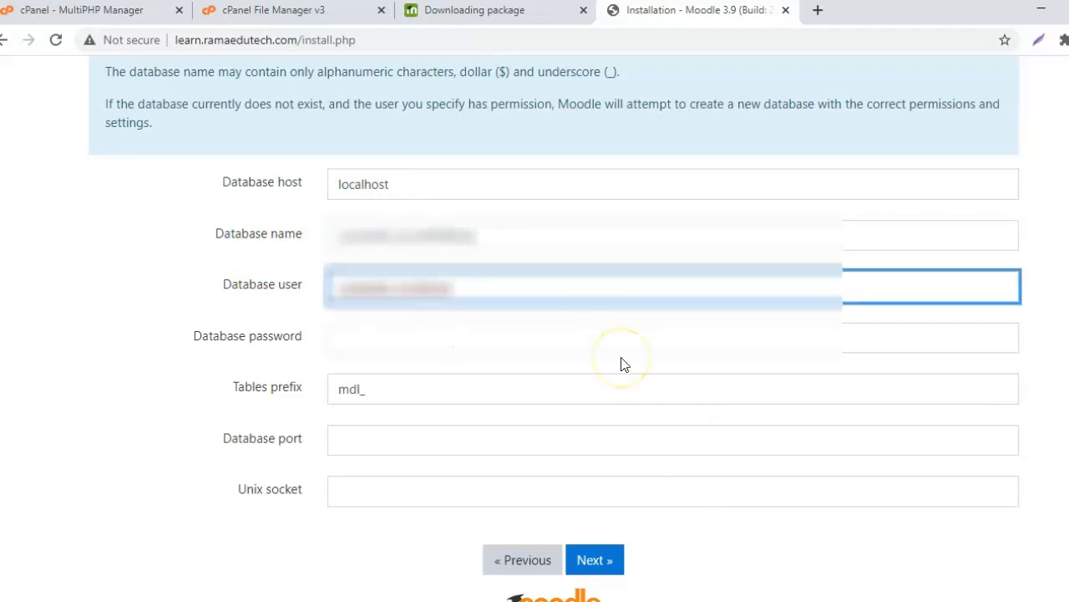
mouse_move(662, 354)
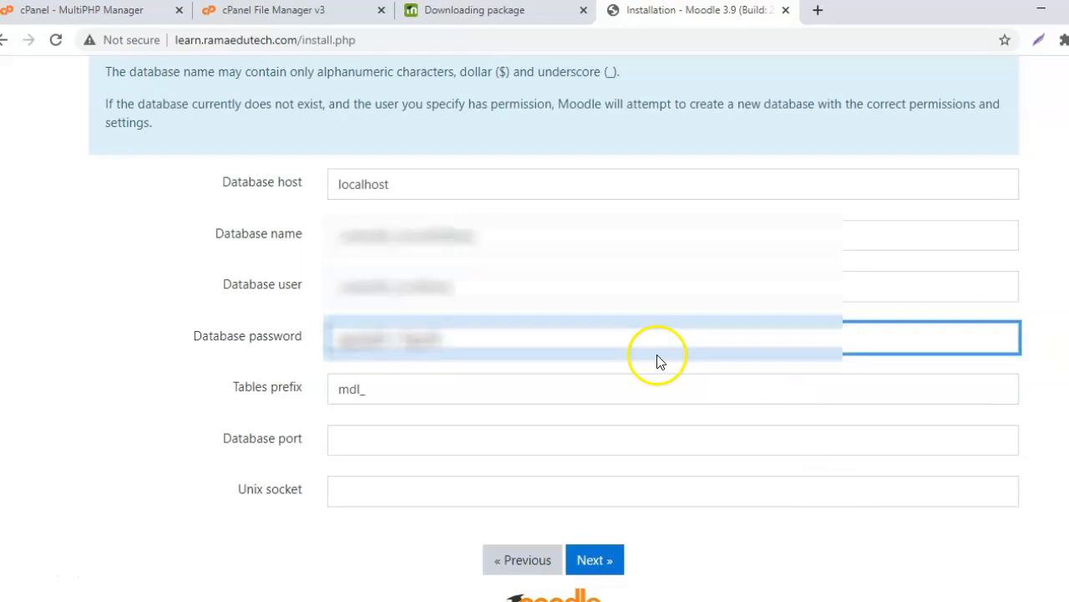
mouse_move(486, 399)
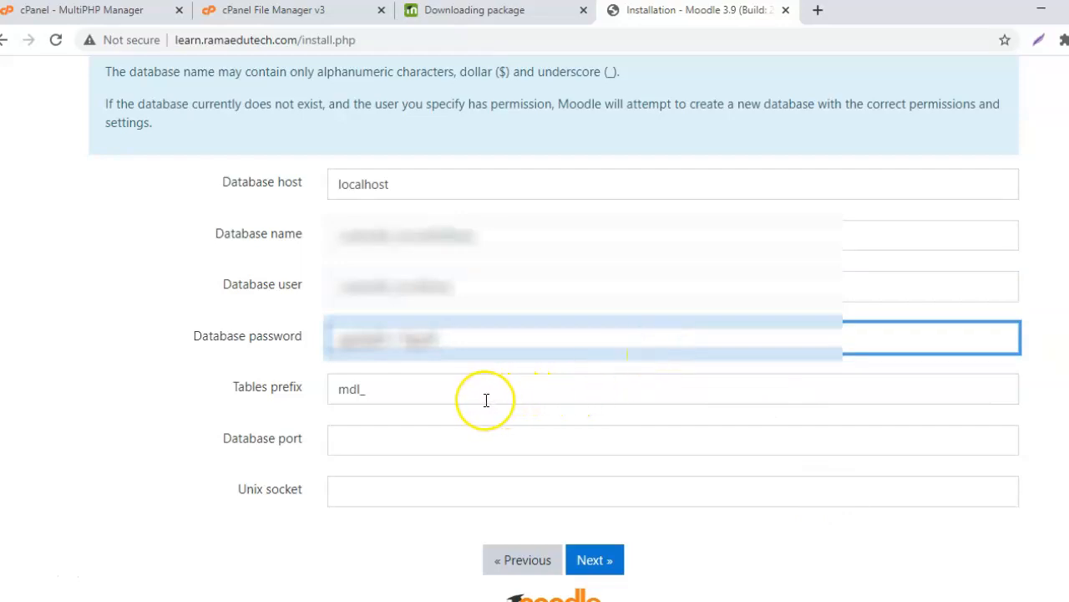
mouse_move(284, 456)
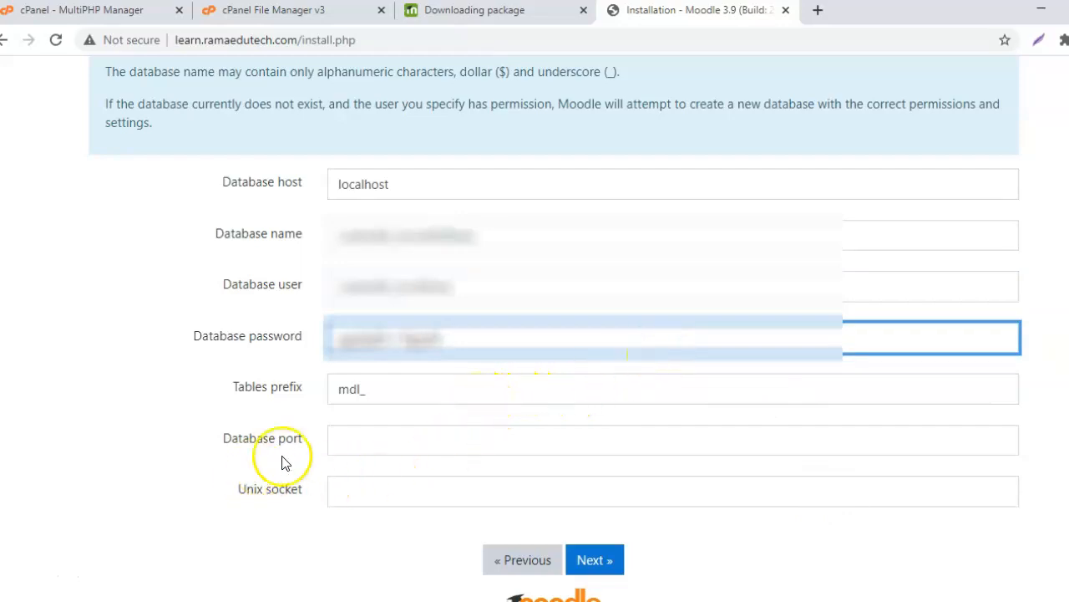
mouse_move(257, 510)
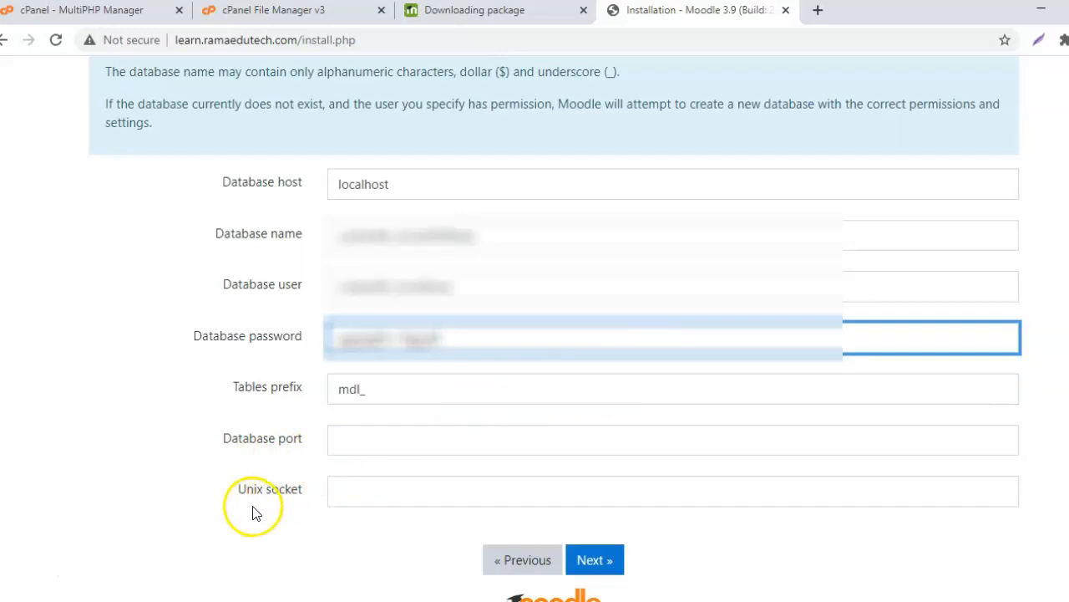
mouse_move(305, 511)
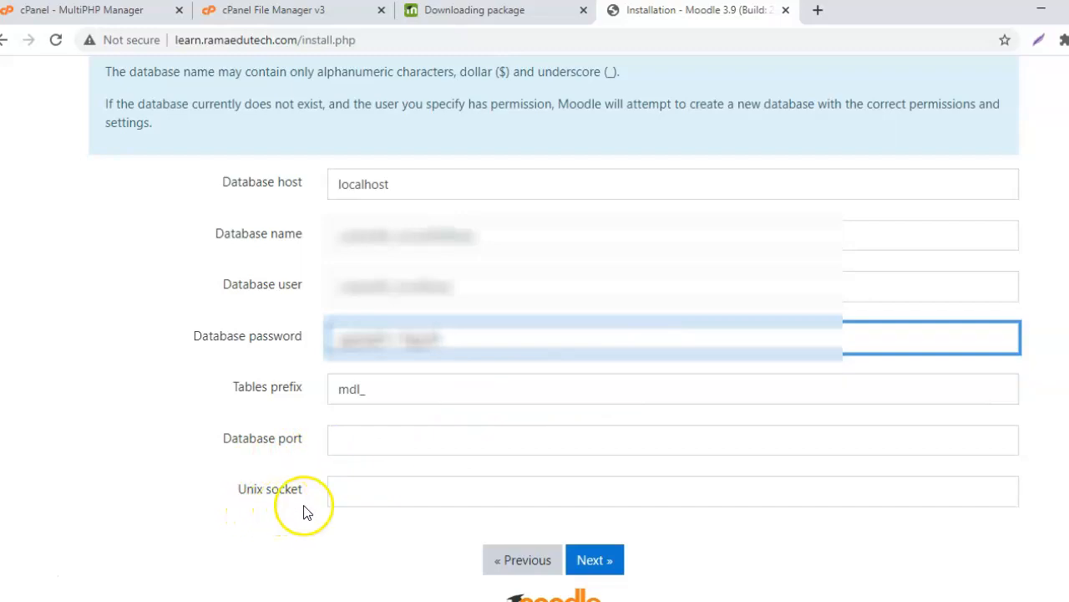
mouse_move(450, 491)
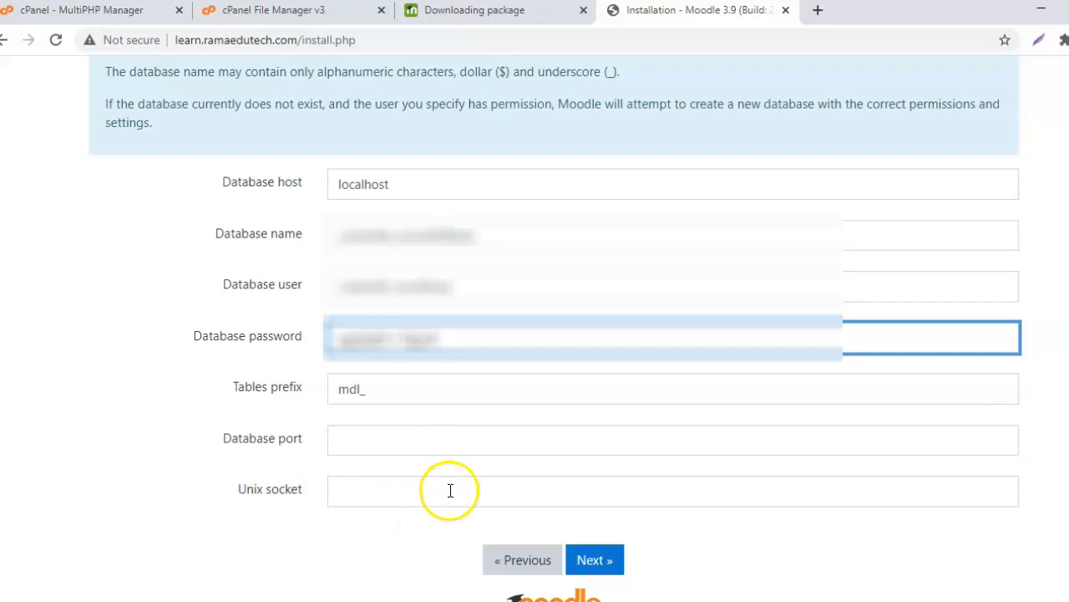
click(594, 559)
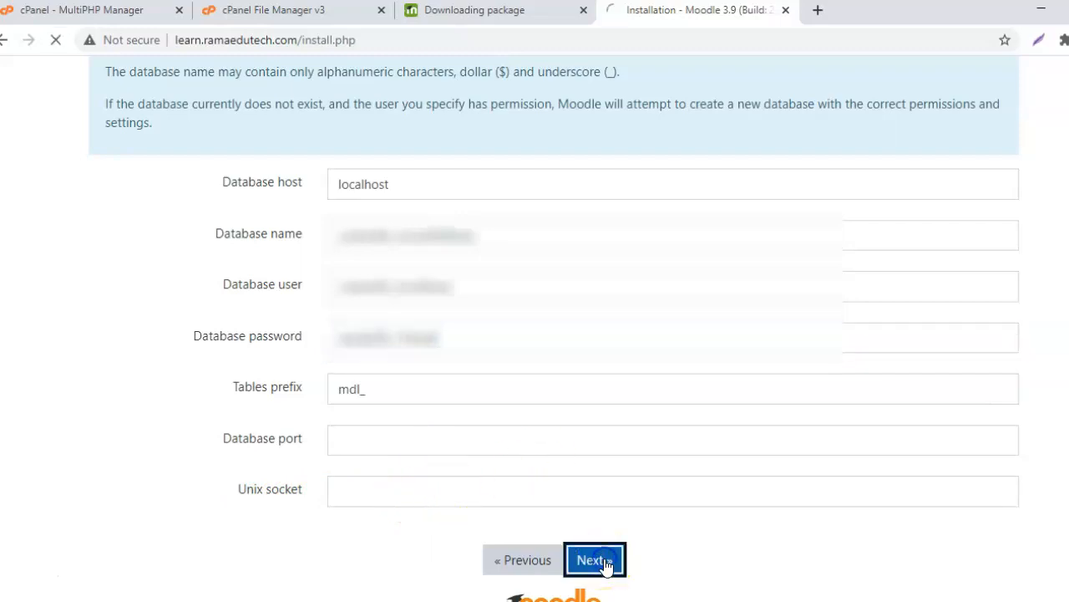
Accept the copyright notice, pass the server checks and finish plugin installation.
click(594, 559)
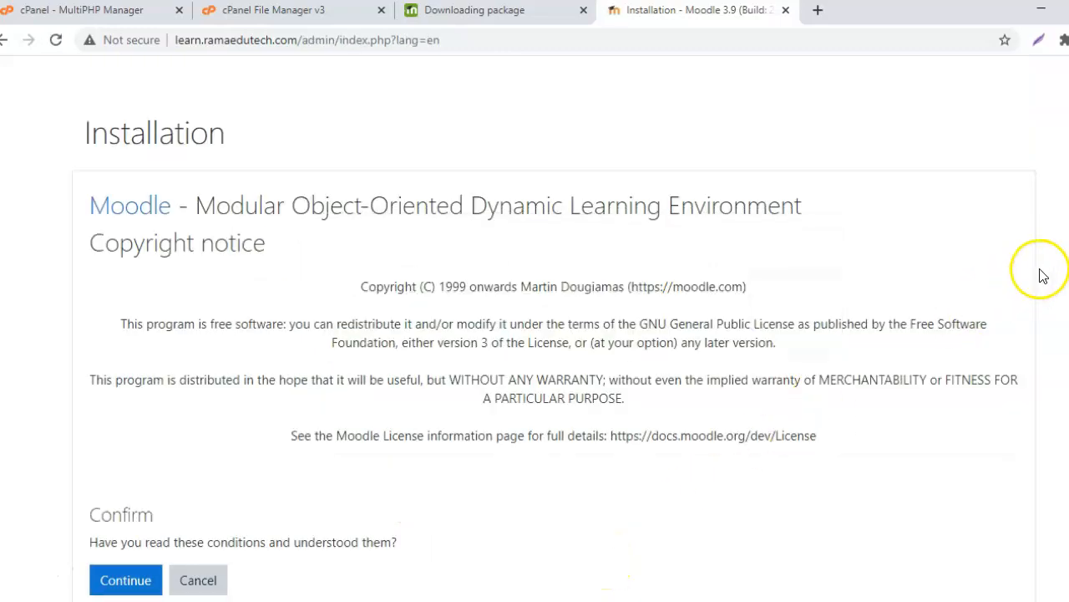
mouse_move(818, 321)
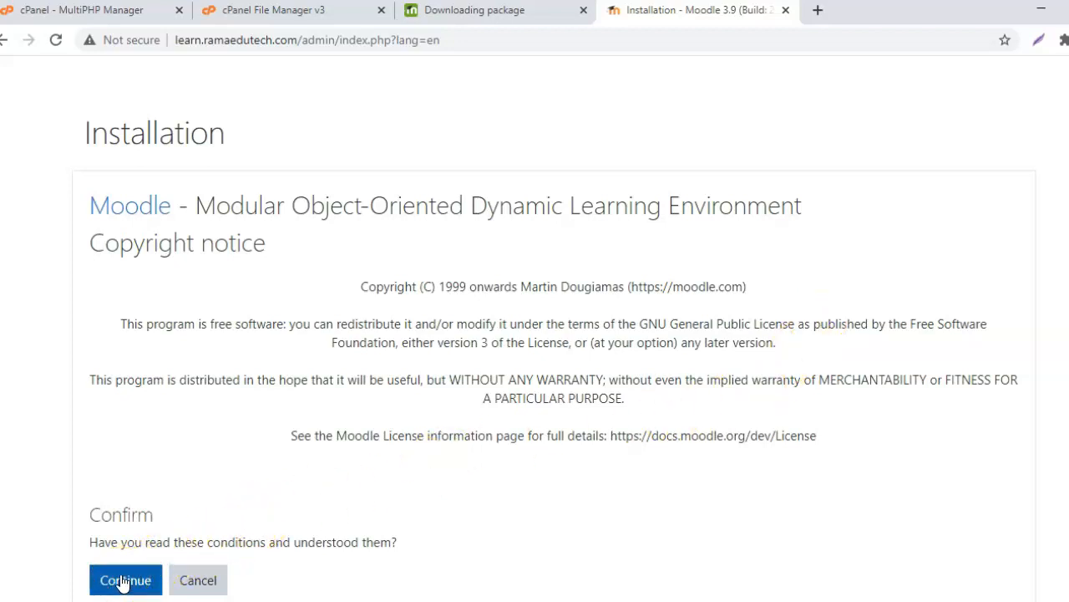
click(126, 580)
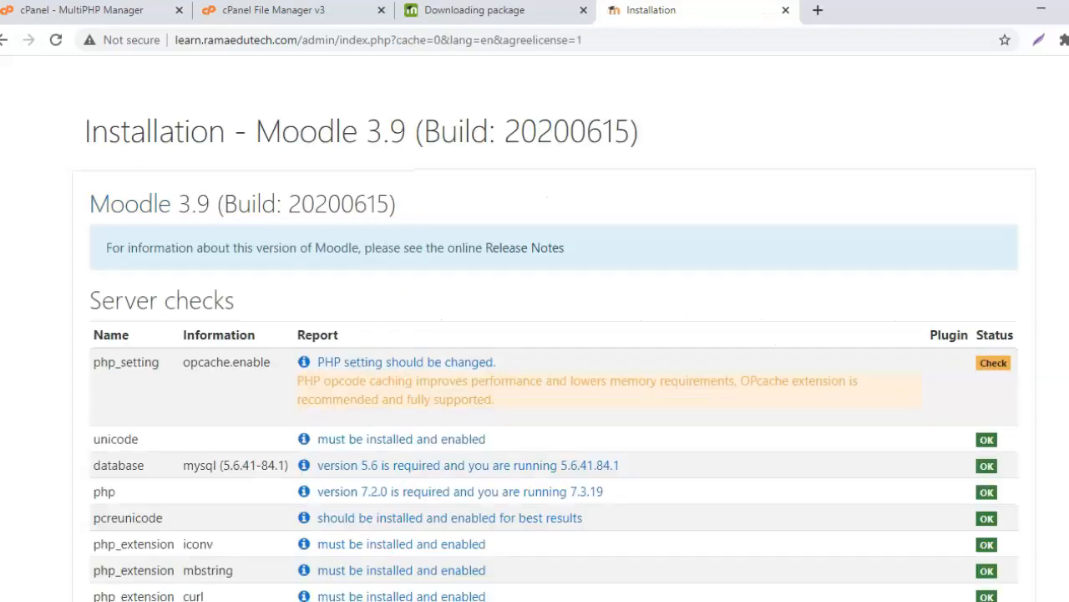
scroll(down, 3)
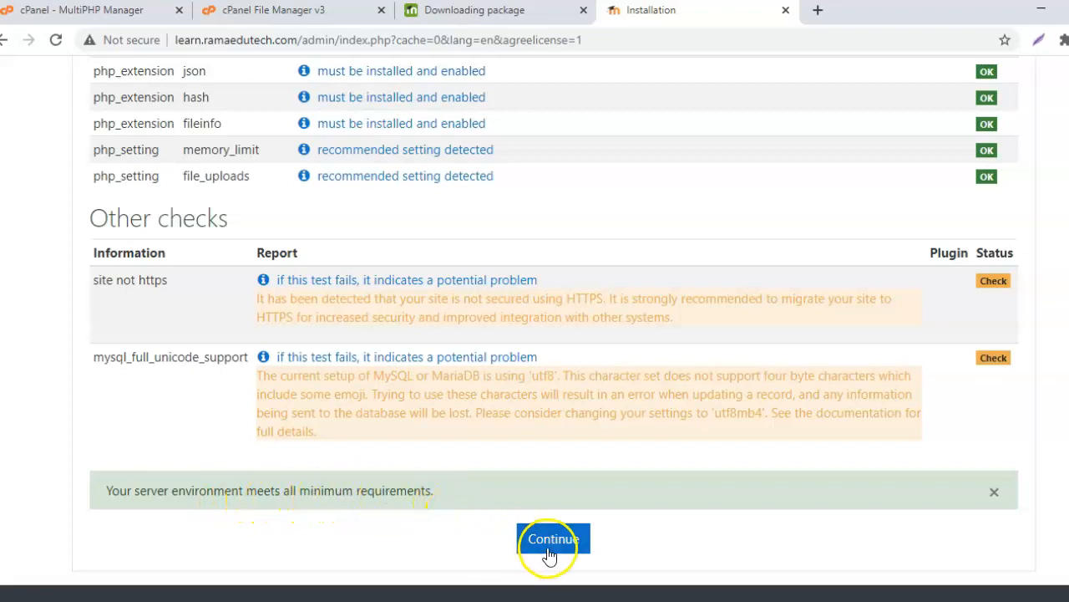
click(553, 538)
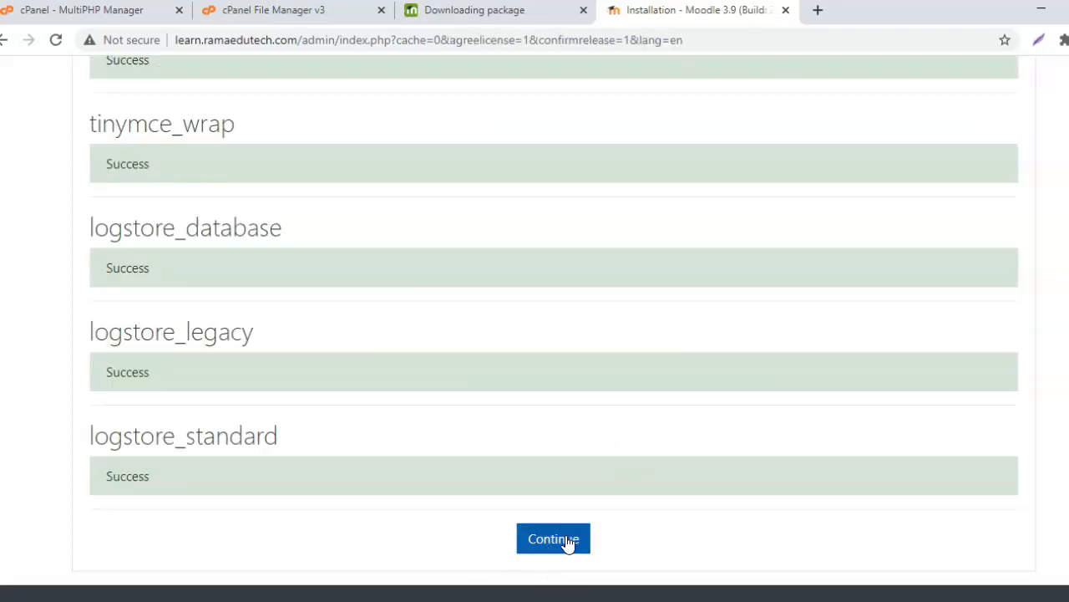
click(553, 538)
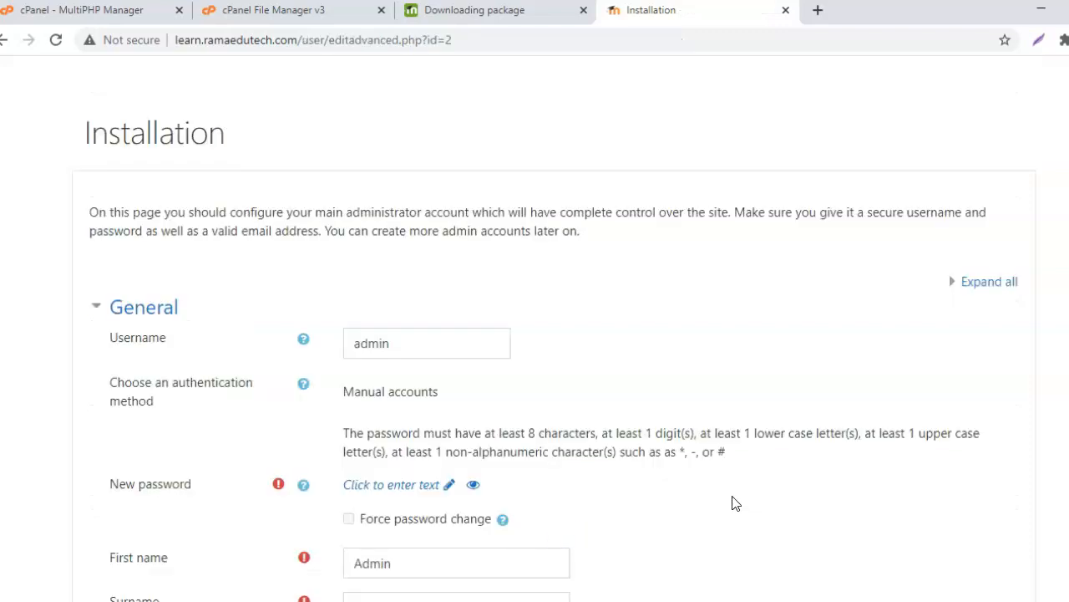
Enter admin username, password and email, hiding email from non-privileged users.
scroll(down, 3)
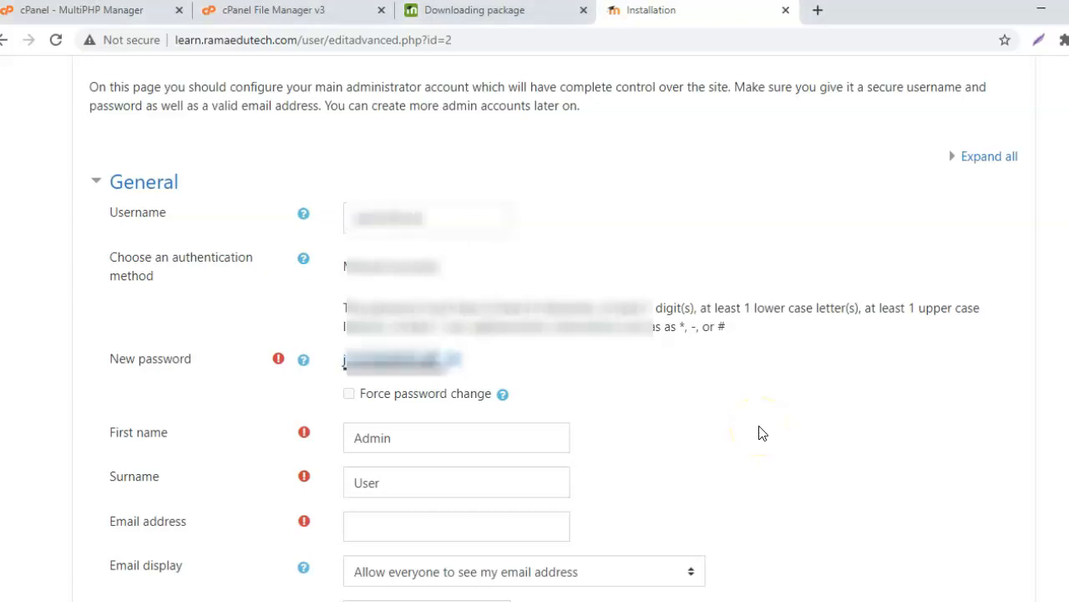
scroll(down, 3)
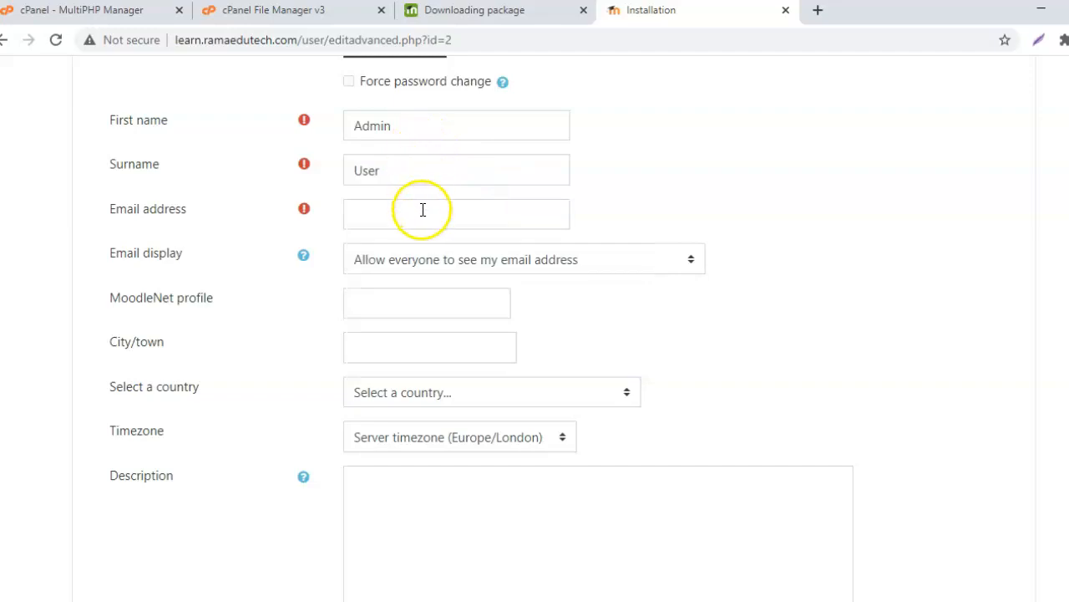
mouse_move(341, 213)
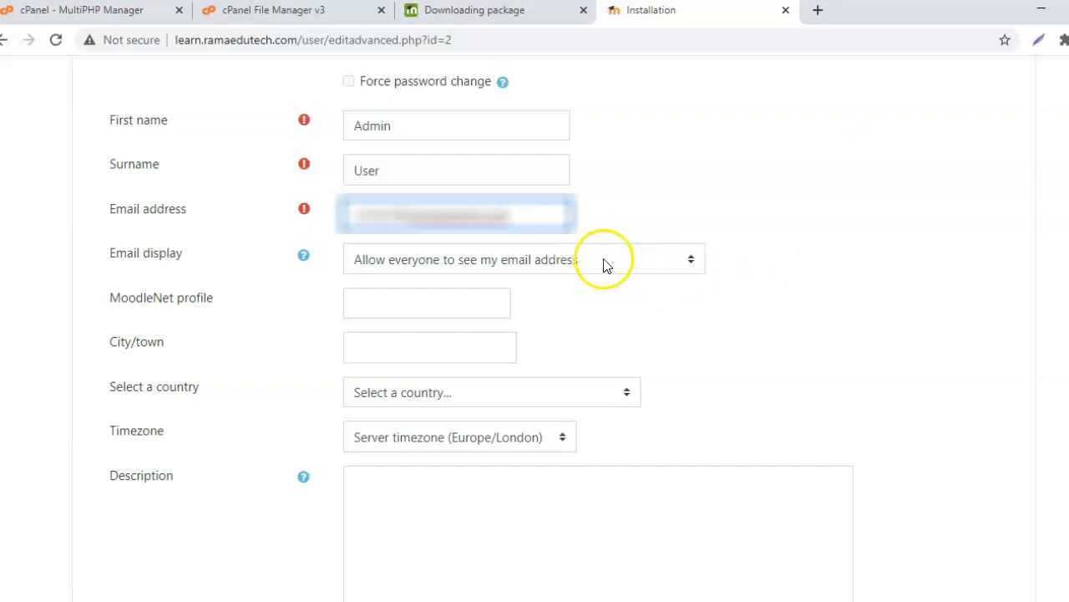
mouse_move(606, 261)
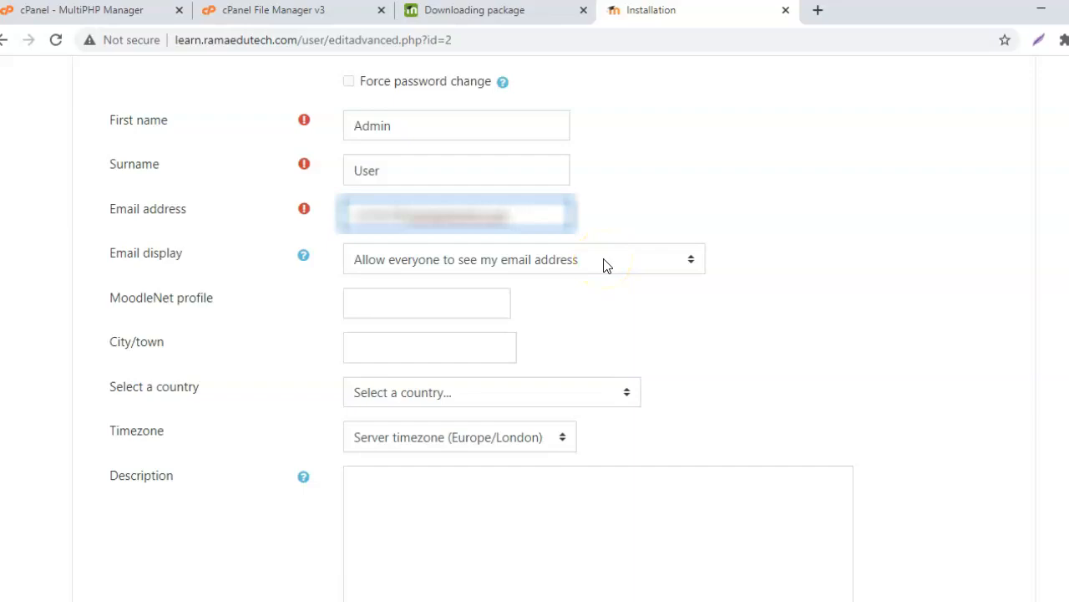
click(524, 259)
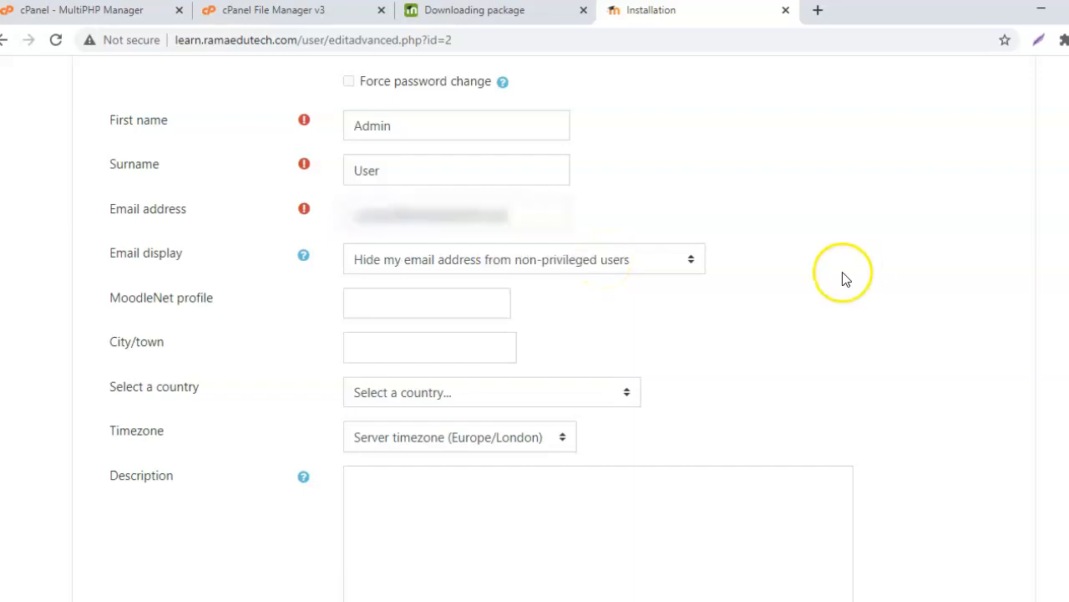
mouse_move(768, 276)
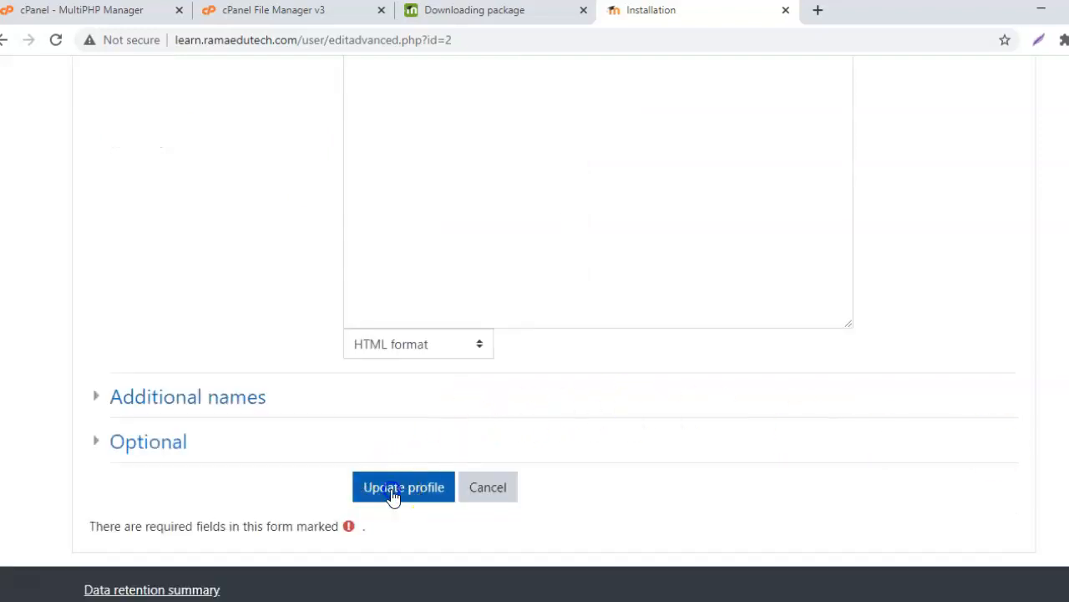
Submit the admin profile, correct the flagged username, and resubmit.
click(404, 487)
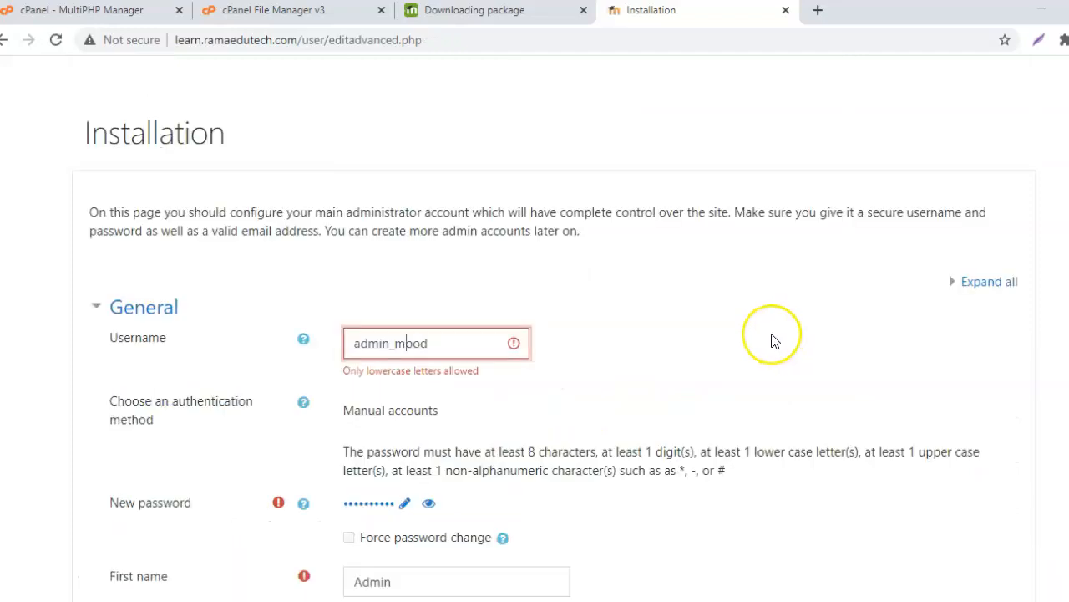
mouse_move(773, 341)
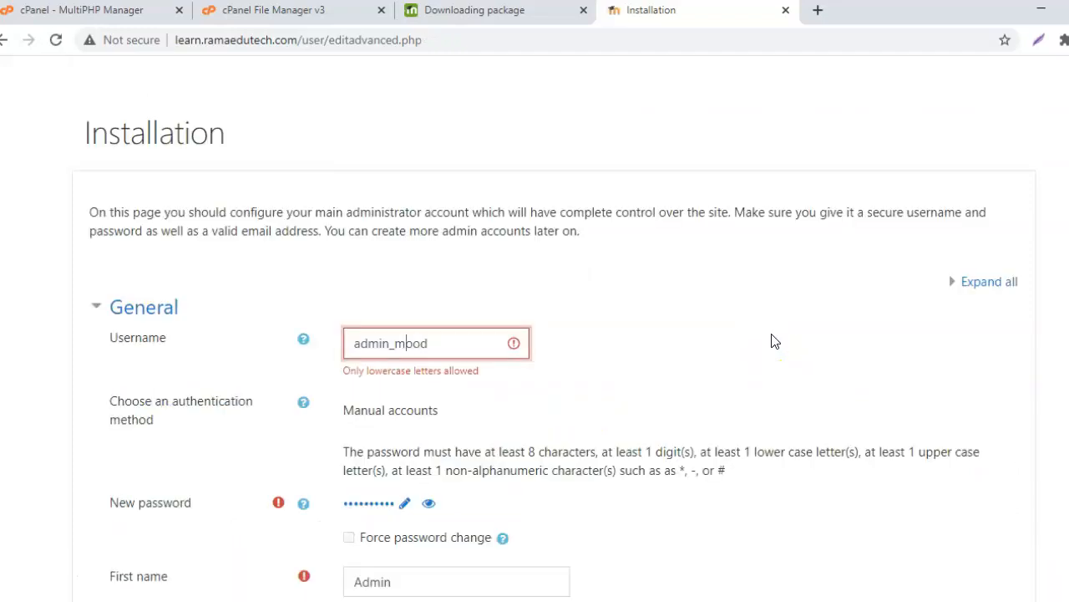
scroll(down, 3)
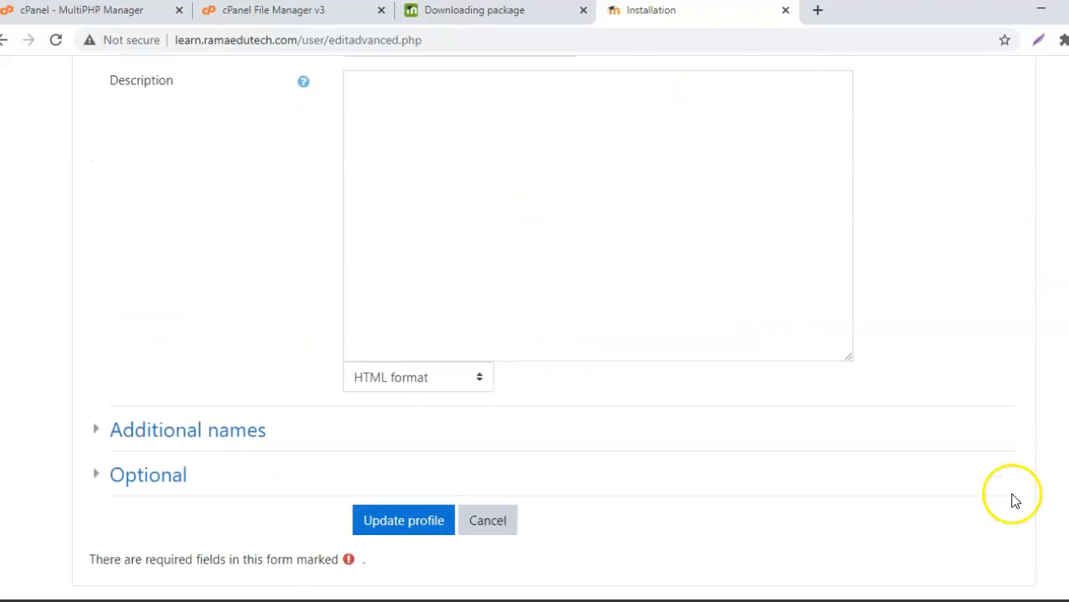
click(404, 519)
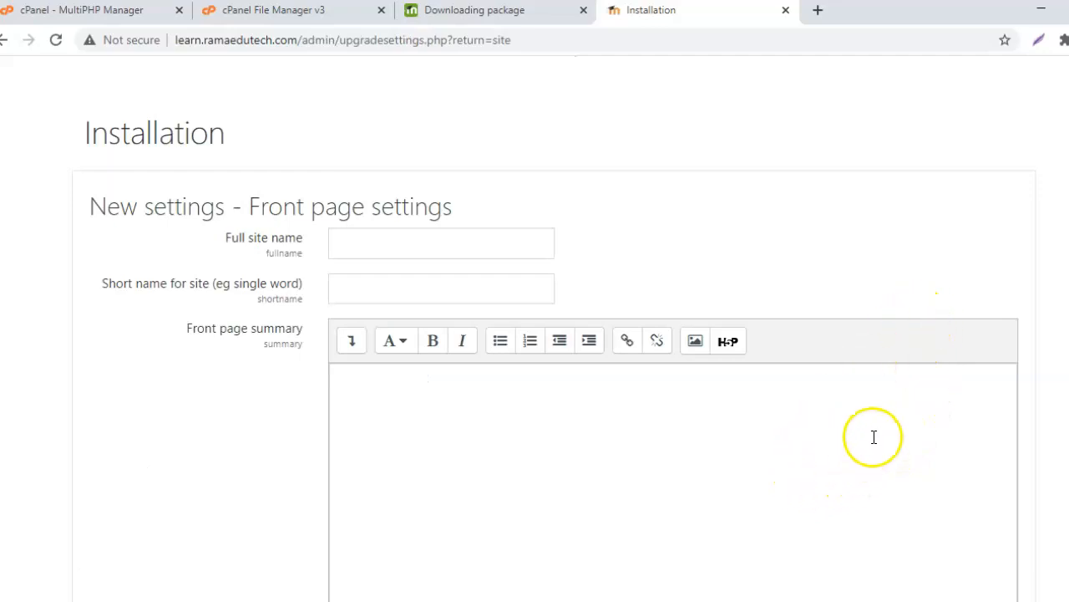
mouse_move(355, 242)
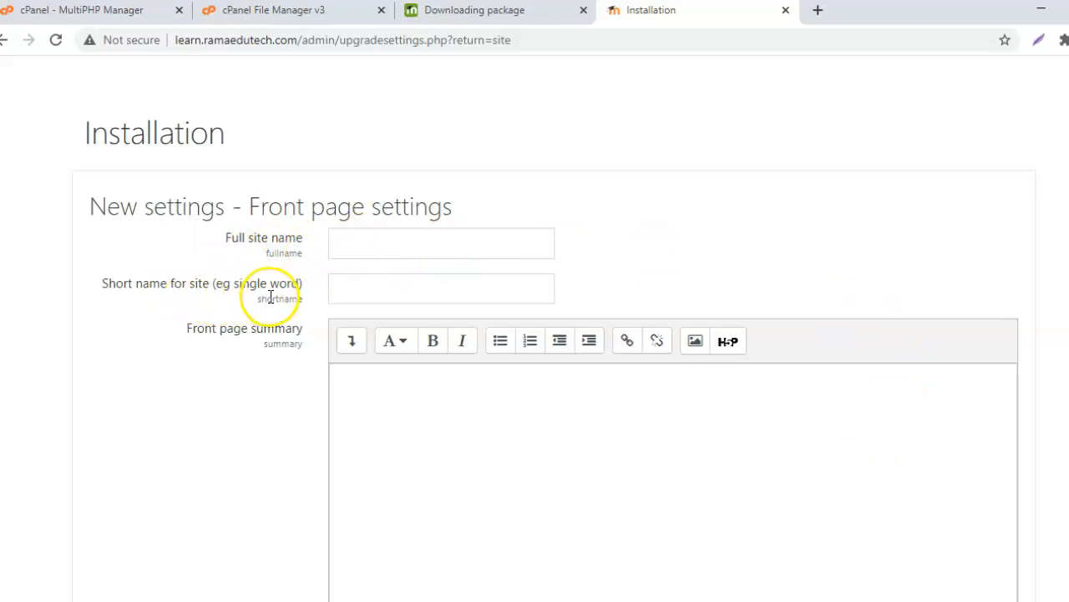
mouse_move(303, 372)
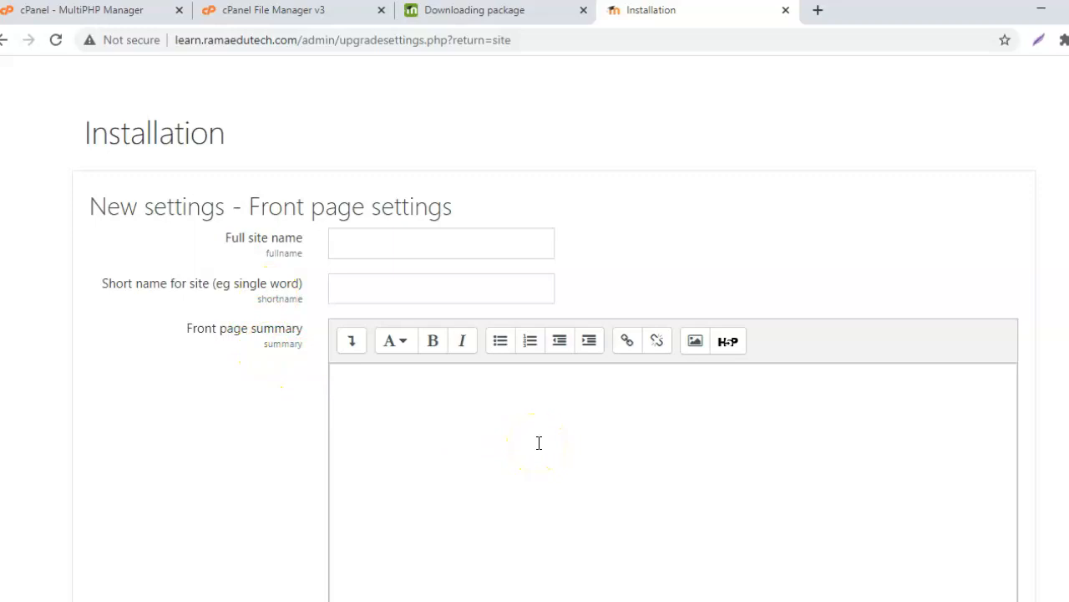
Save front page settings with site name Ramaedutech and timezone Asia/Kolkata.
scroll(down, 3)
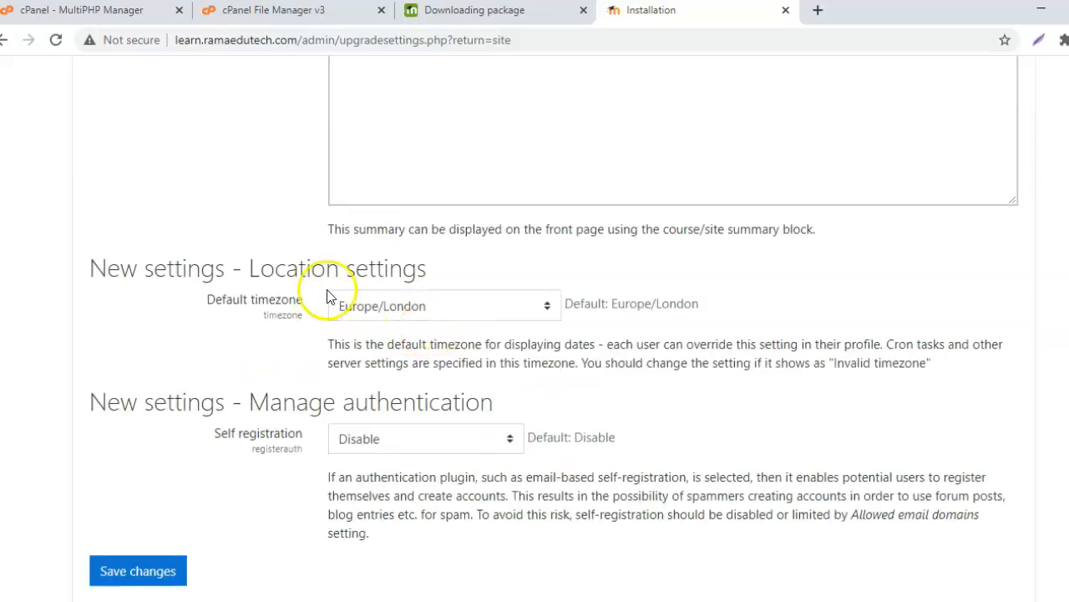
mouse_move(426, 305)
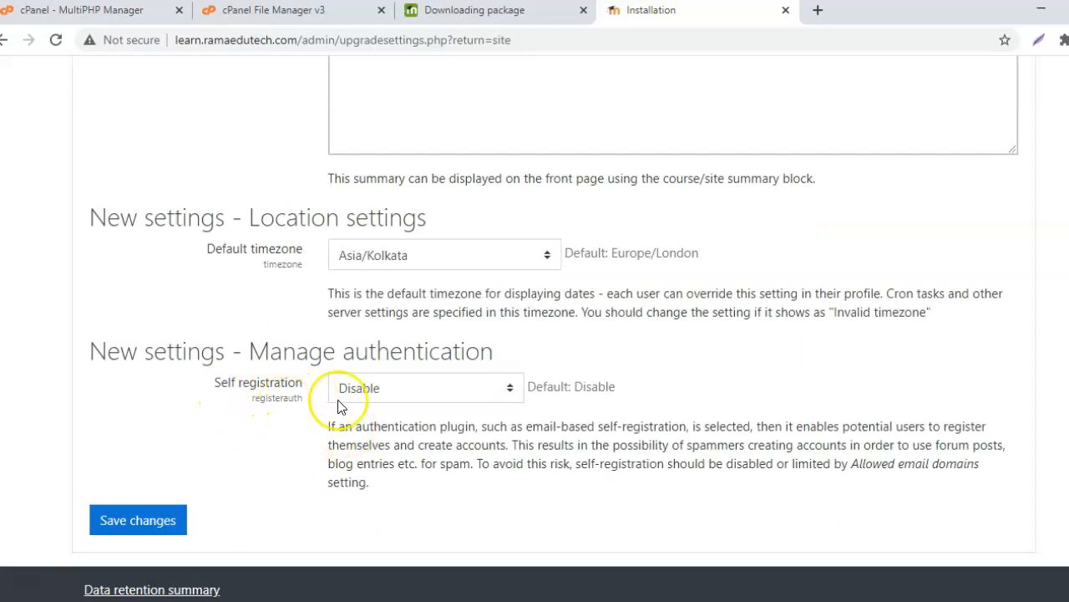
mouse_move(443, 399)
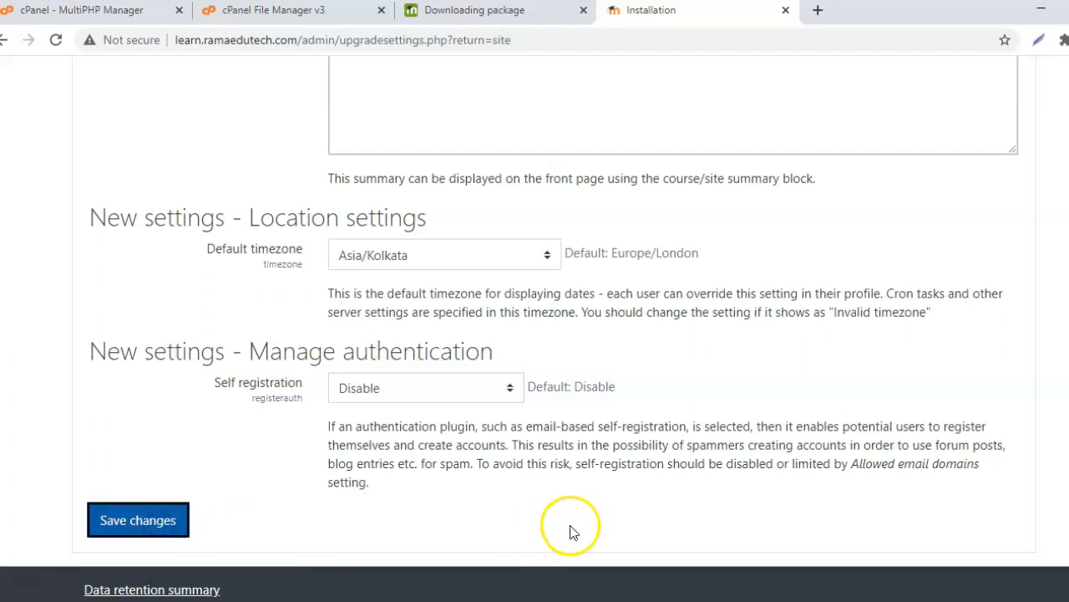
click(138, 520)
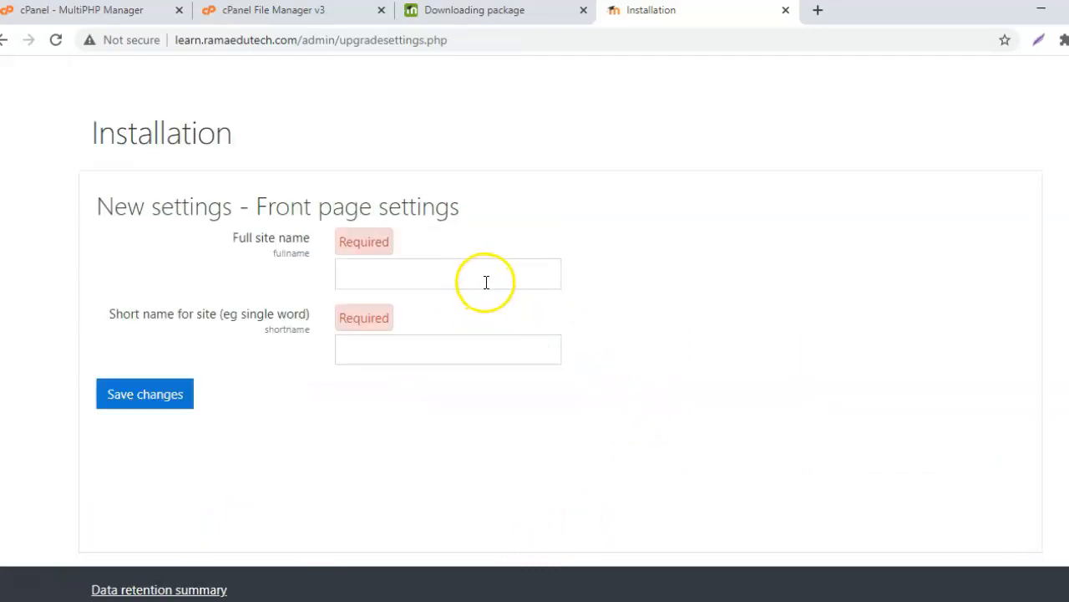
click(448, 274)
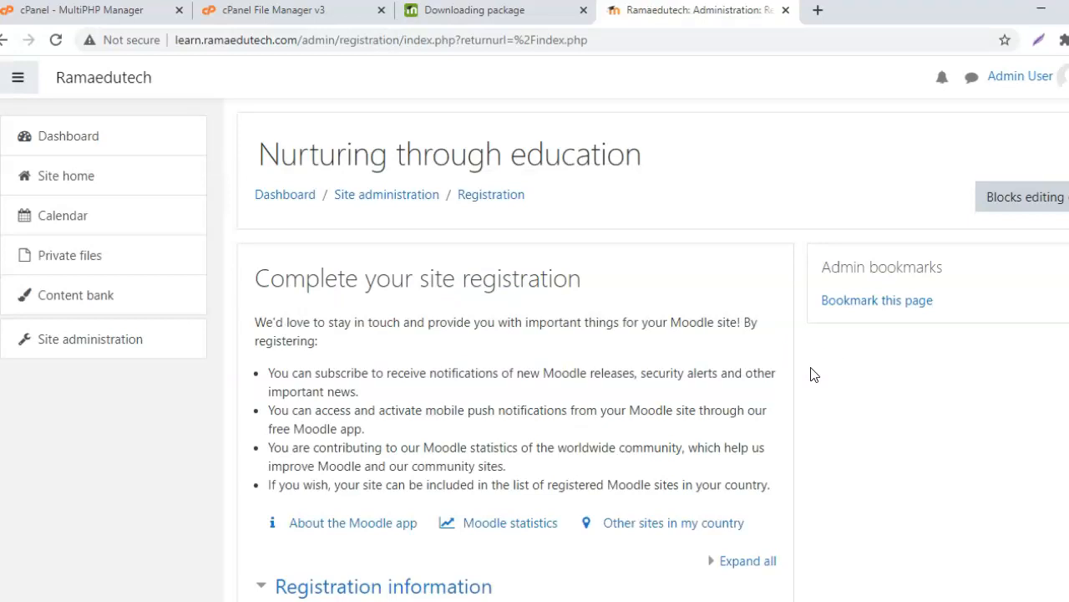
Skip site registration via the Skip link at the bottom of the form.
scroll(down, 3)
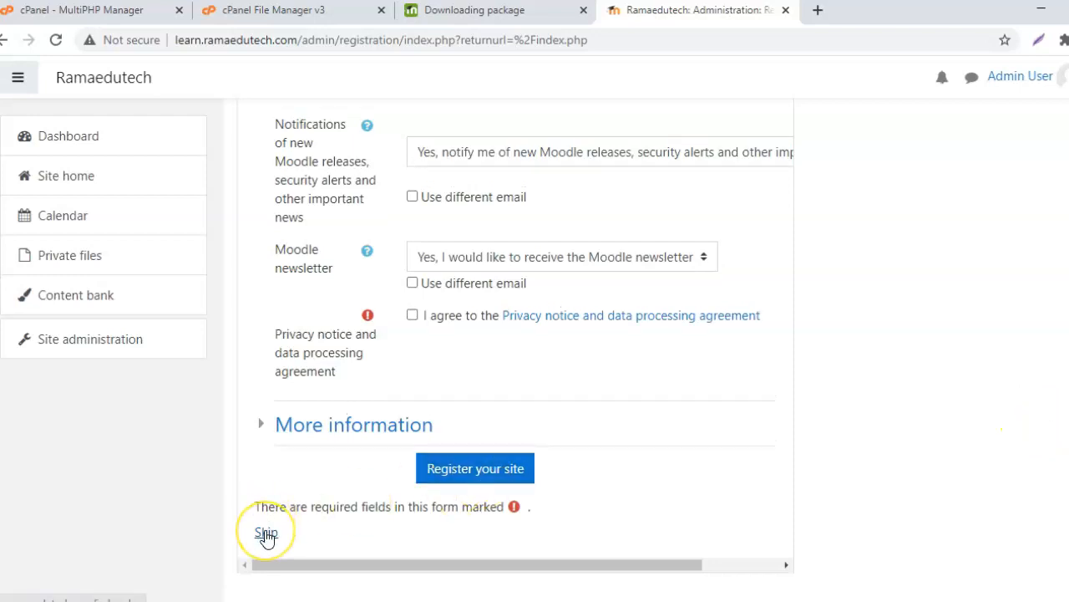
click(265, 532)
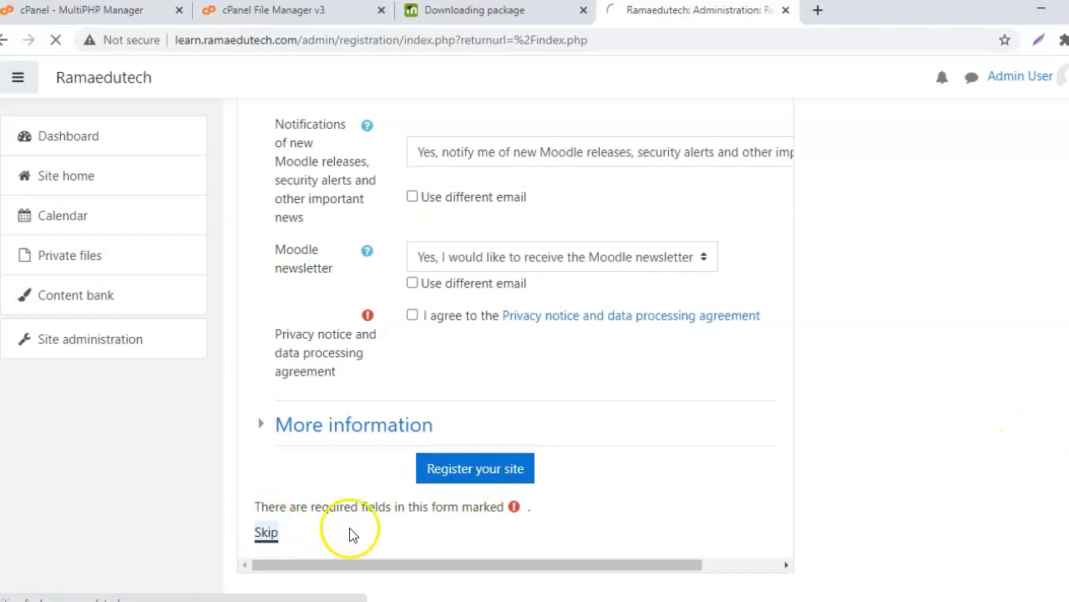
click(265, 532)
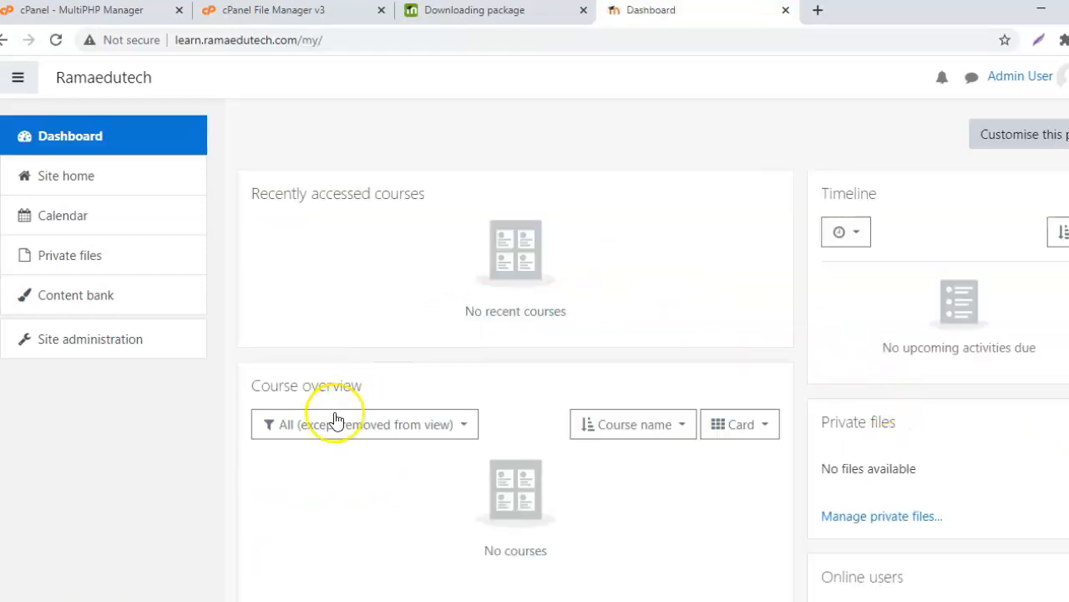
mouse_move(847, 378)
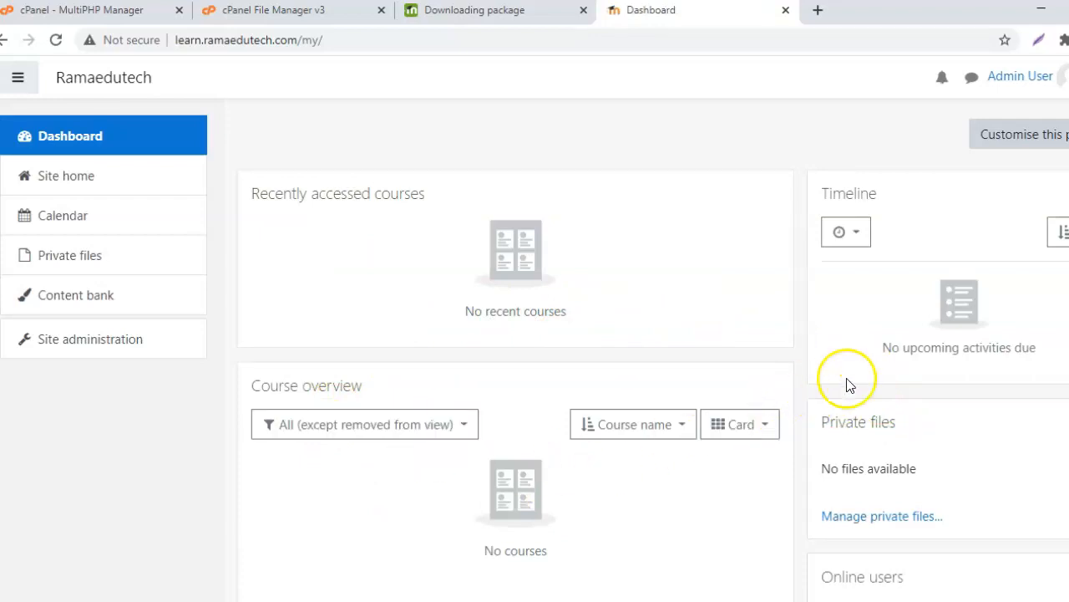